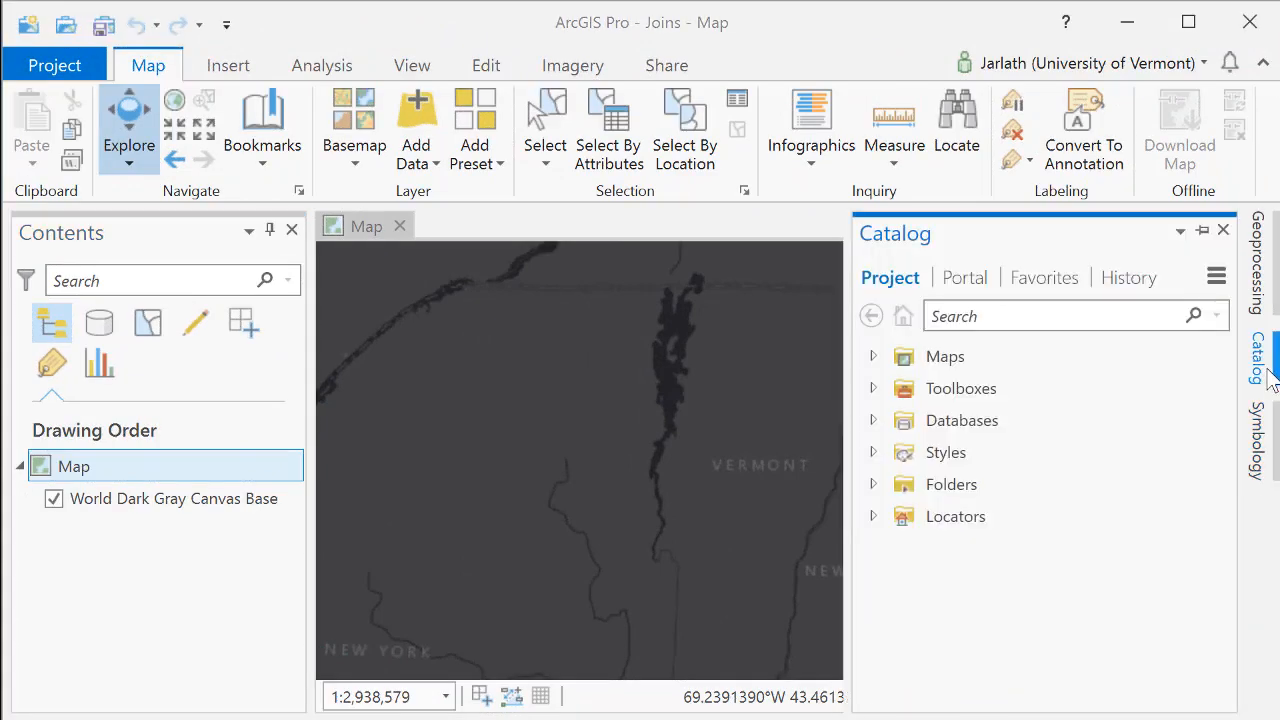
# Step: Add Geologic_SO01_poly and the TOP20_Soils_VT table from Joins.gdb to the current map
pyautogui.click(872, 484)
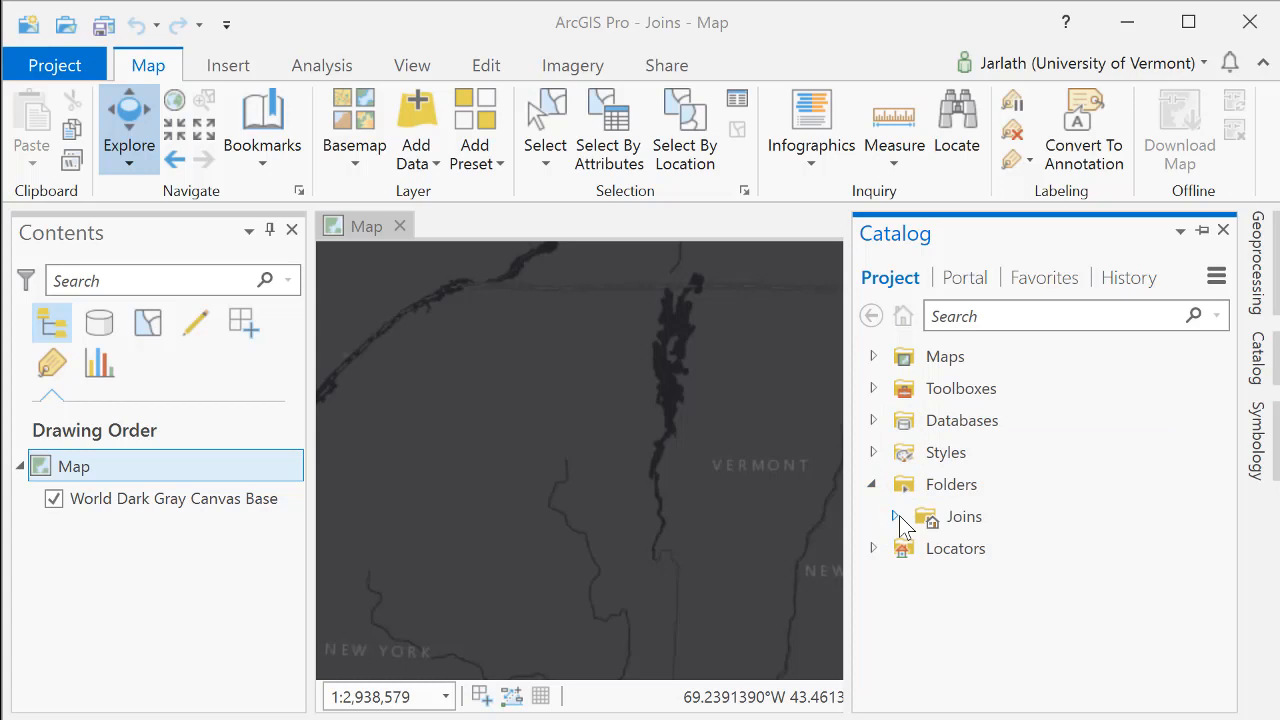
pyautogui.click(872, 516)
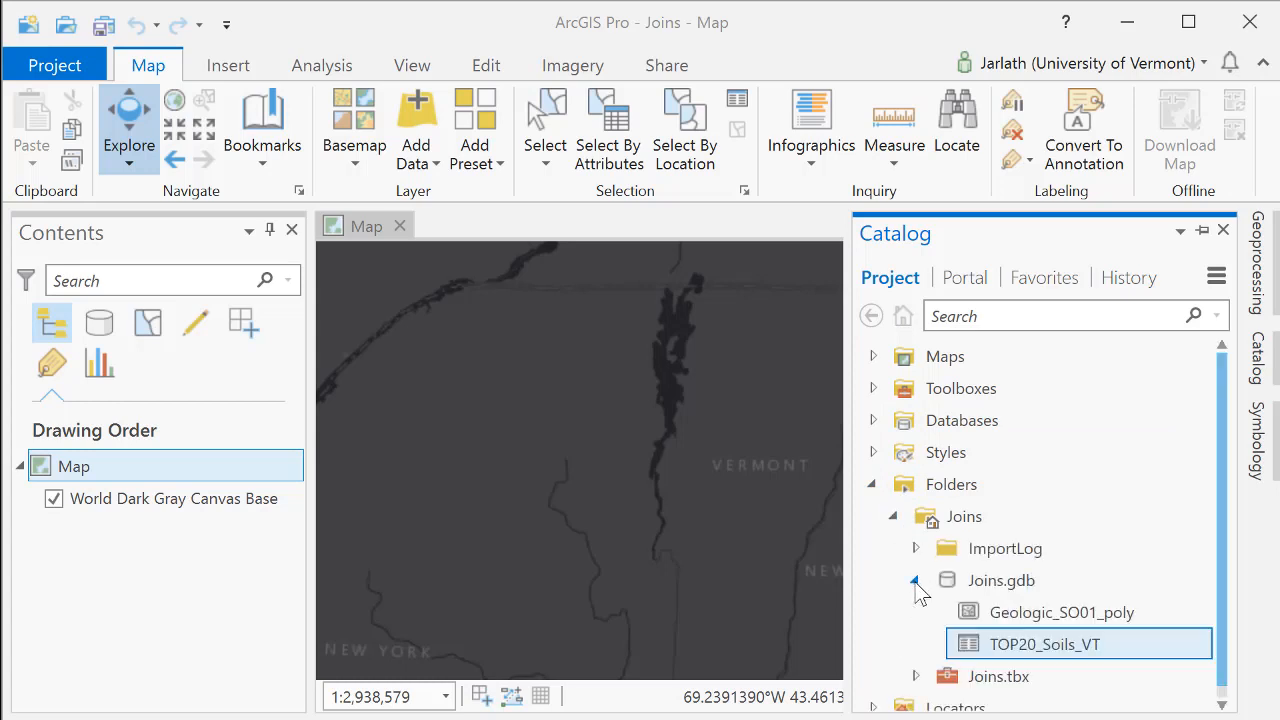
pyautogui.click(1060, 612)
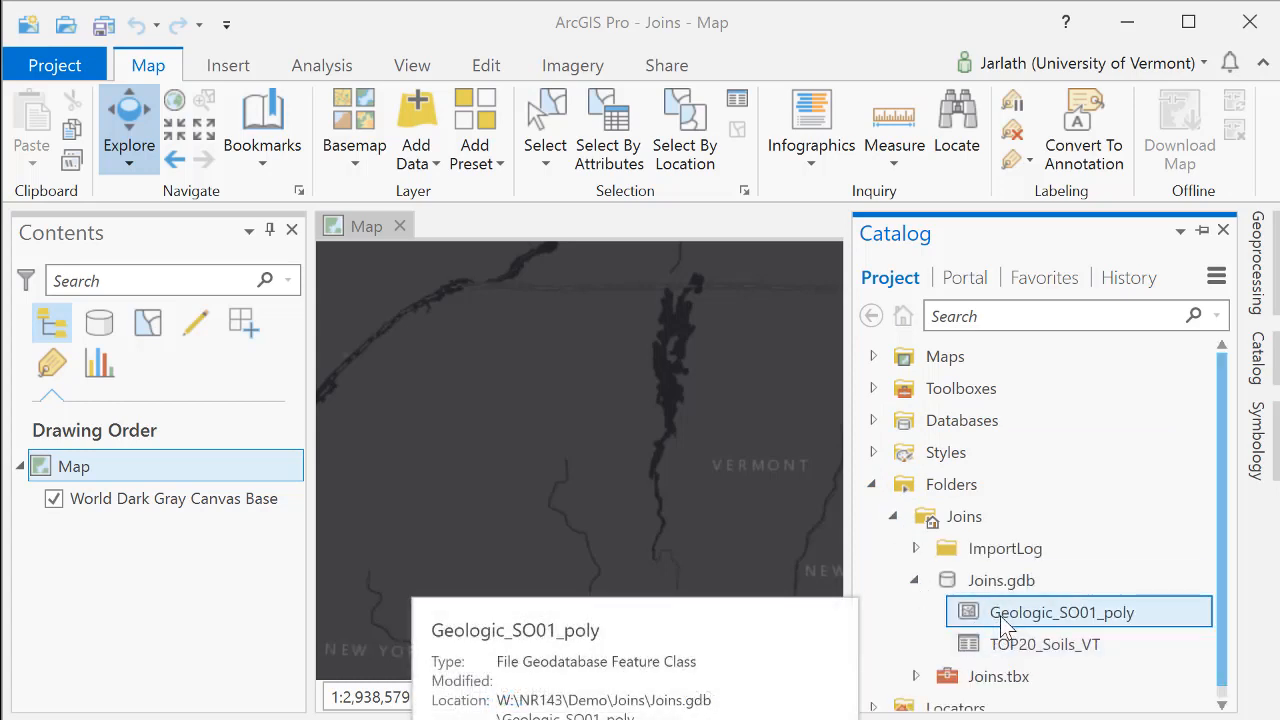
pyautogui.rightClick(1062, 612)
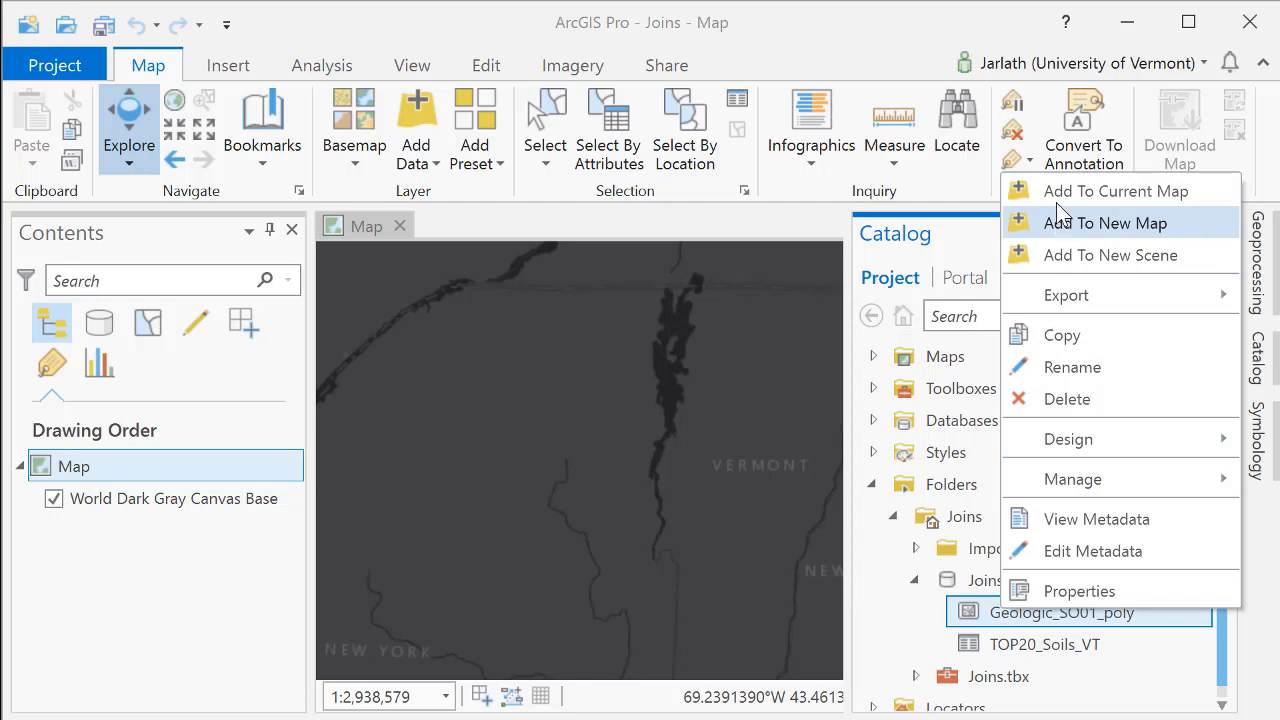
pyautogui.click(1114, 192)
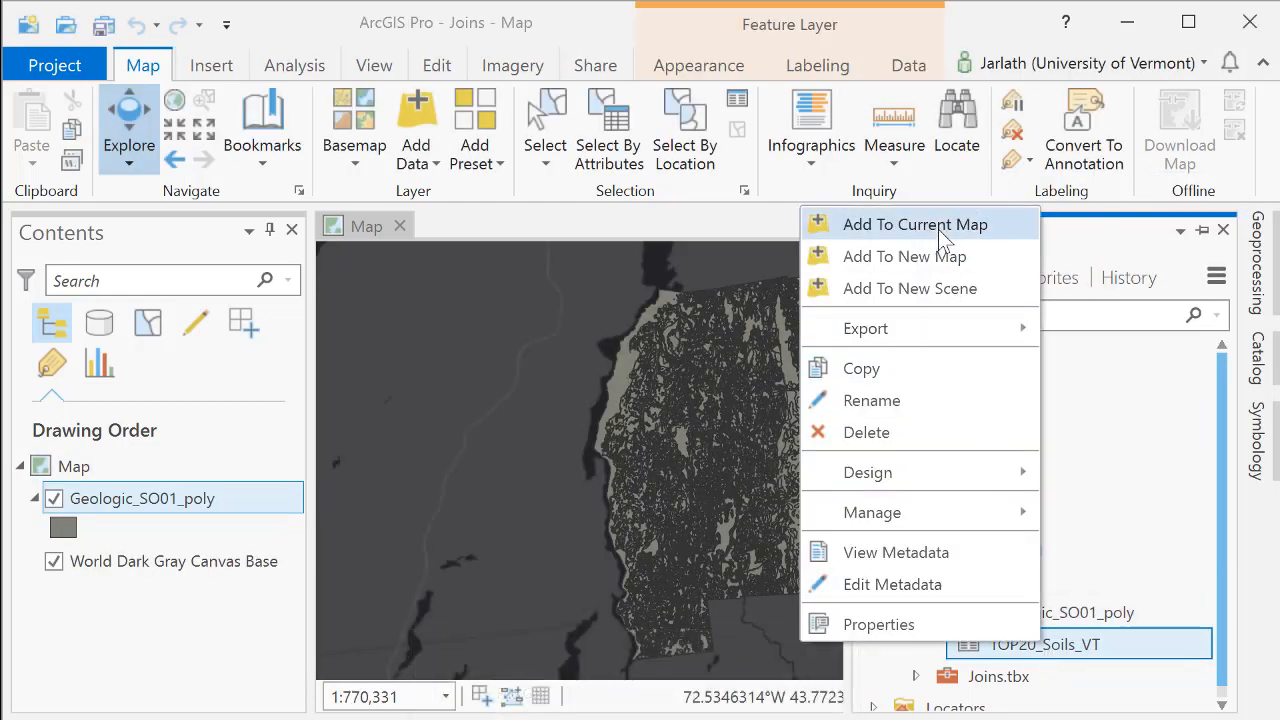
pyautogui.click(914, 224)
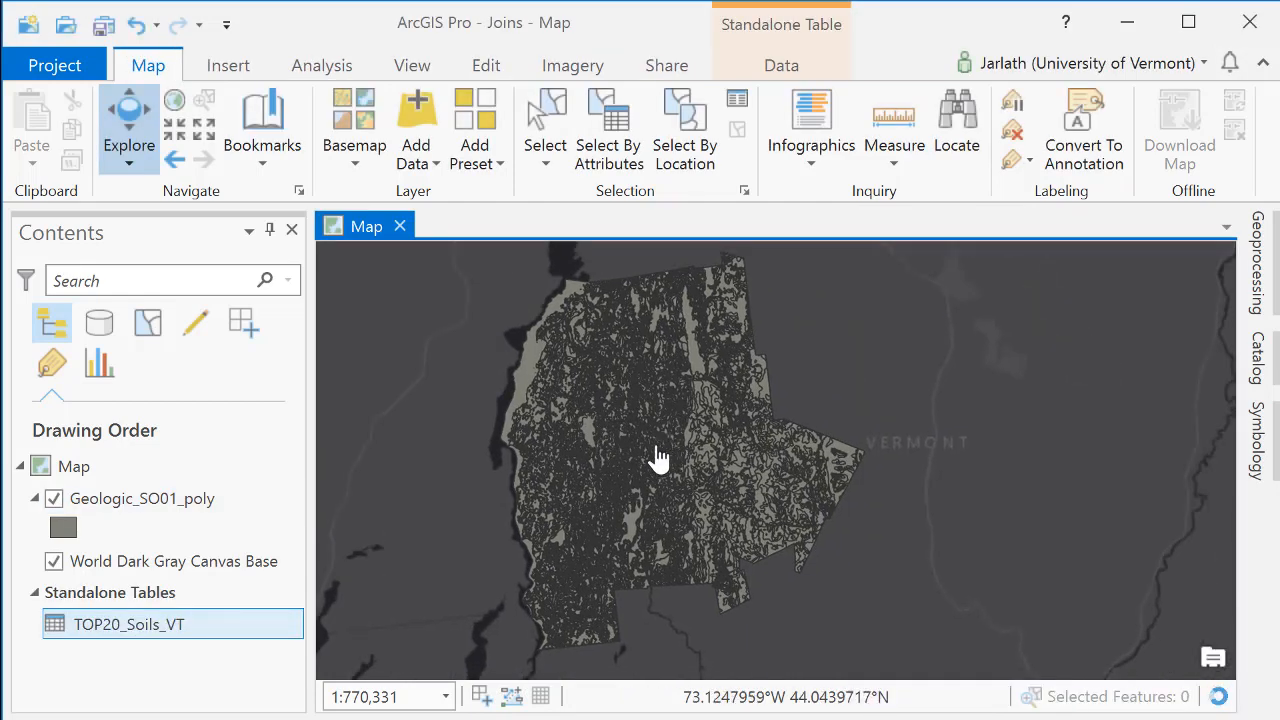
pyautogui.scroll(3)
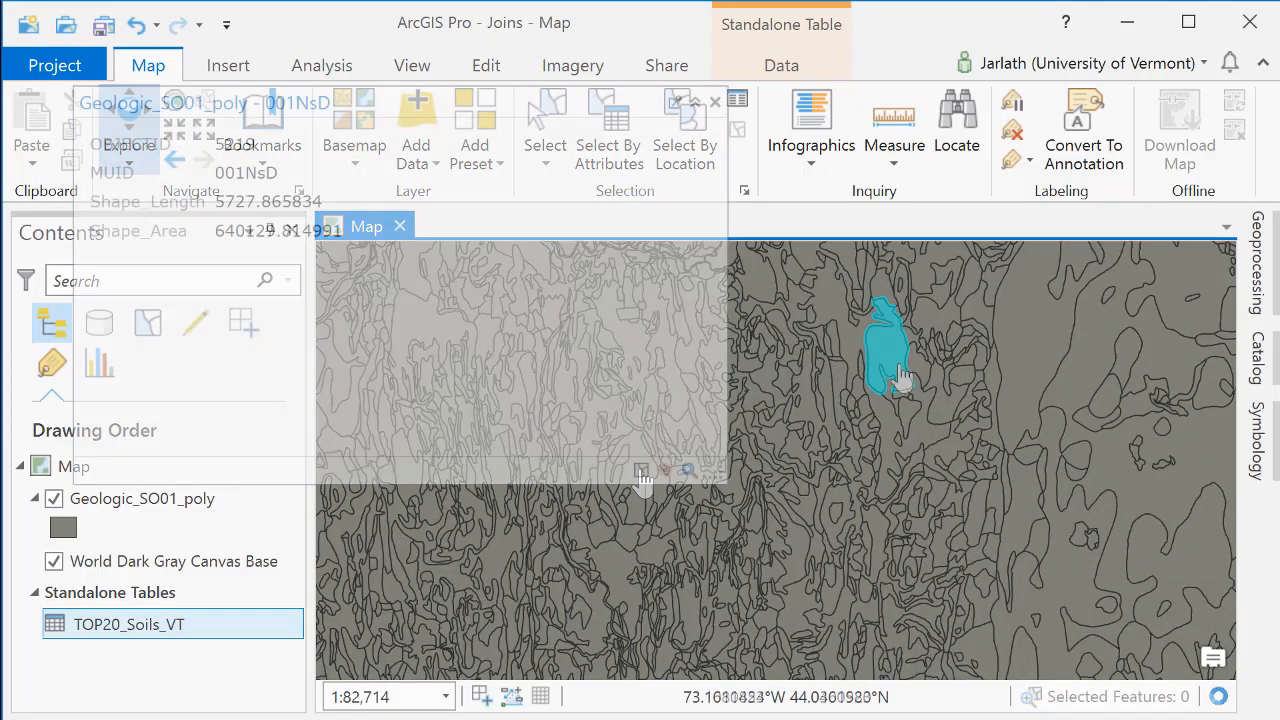
pyautogui.click(916, 424)
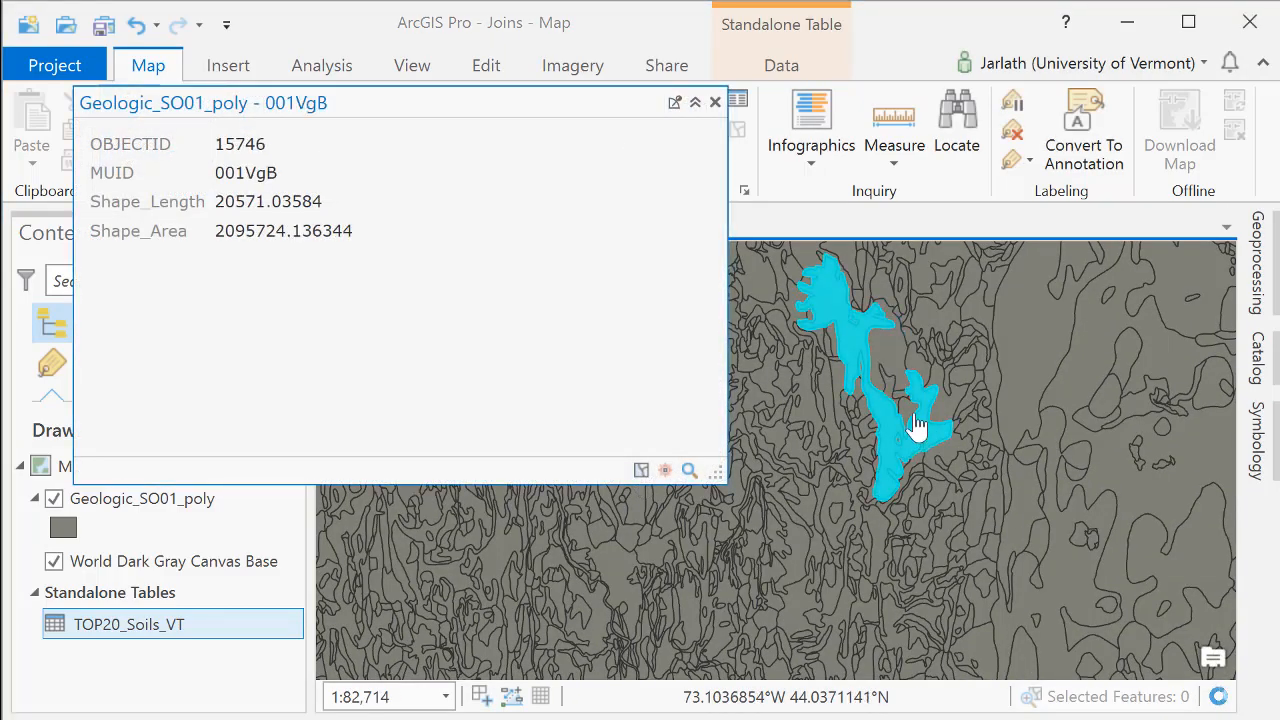
pyautogui.click(716, 102)
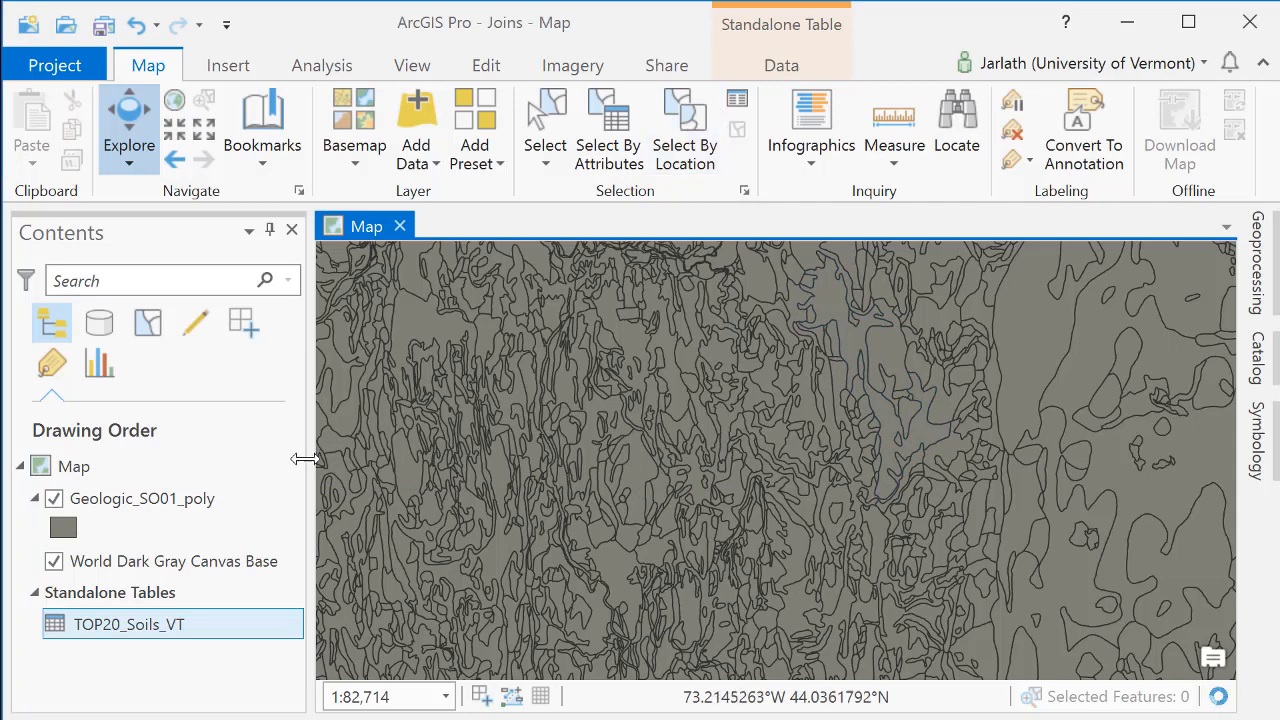
# Step: Open both attribute tables and scan TOP20_Soils_VT's columns for its MUID field
pyautogui.rightClick(142, 498)
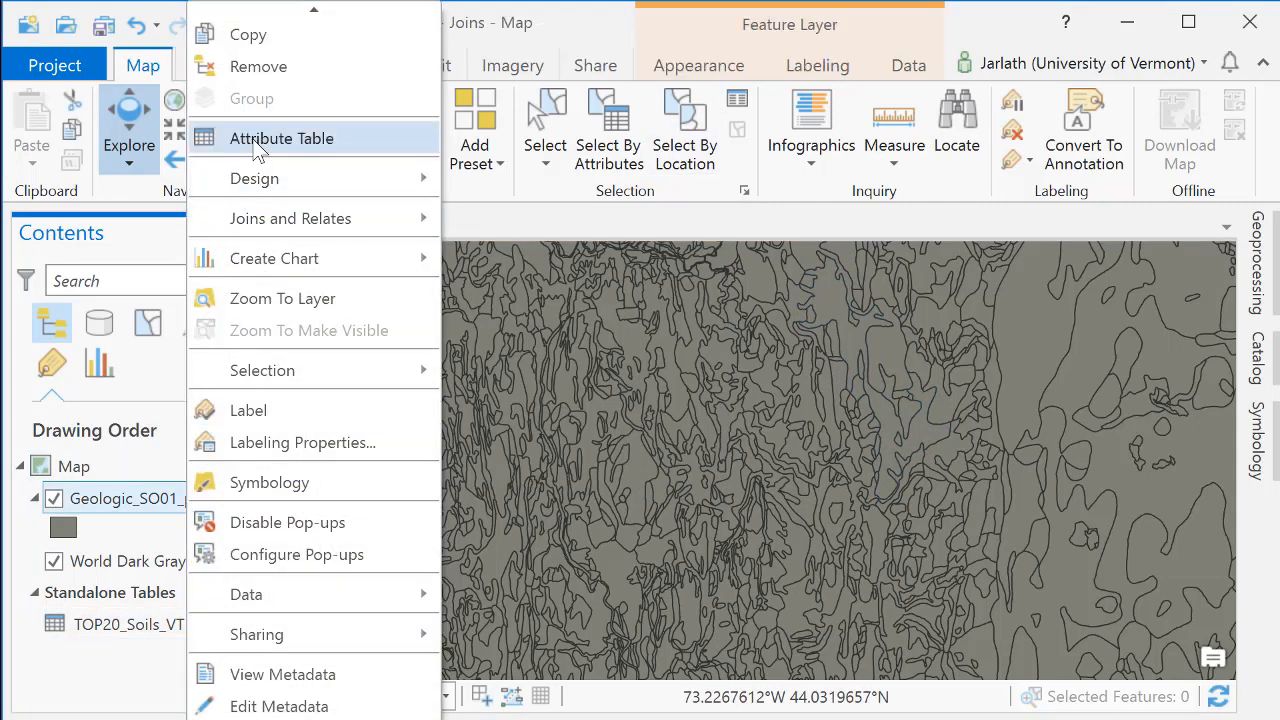
pyautogui.click(280, 138)
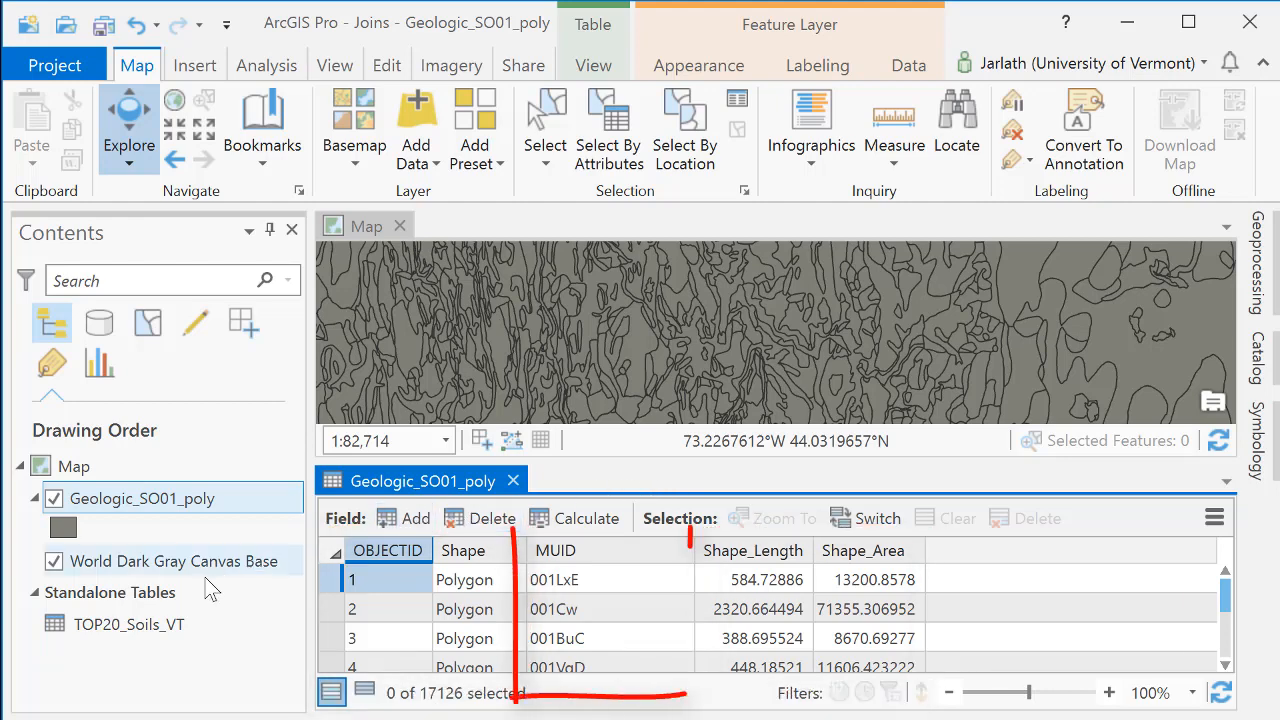
pyautogui.rightClick(128, 624)
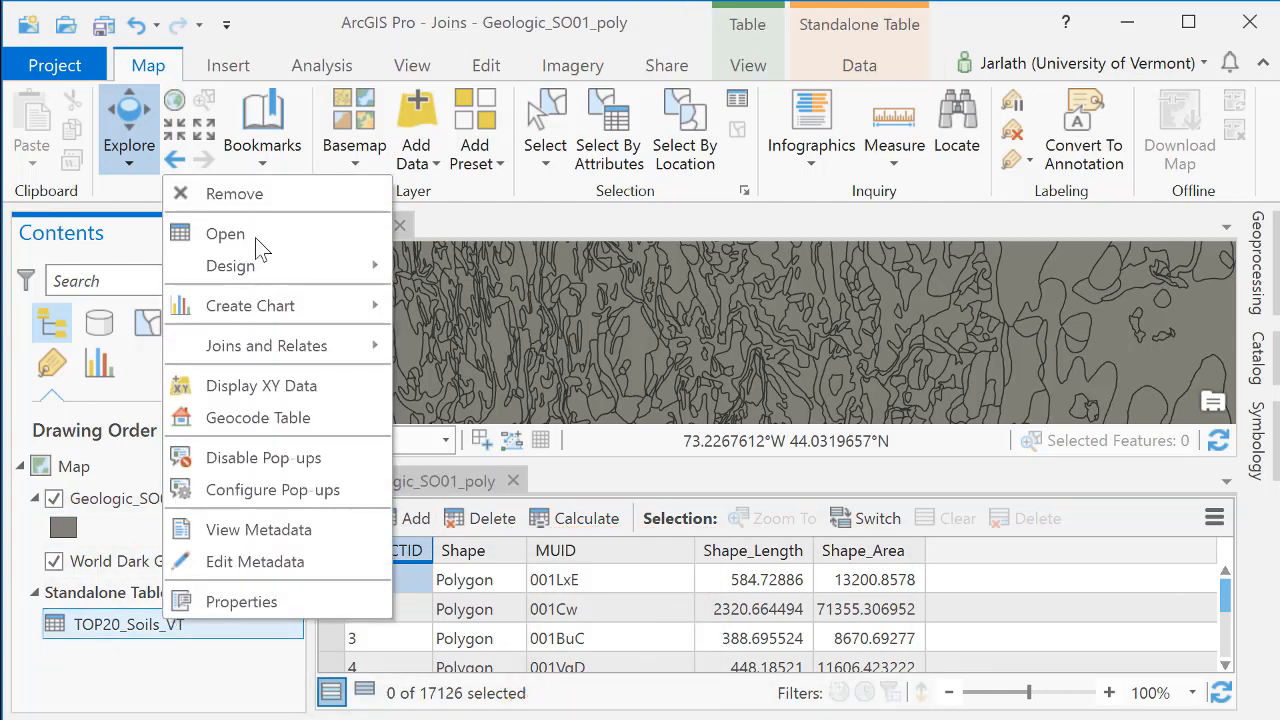
pyautogui.click(224, 232)
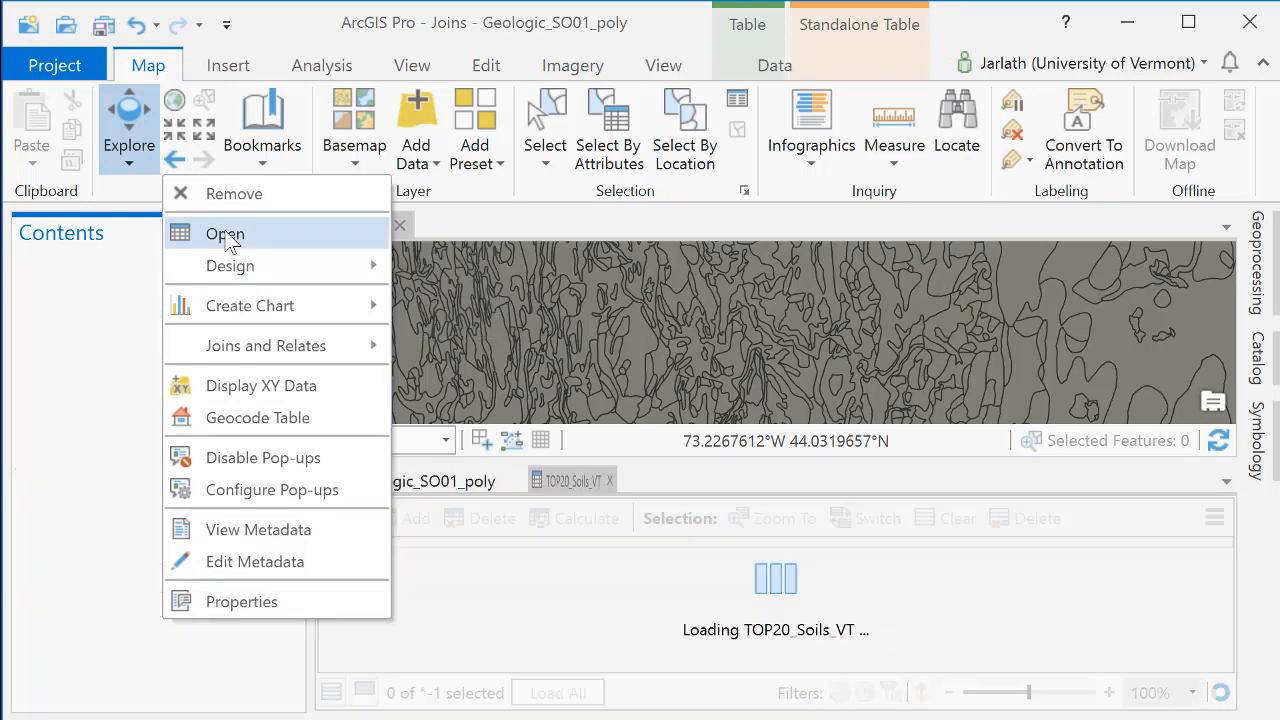
pyautogui.click(224, 232)
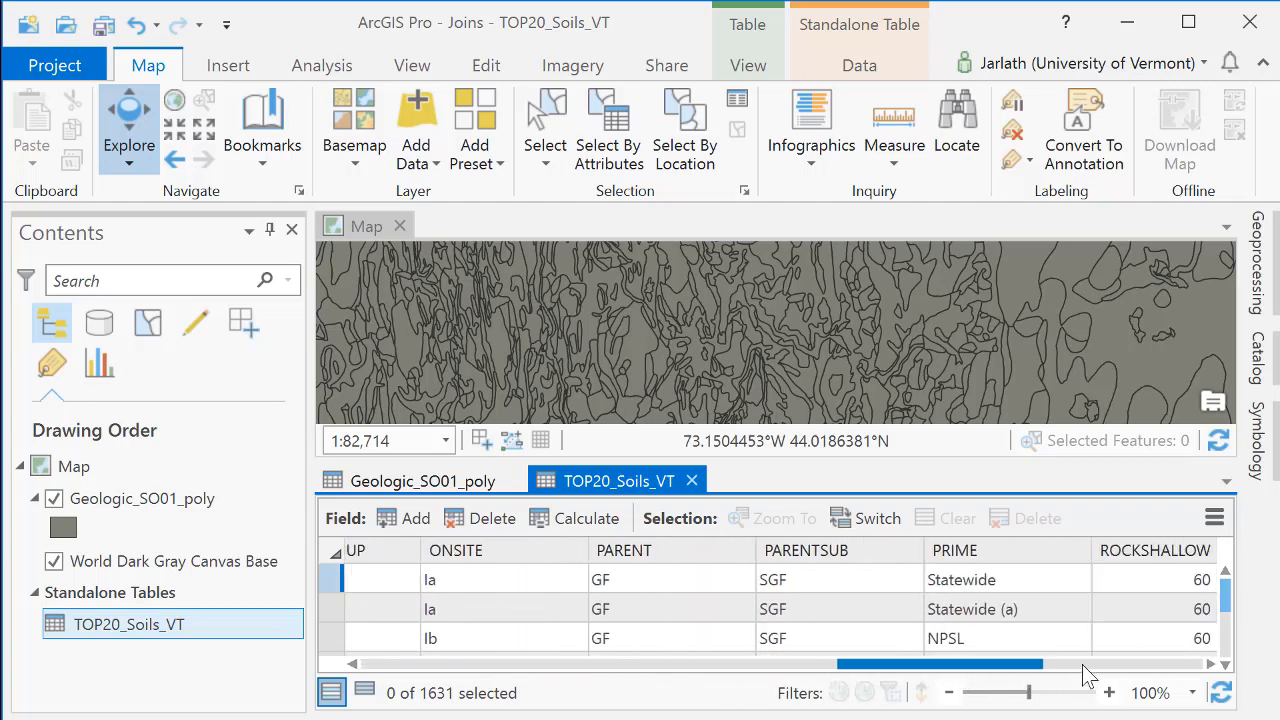
pyautogui.hscroll(3)
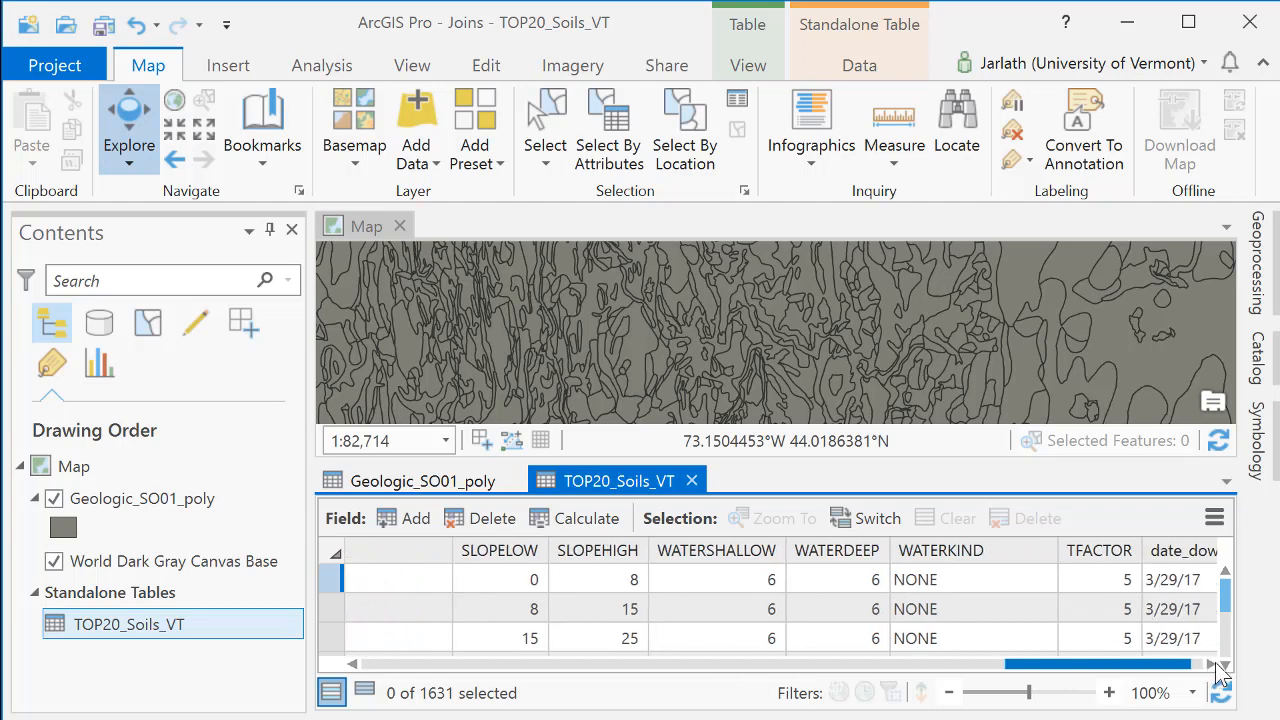
pyautogui.hscroll(-3)
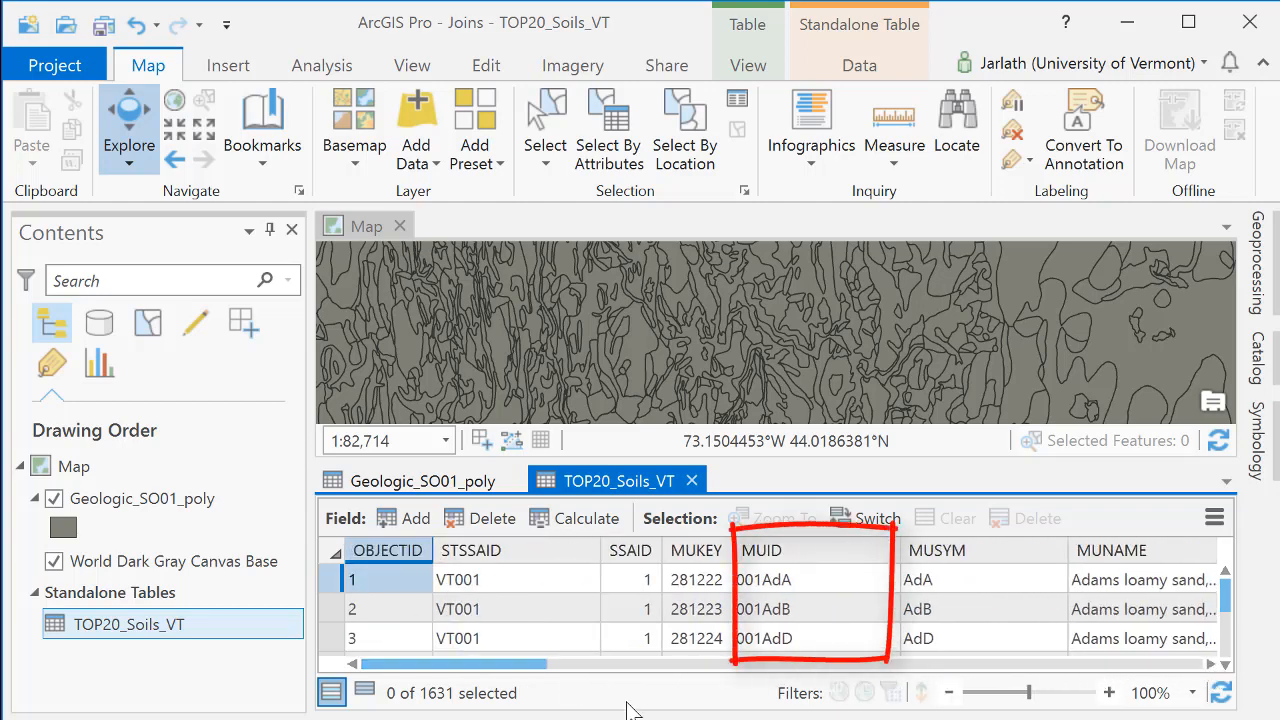
pyautogui.moveTo(630, 710)
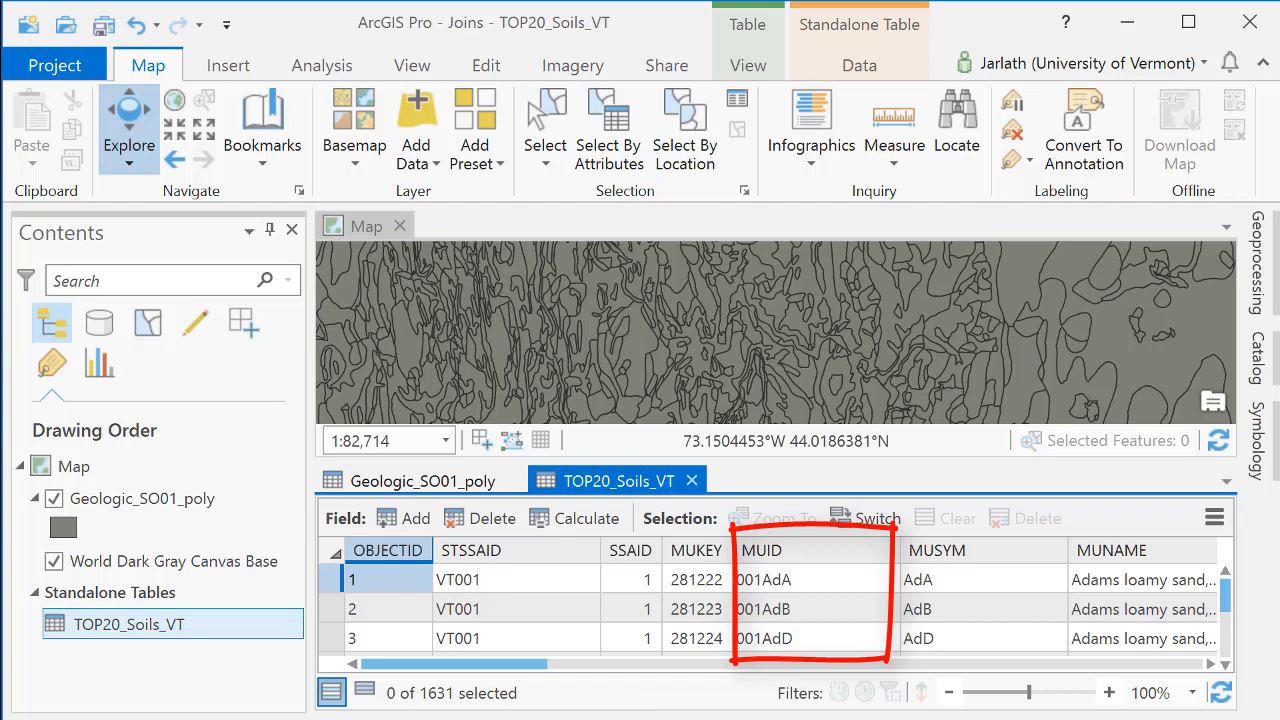
# Step: Switch back to the Geologic_SO01_poly table and bring up the MUID column's options
pyautogui.click(422, 480)
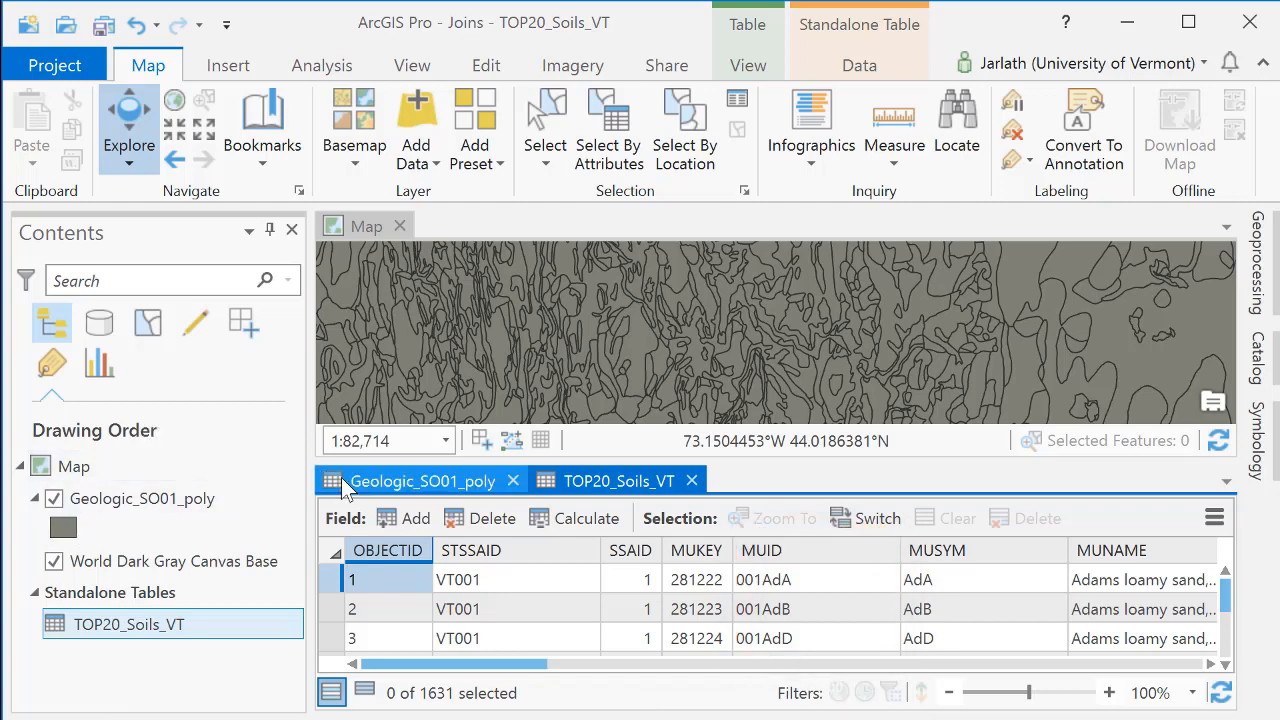
pyautogui.click(422, 480)
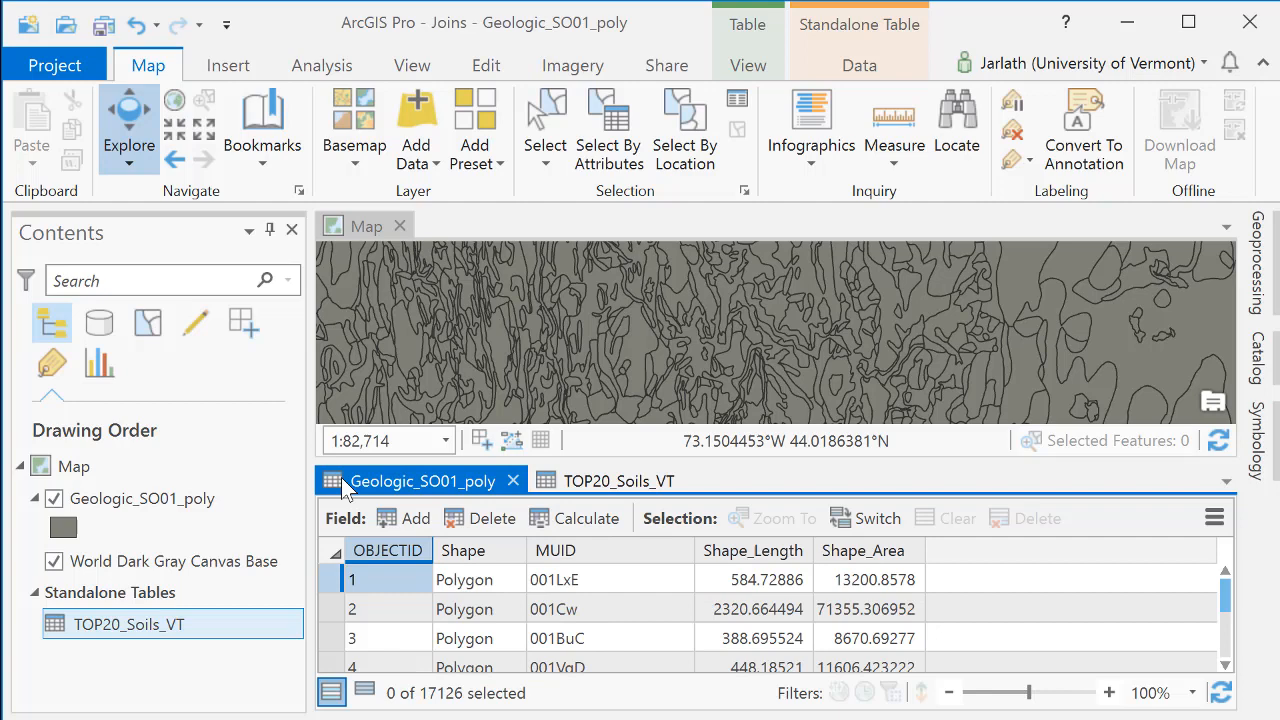
pyautogui.moveTo(550, 550)
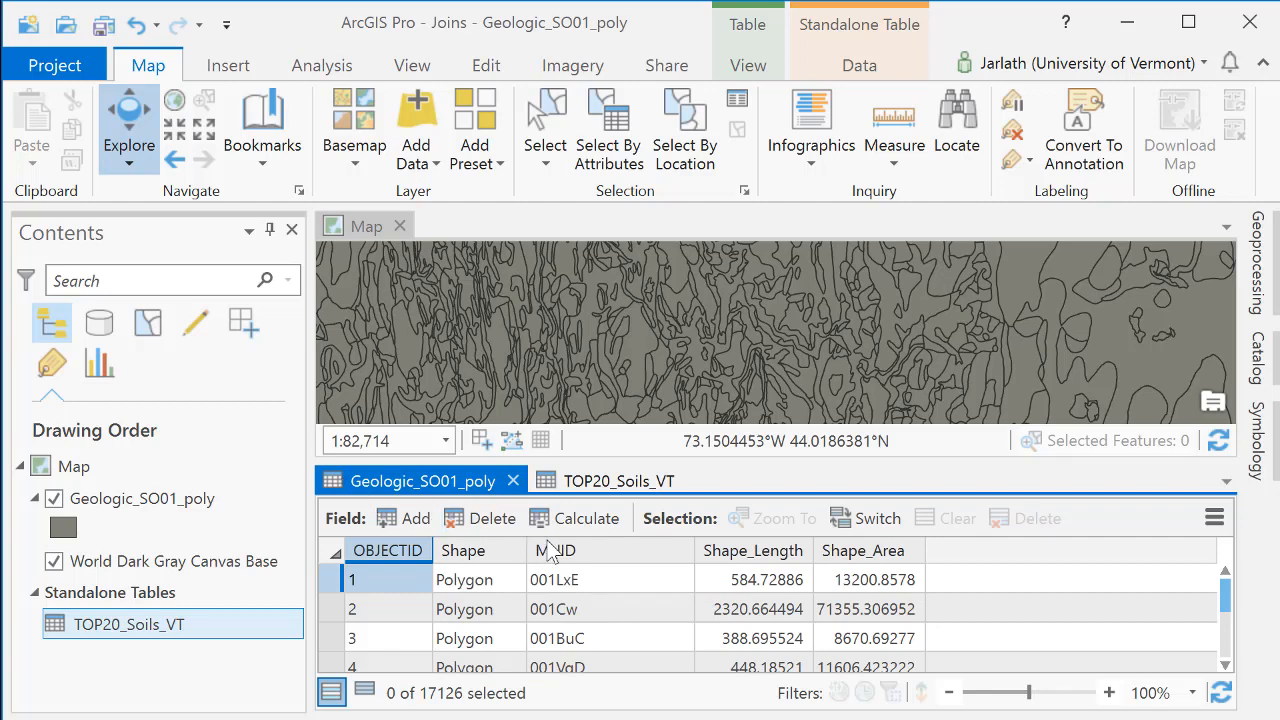
pyautogui.rightClick(554, 550)
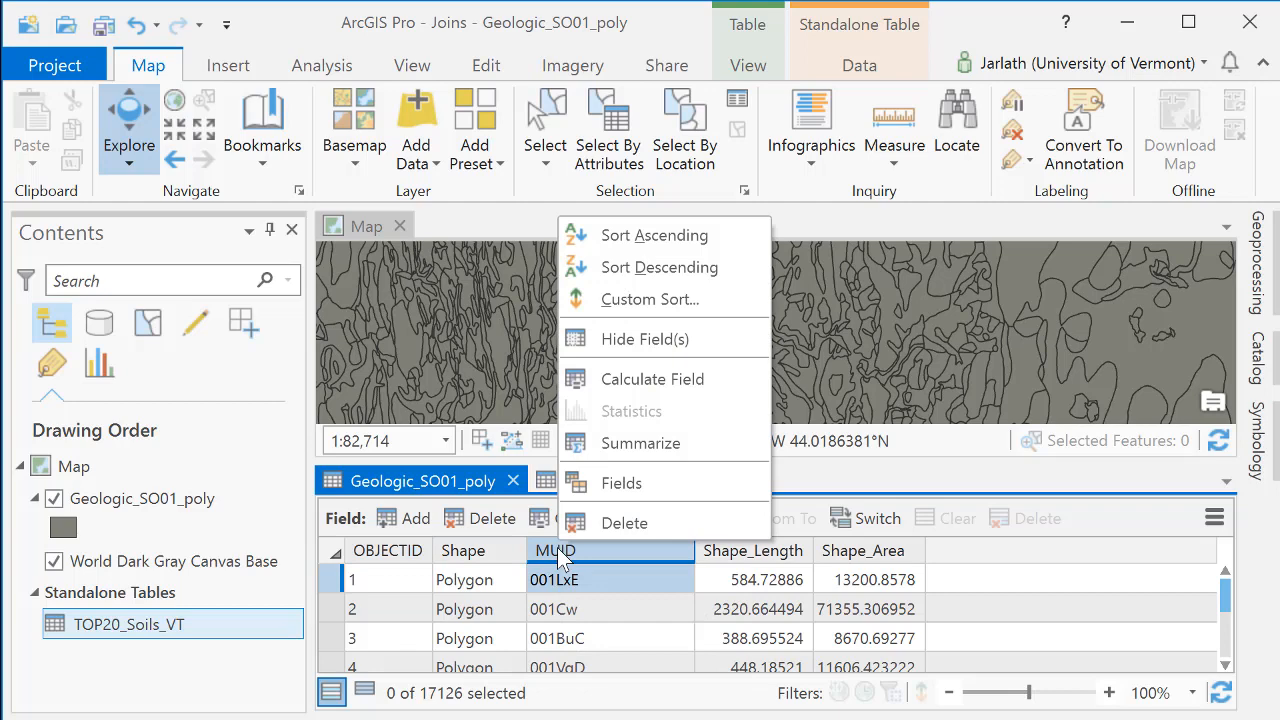
pyautogui.moveTo(620, 482)
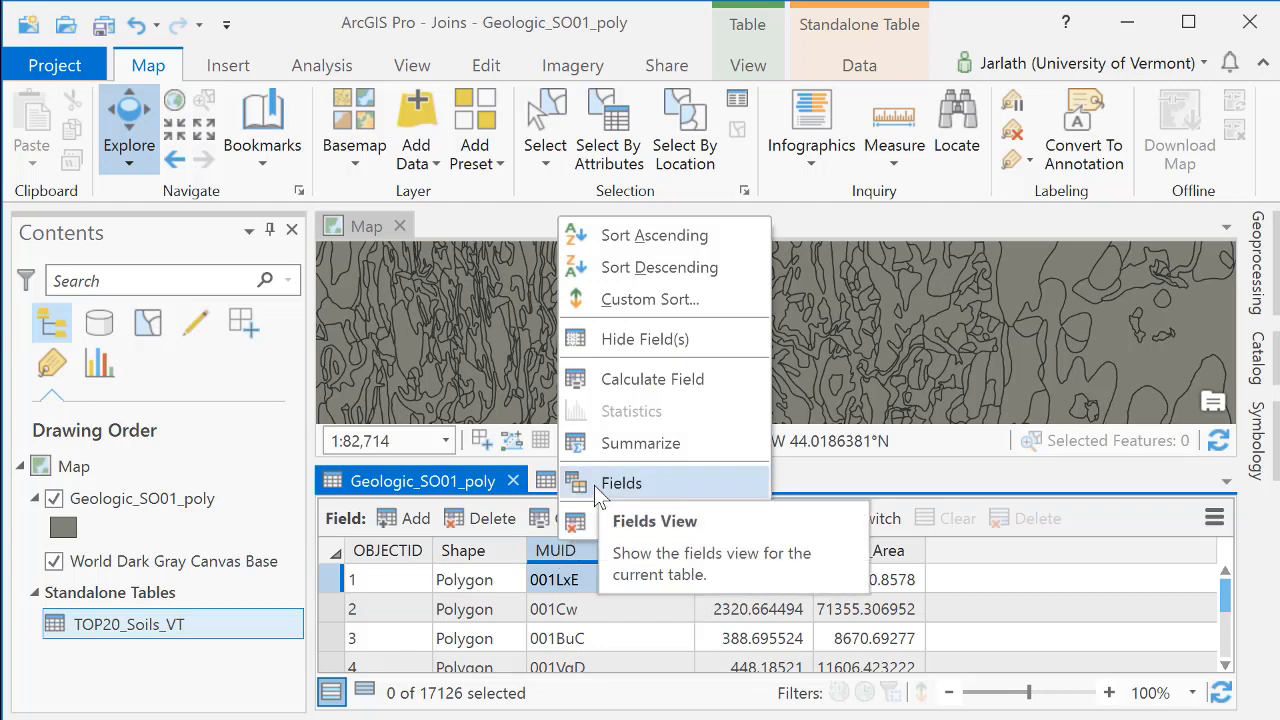
# Step: Open Fields view for Geologic_SO01_poly and for TOP20_Soils_VT's MUID field
pyautogui.click(620, 482)
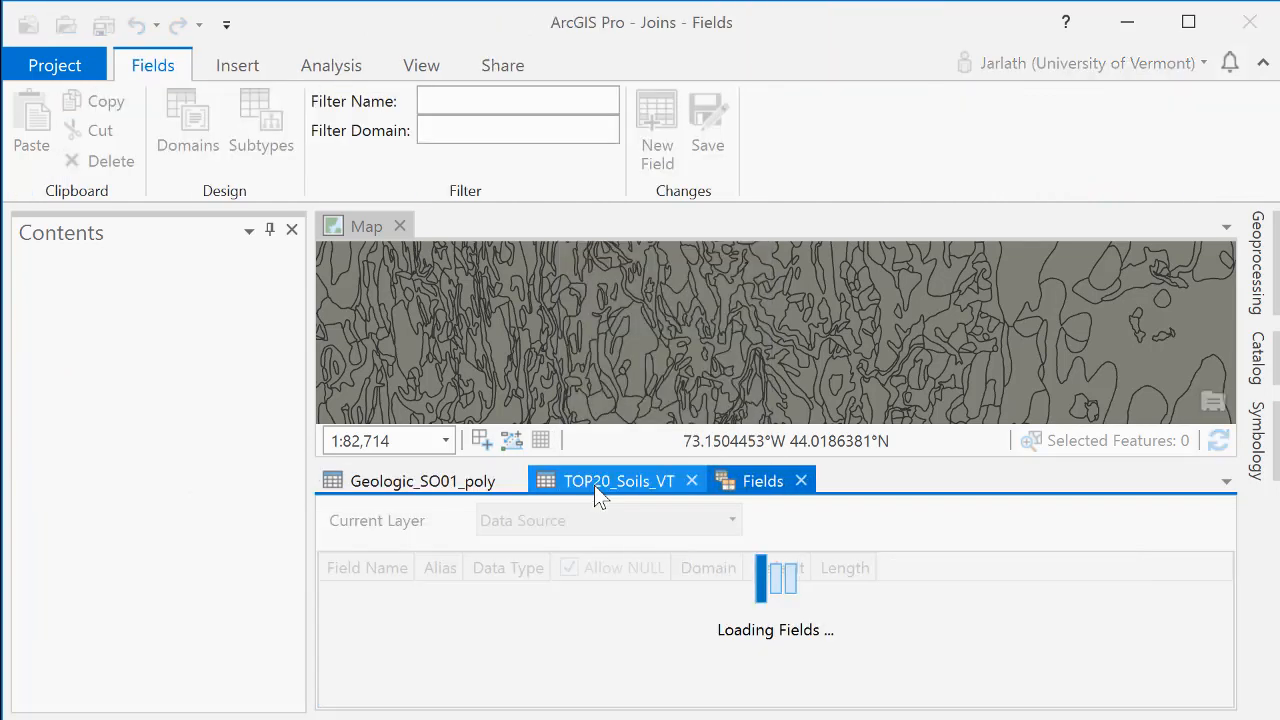
pyautogui.click(422, 480)
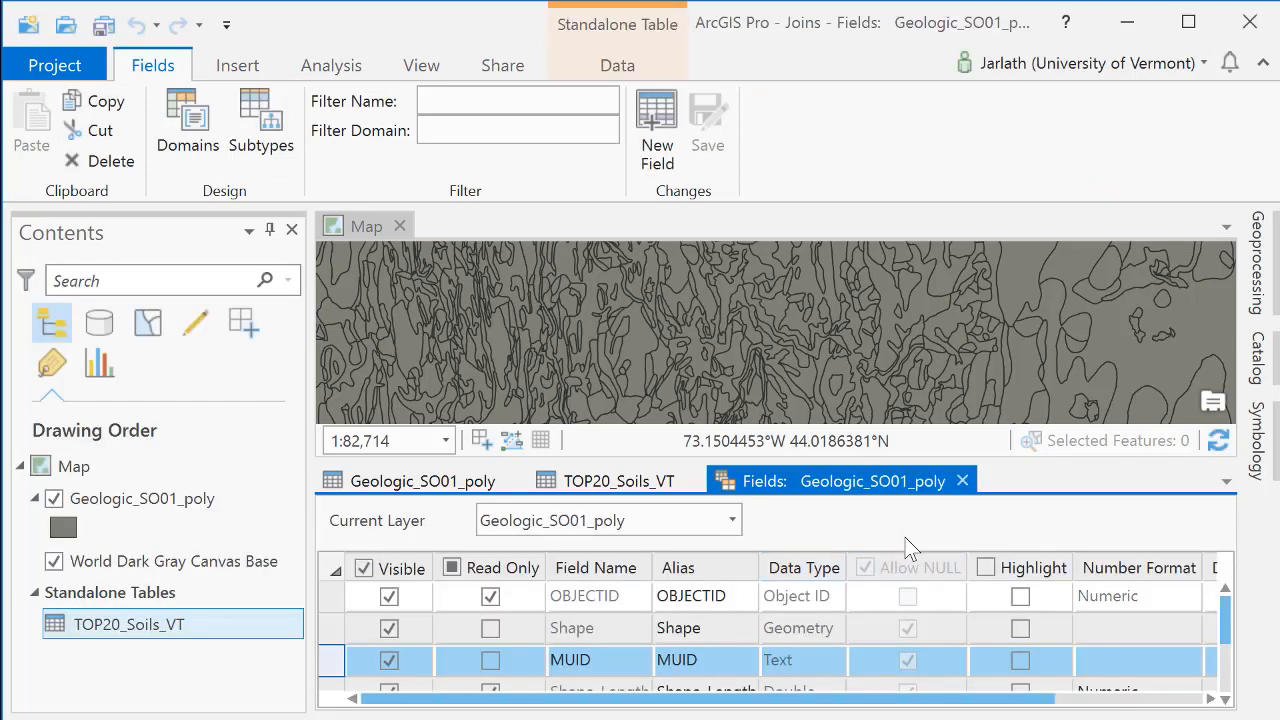
pyautogui.click(618, 480)
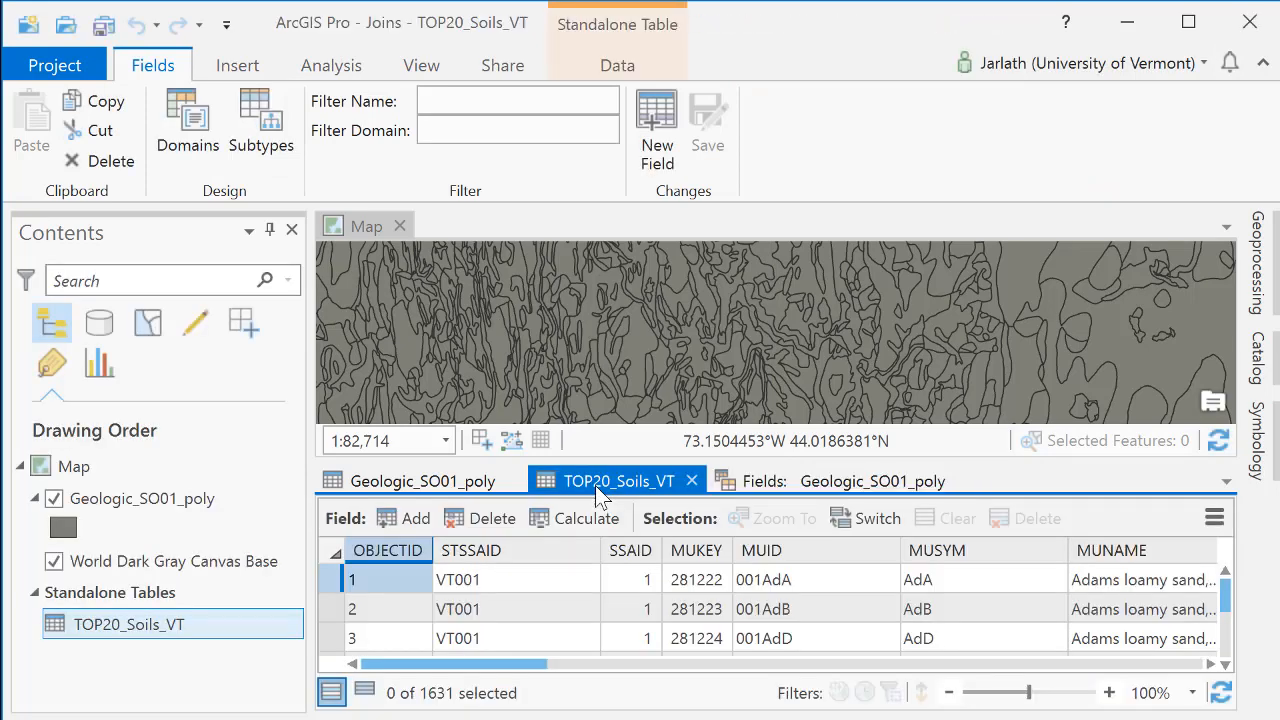
pyautogui.rightClick(760, 550)
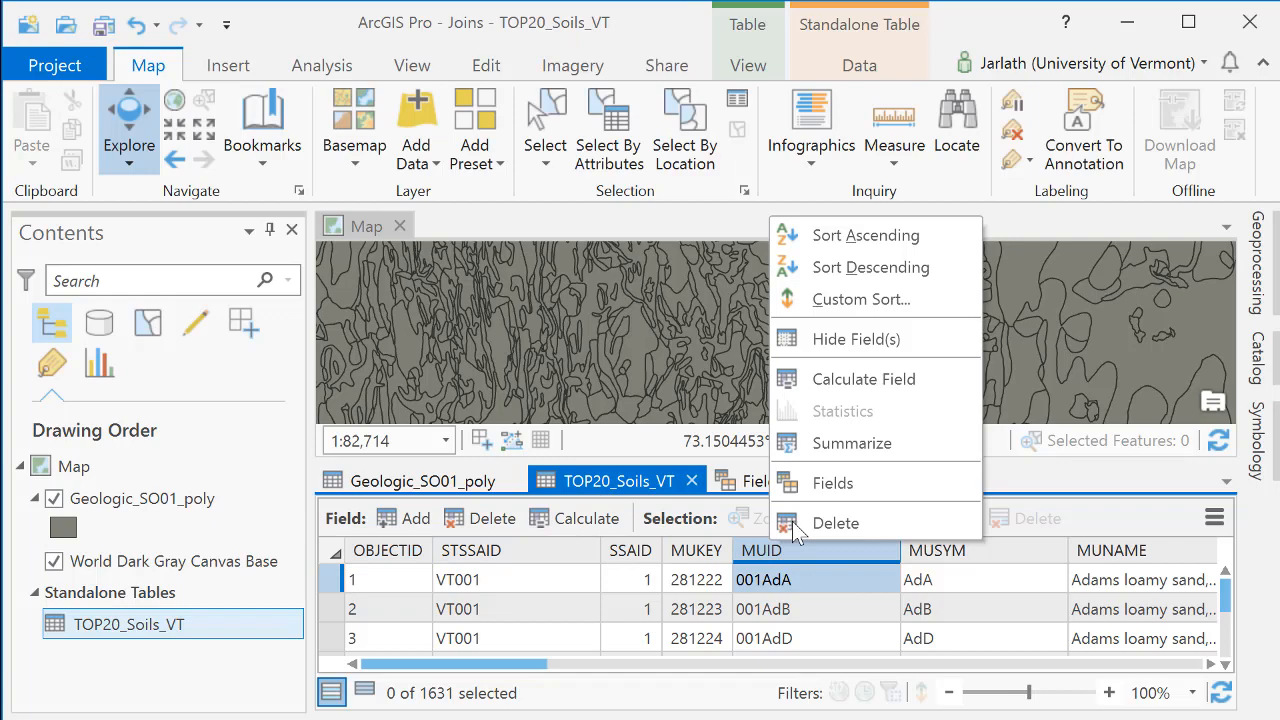
pyautogui.click(832, 482)
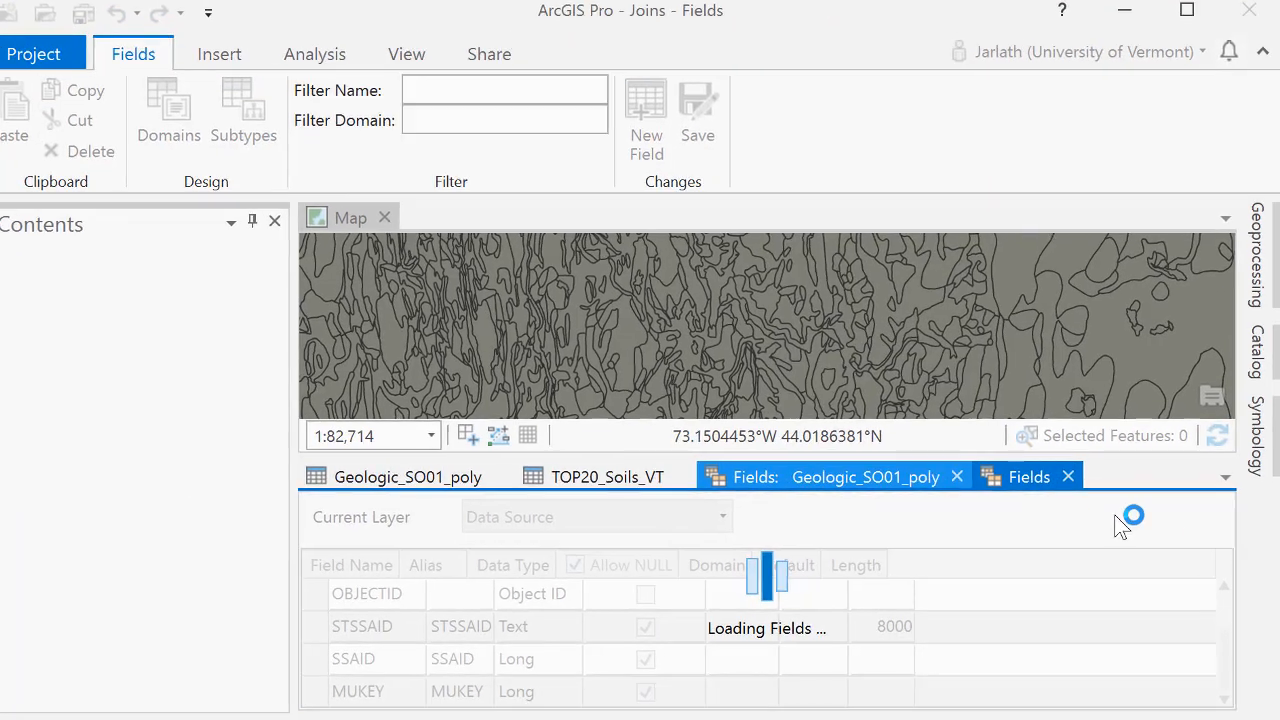
pyautogui.click(1028, 476)
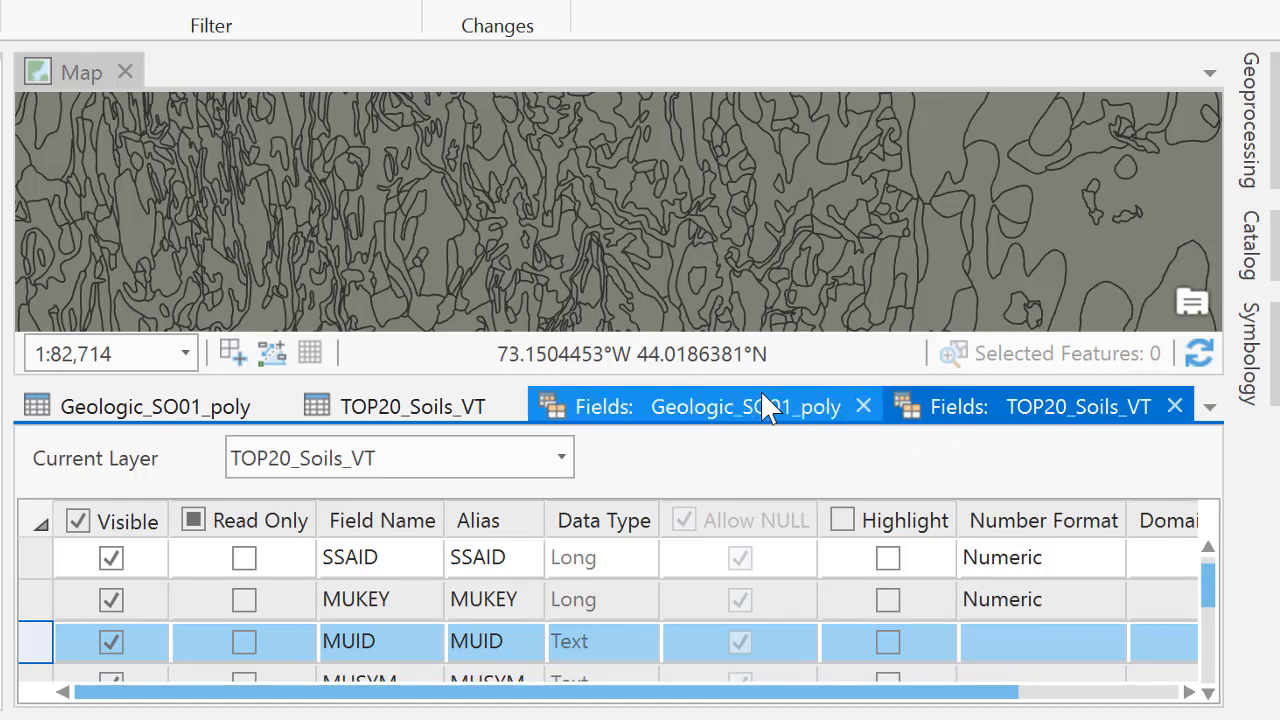
# Step: Compare MUID as Text in both field views, then close the Fields tabs
pyautogui.click(744, 406)
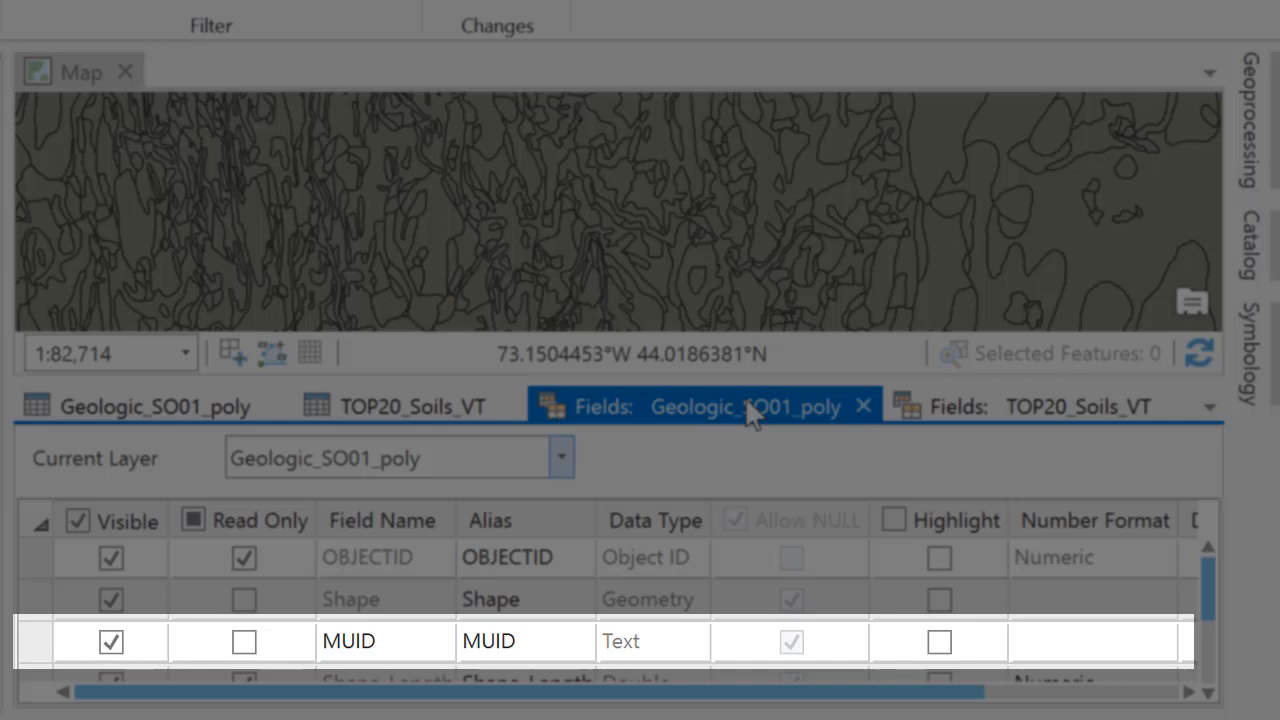
pyautogui.click(1040, 406)
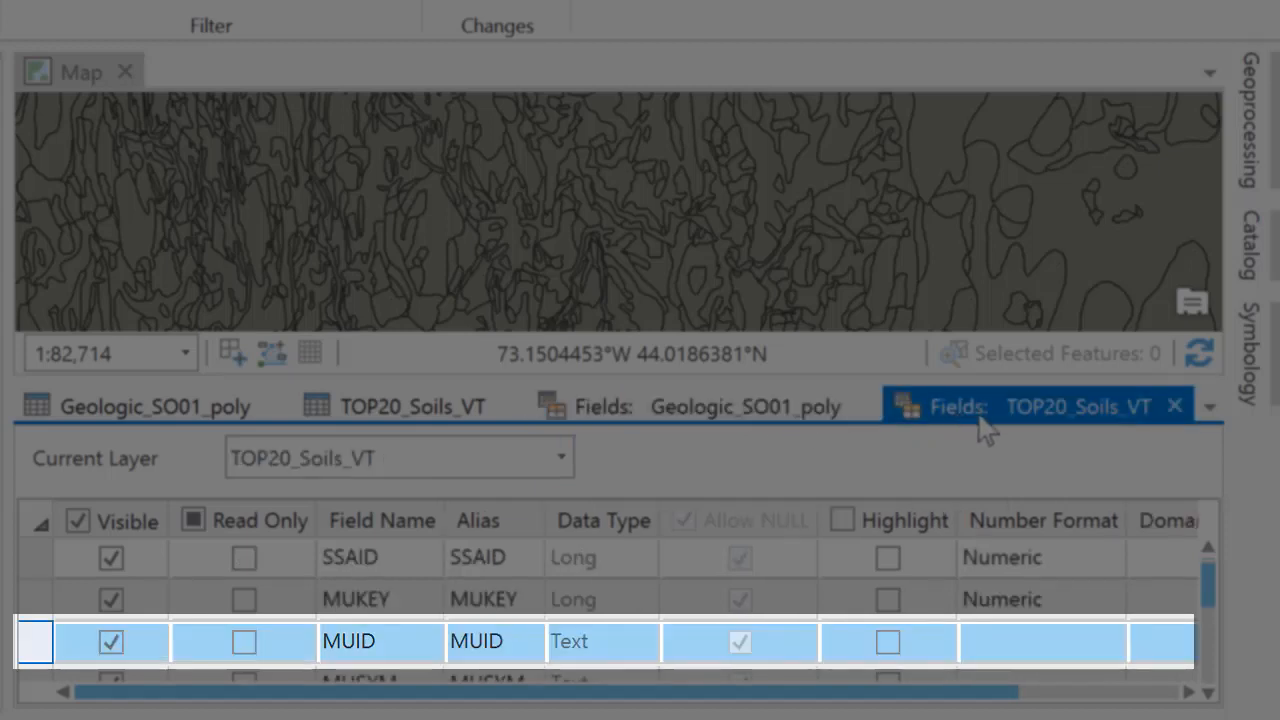
pyautogui.click(744, 406)
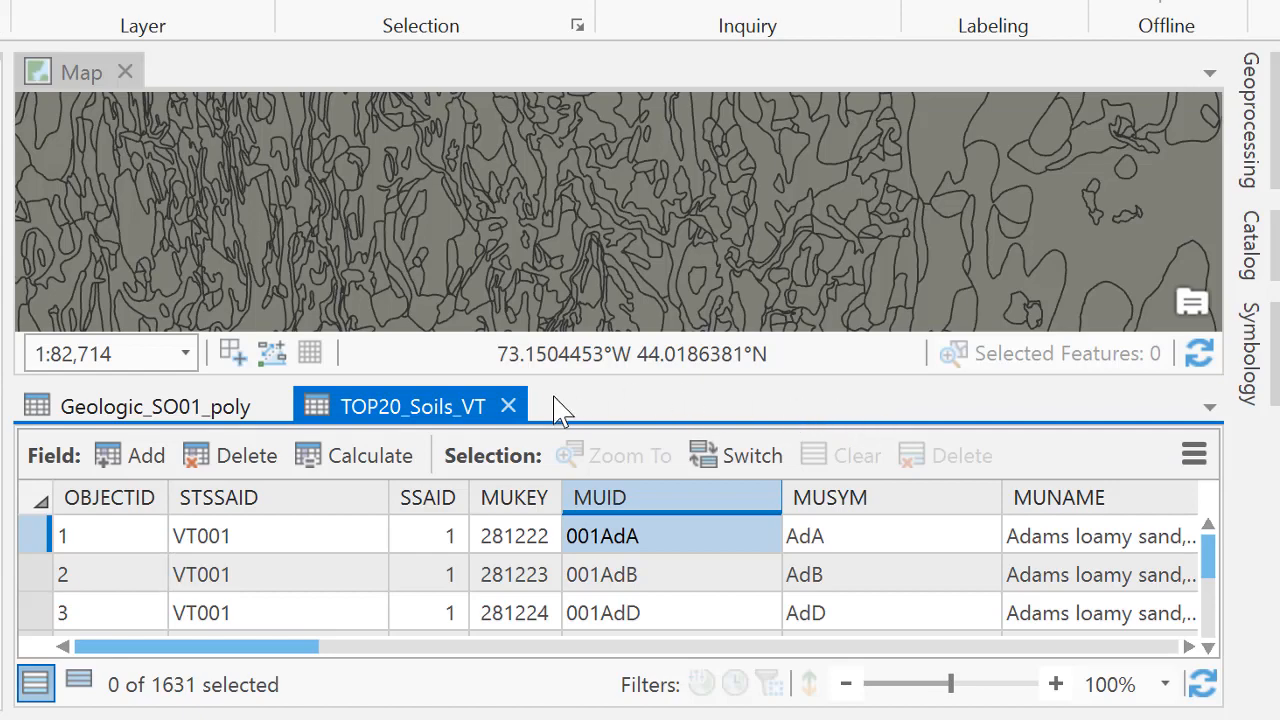
pyautogui.moveTo(508, 406)
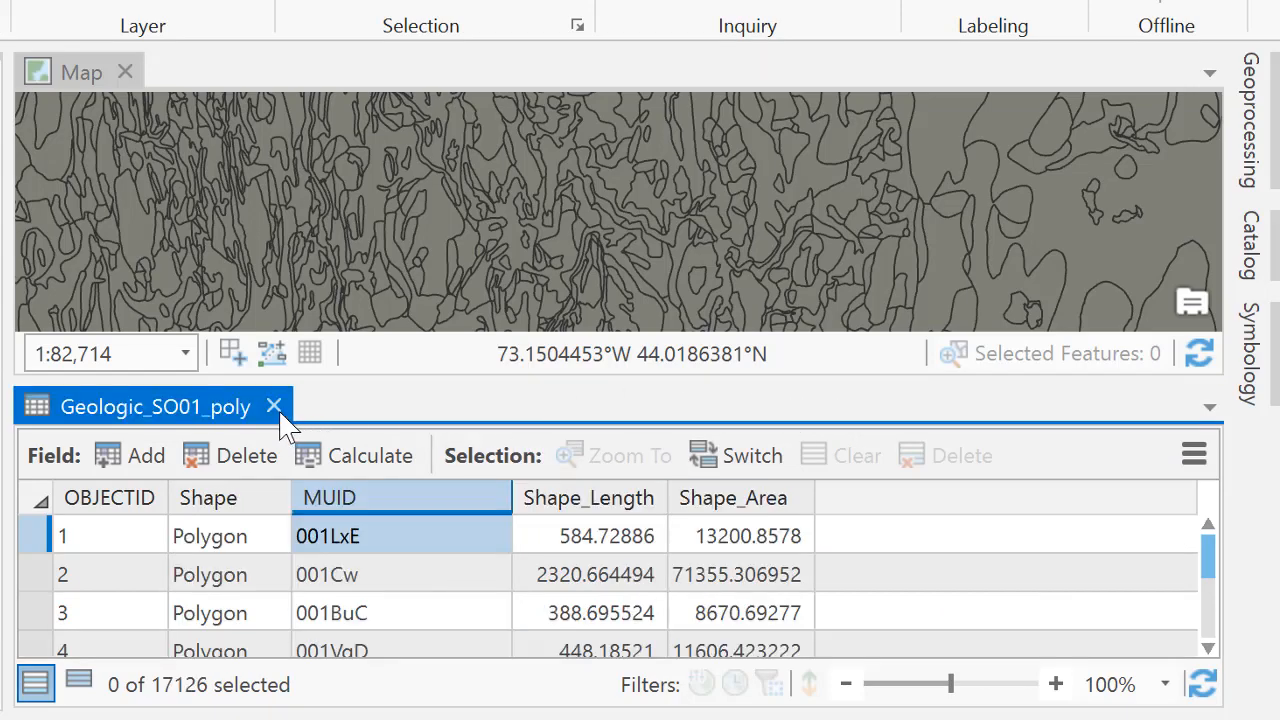
# Step: Close the attribute table and give Geologic_SO01_poly a Green (Pastel) fill from the gallery
pyautogui.click(274, 406)
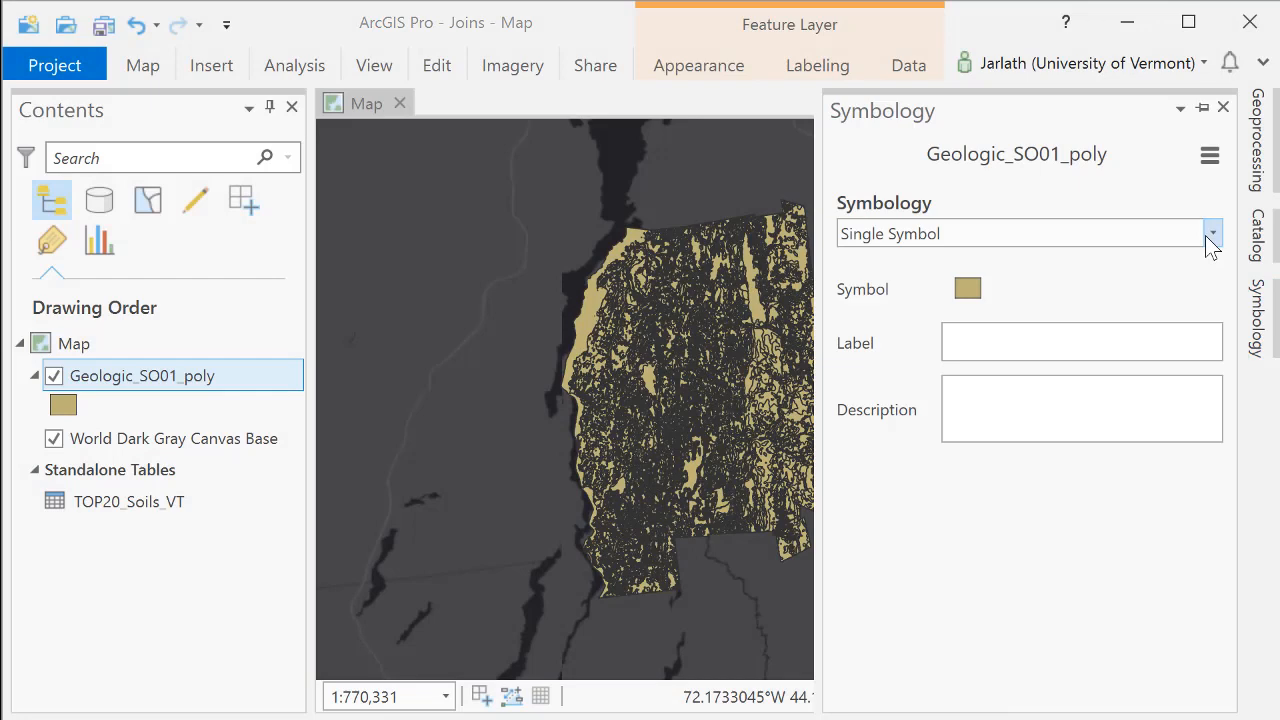
pyautogui.click(968, 288)
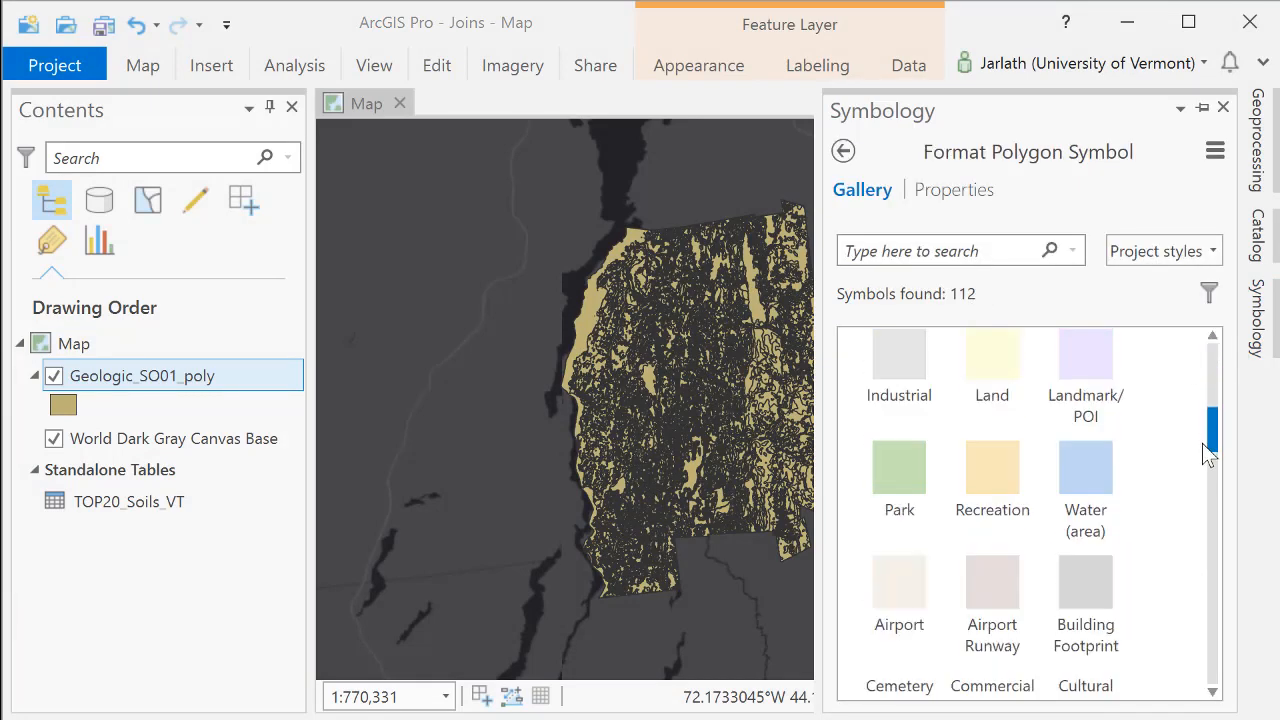
pyautogui.scroll(-3)
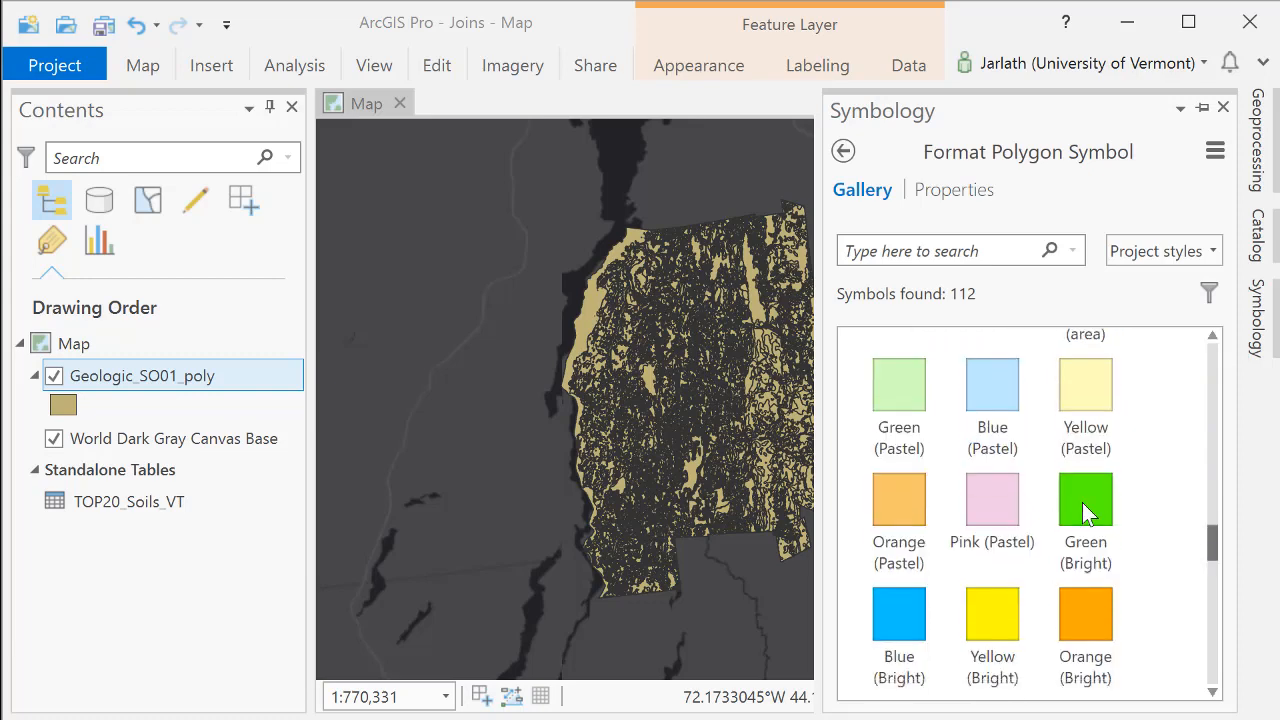
pyautogui.click(898, 384)
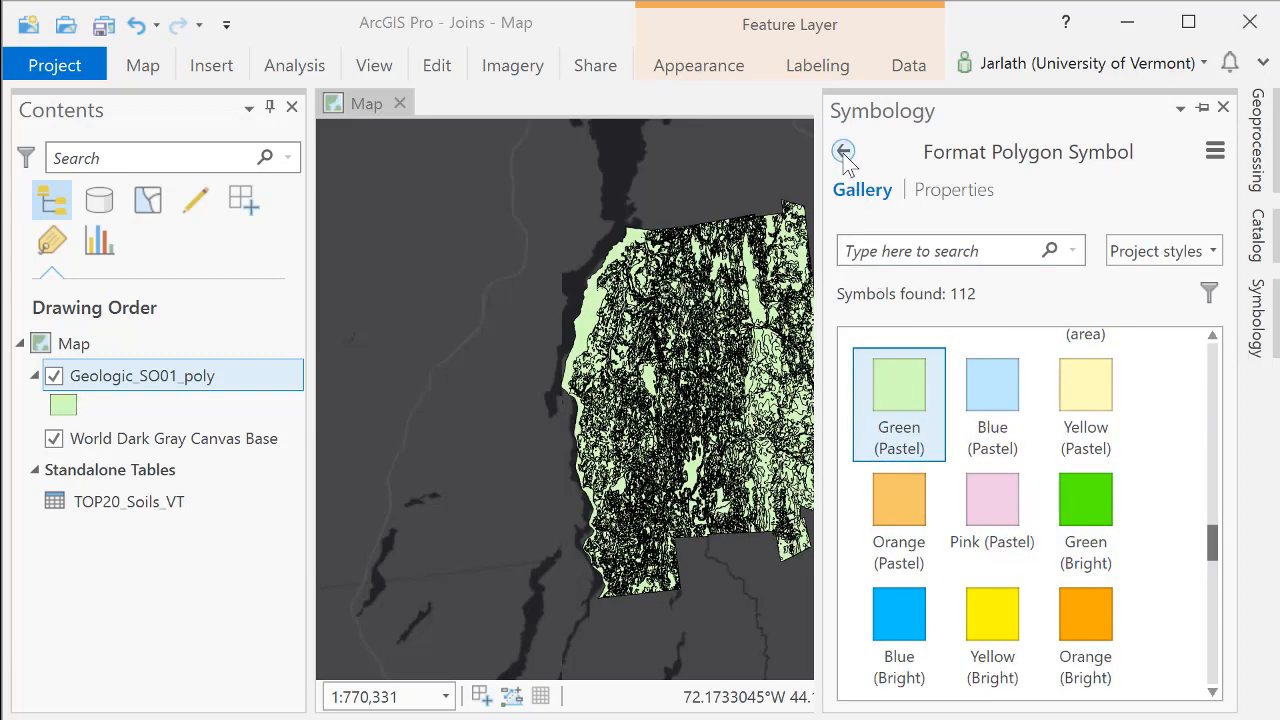
pyautogui.click(844, 152)
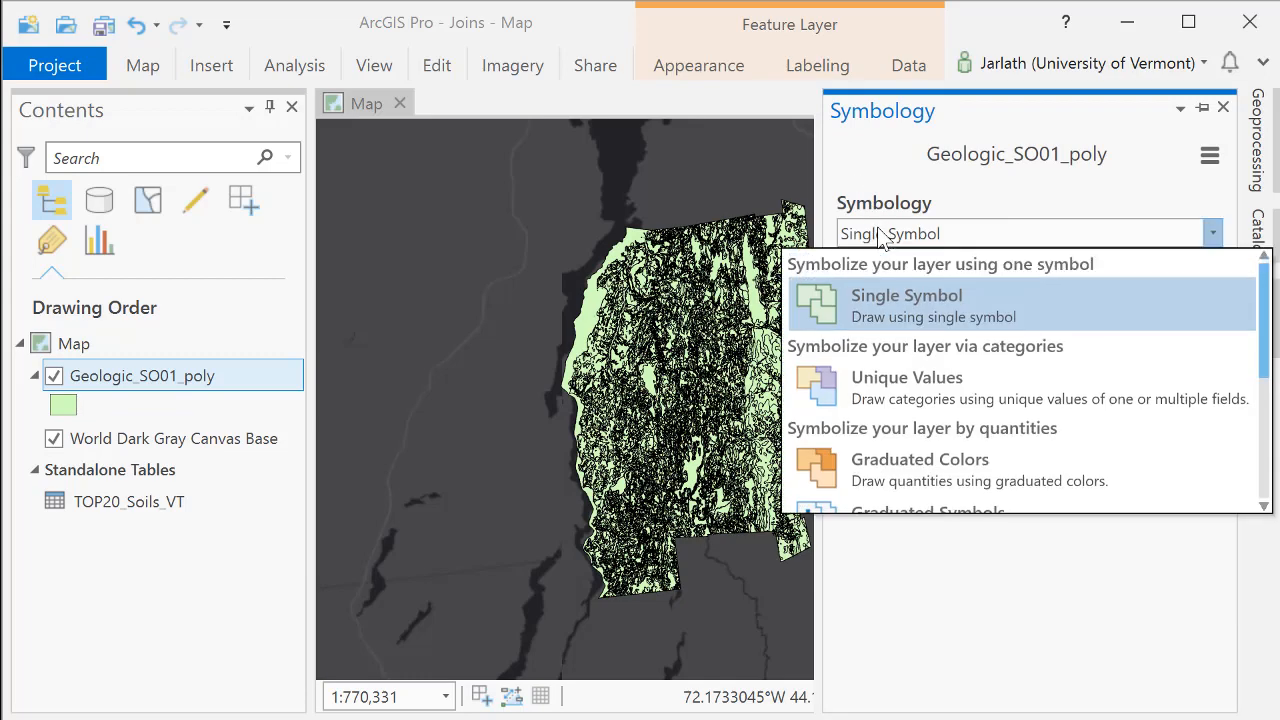
# Step: Try Unique Values on MUID listing all 103 values, then close the Symbology pane
pyautogui.click(906, 376)
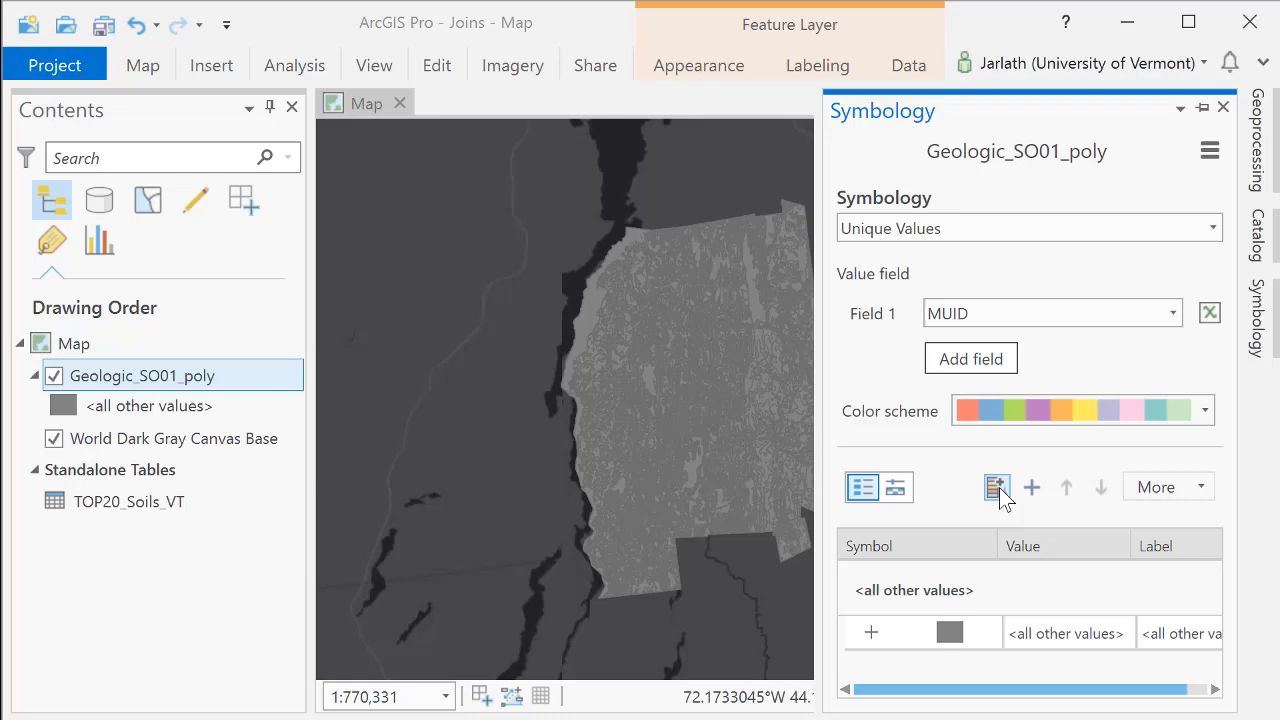
pyautogui.click(996, 488)
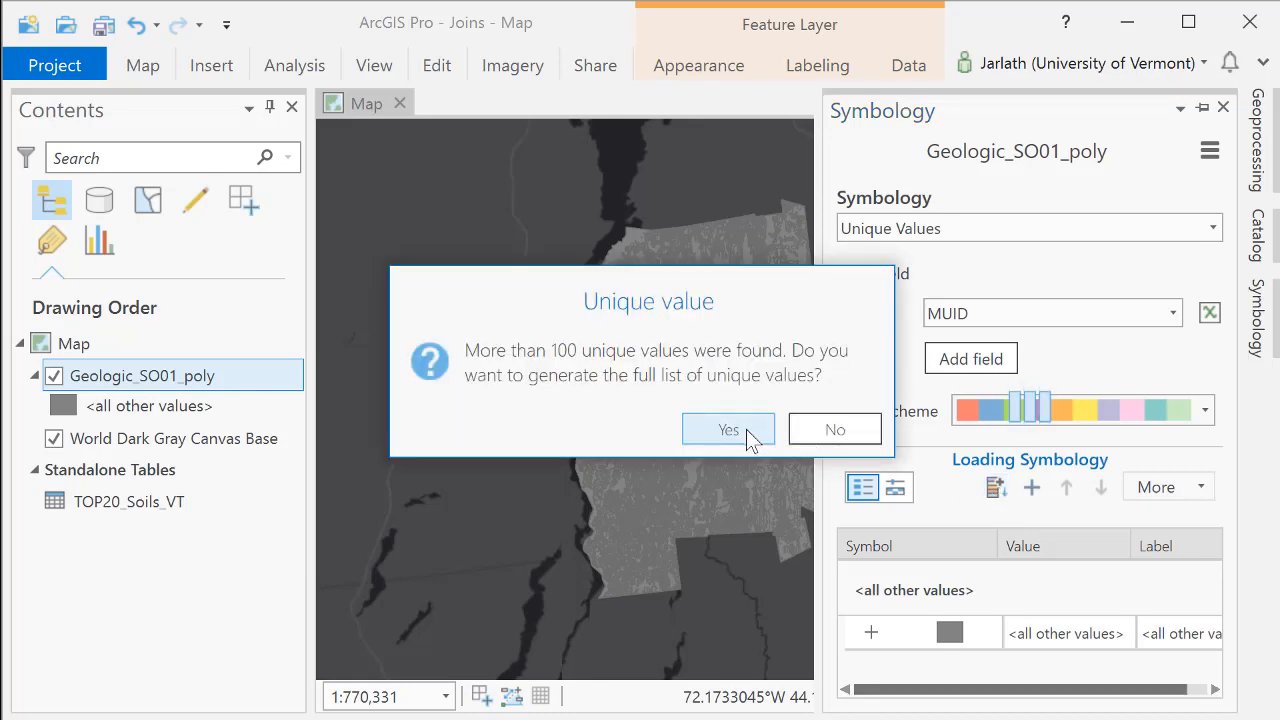
pyautogui.click(728, 428)
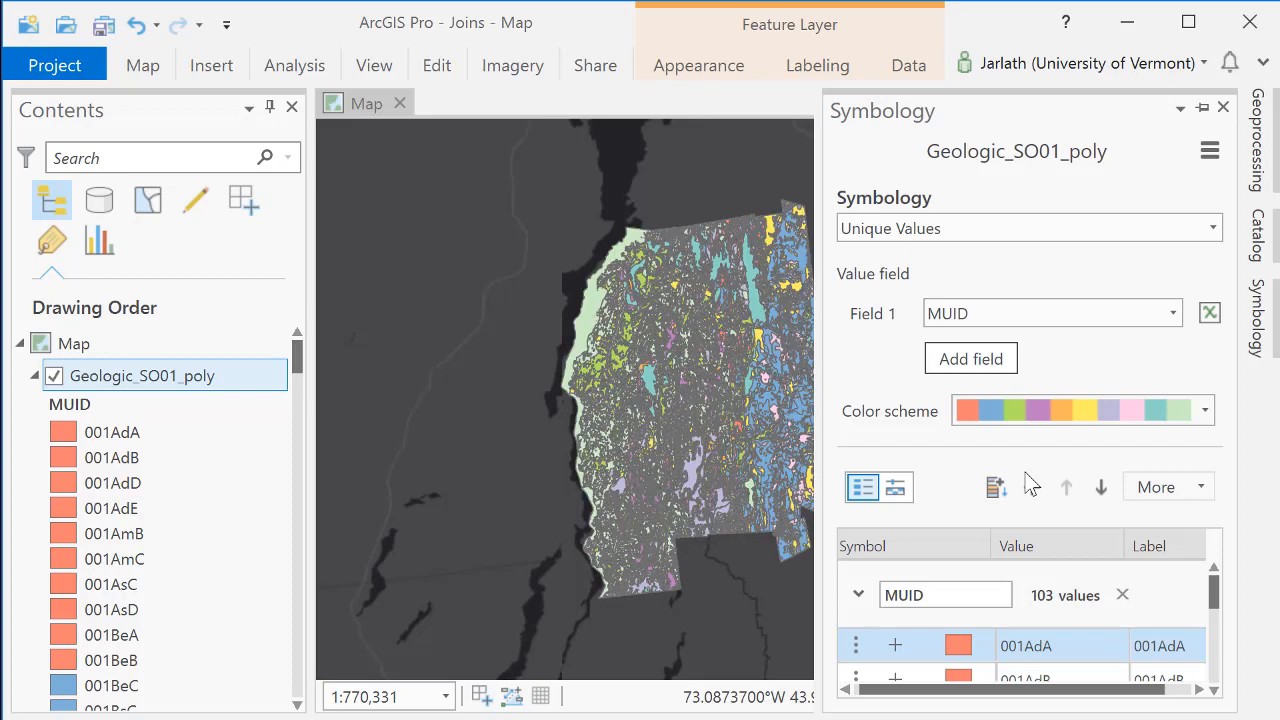
pyautogui.click(1224, 108)
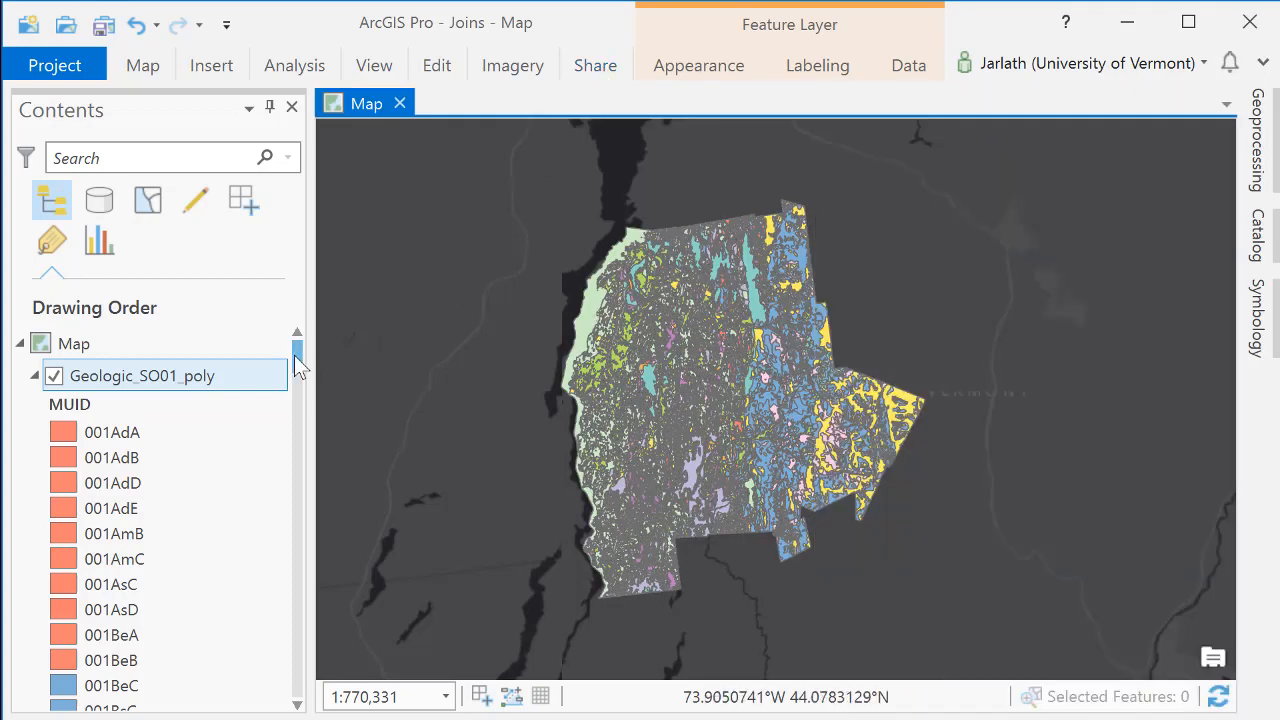
pyautogui.scroll(-3)
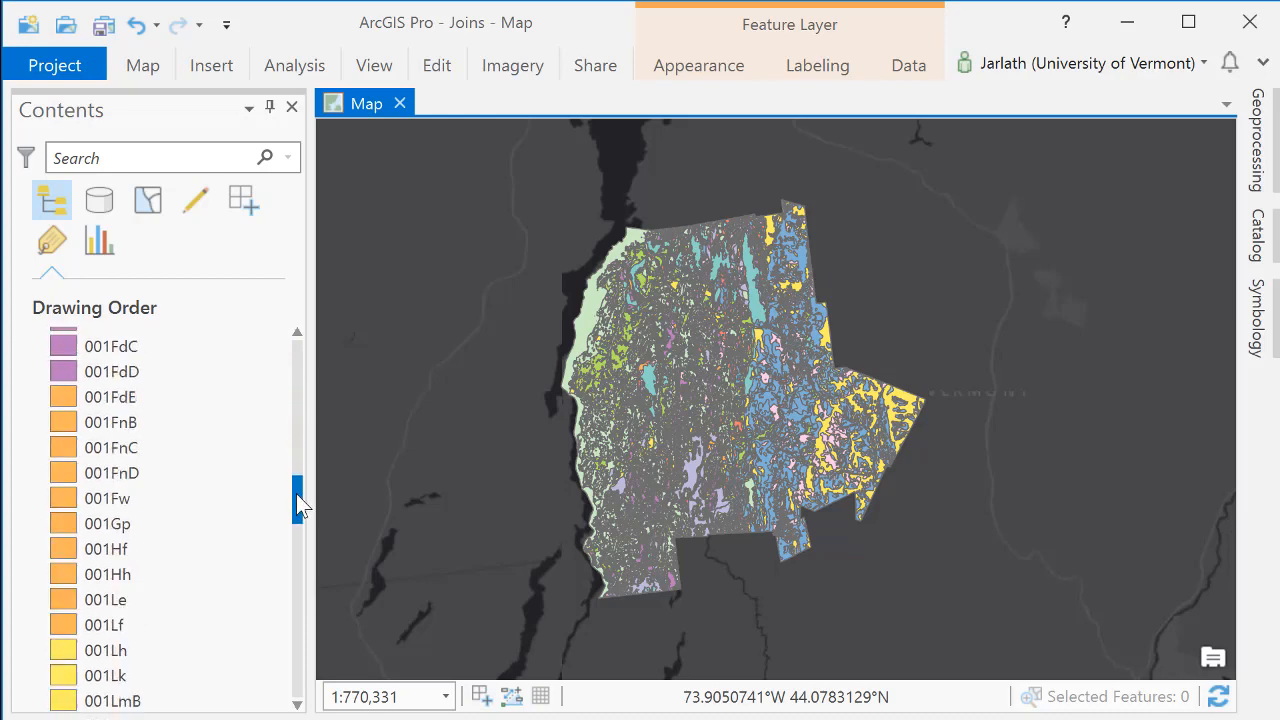
pyautogui.scroll(-3)
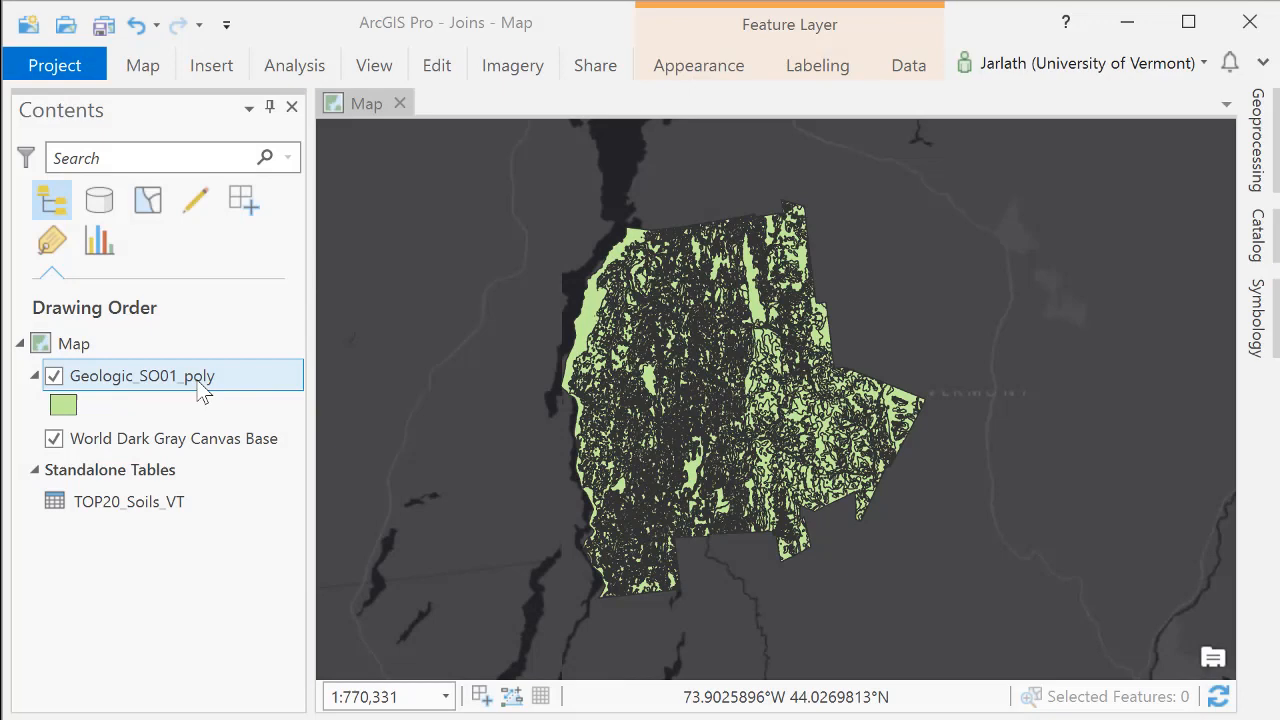
# Step: Run Add Join linking TOP20_Soils_VT to Geologic_SO01_poly on the MUID field
pyautogui.rightClick(140, 376)
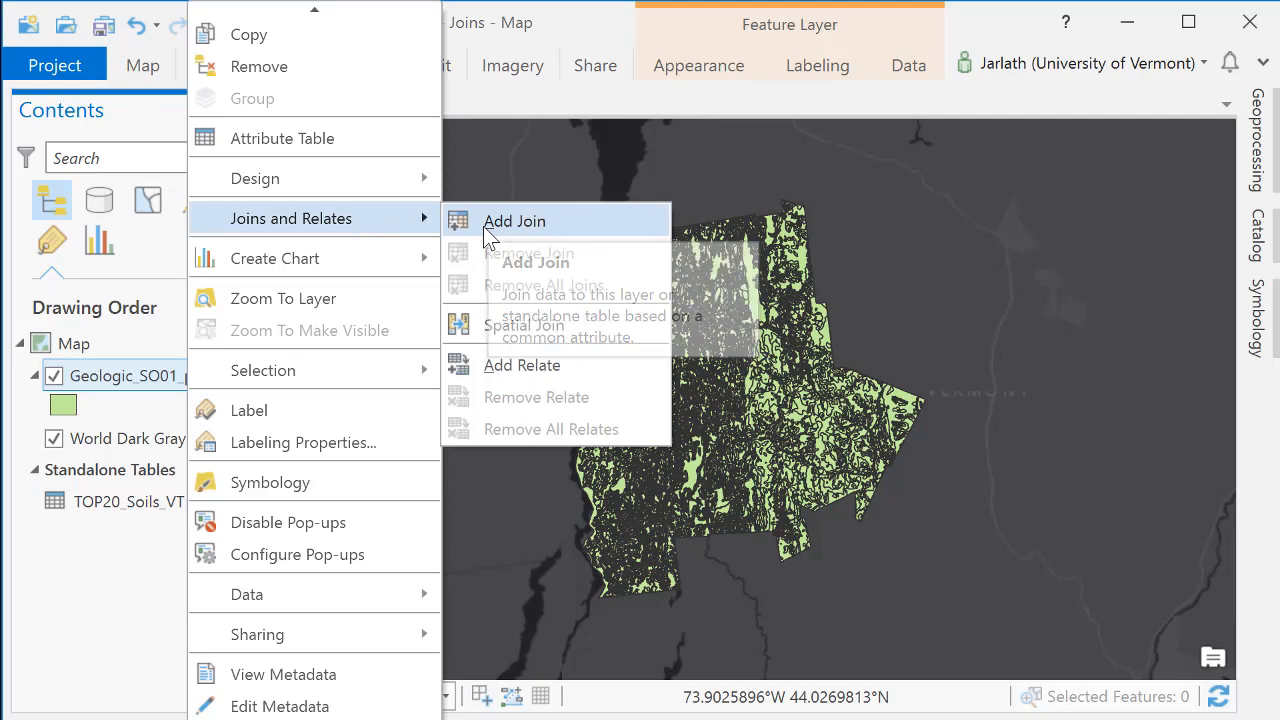
pyautogui.click(514, 220)
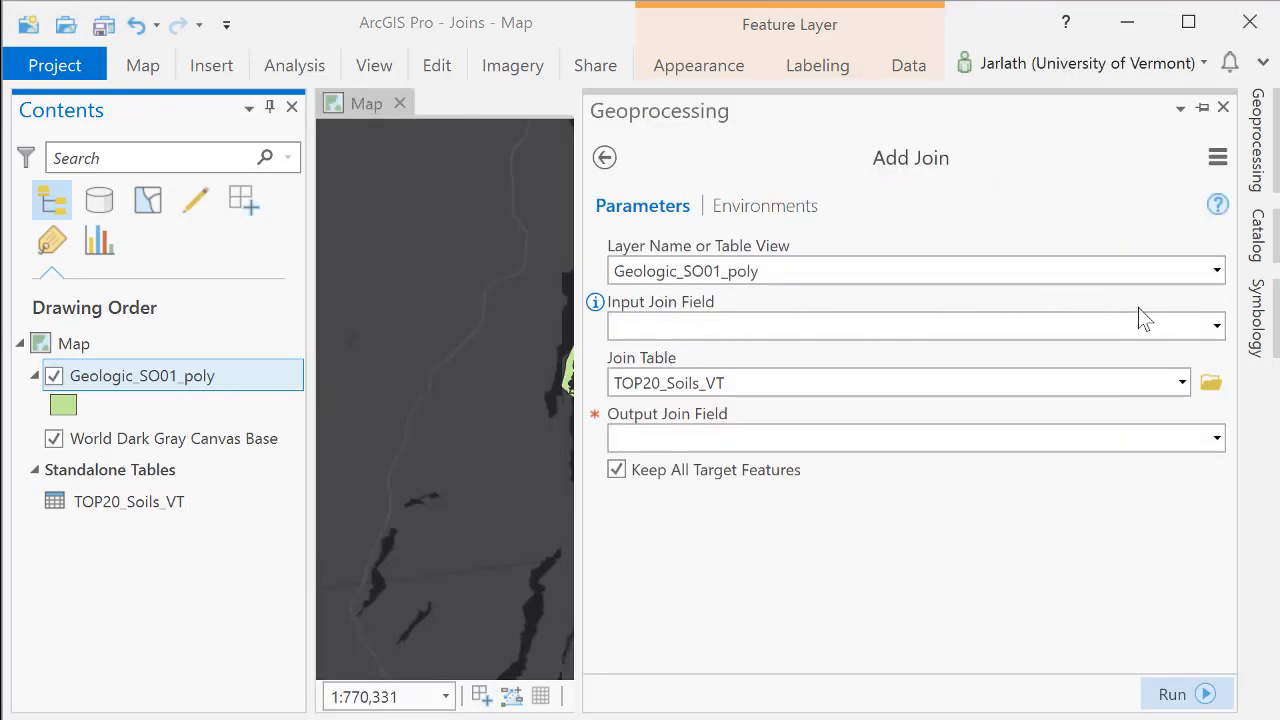
pyautogui.click(1216, 326)
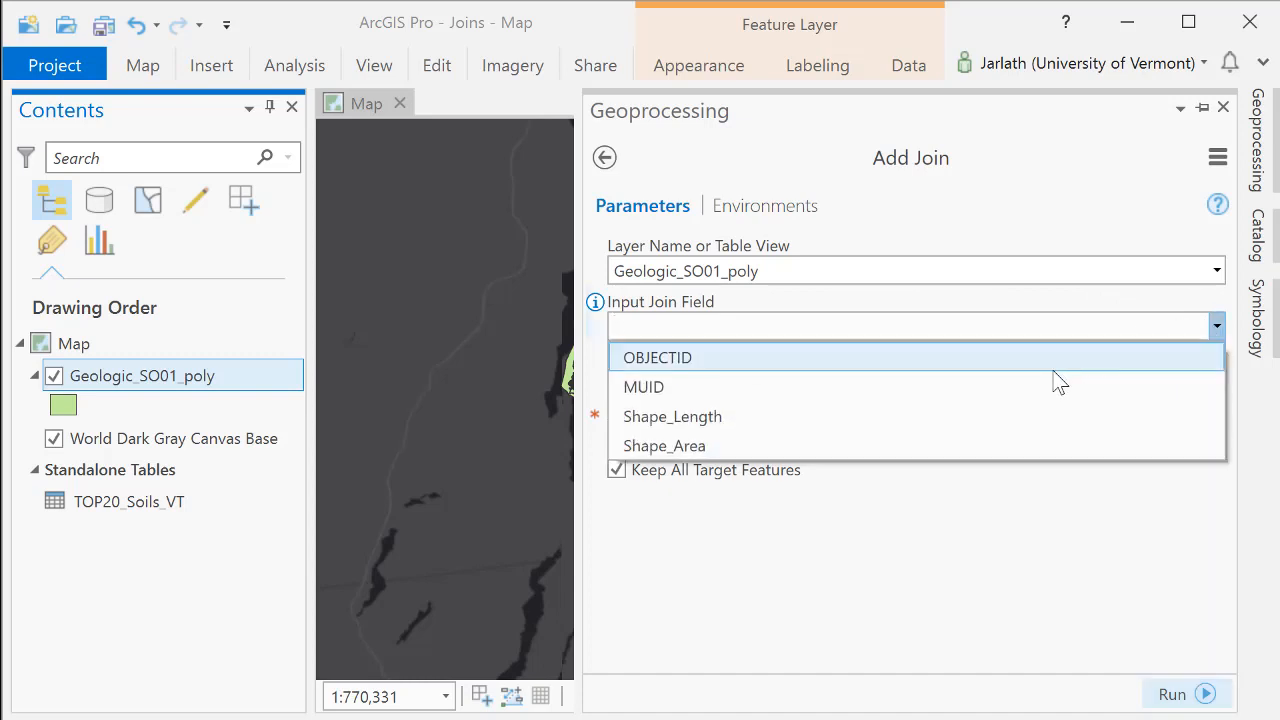
pyautogui.click(644, 388)
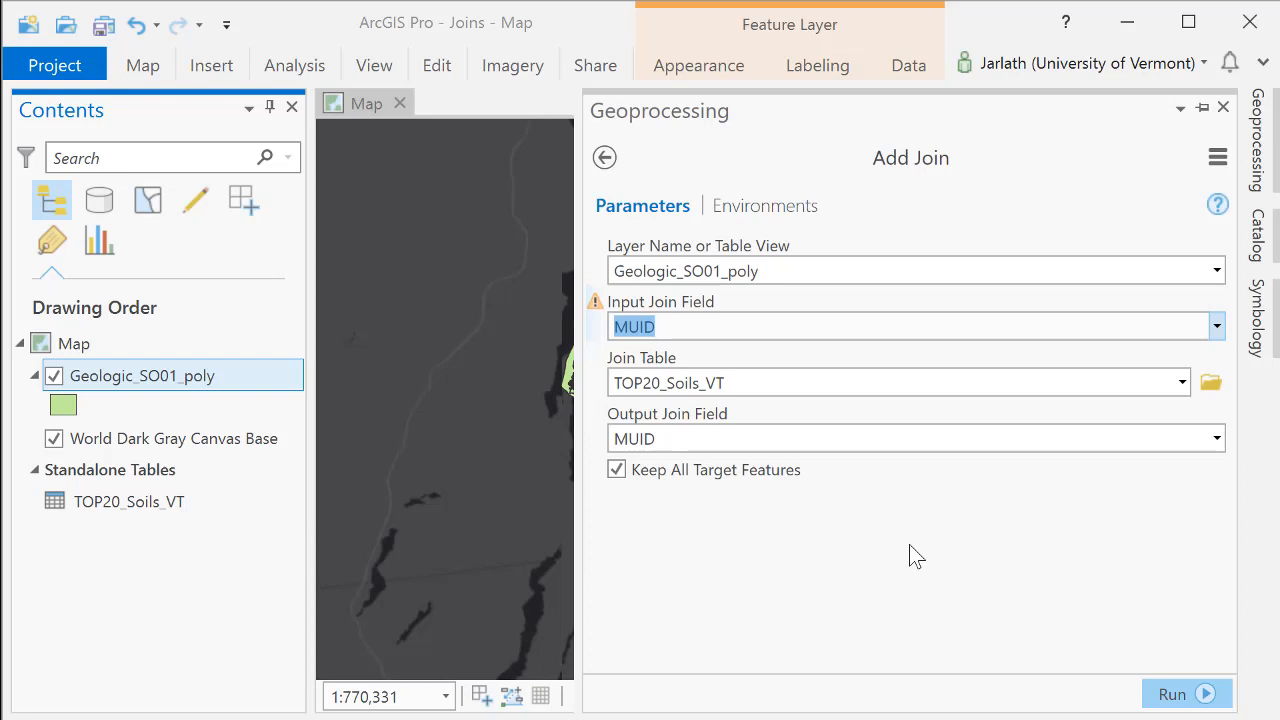
pyautogui.moveTo(1186, 692)
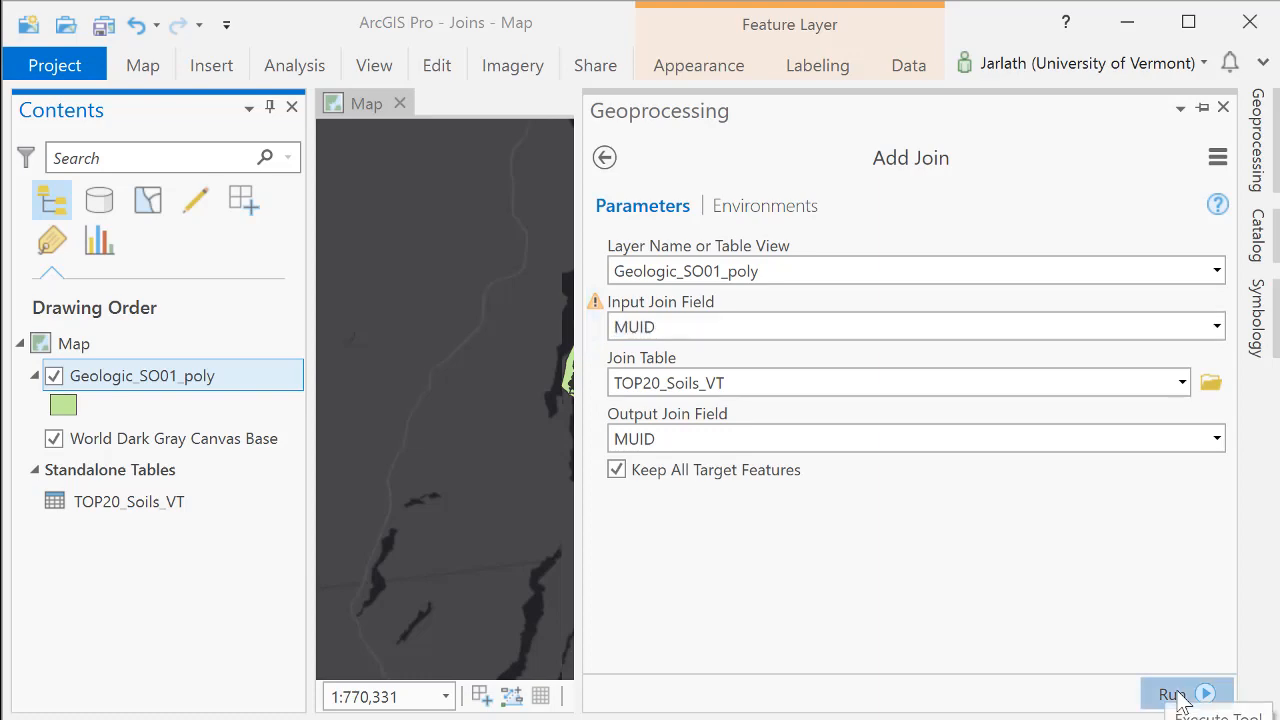
pyautogui.click(1180, 692)
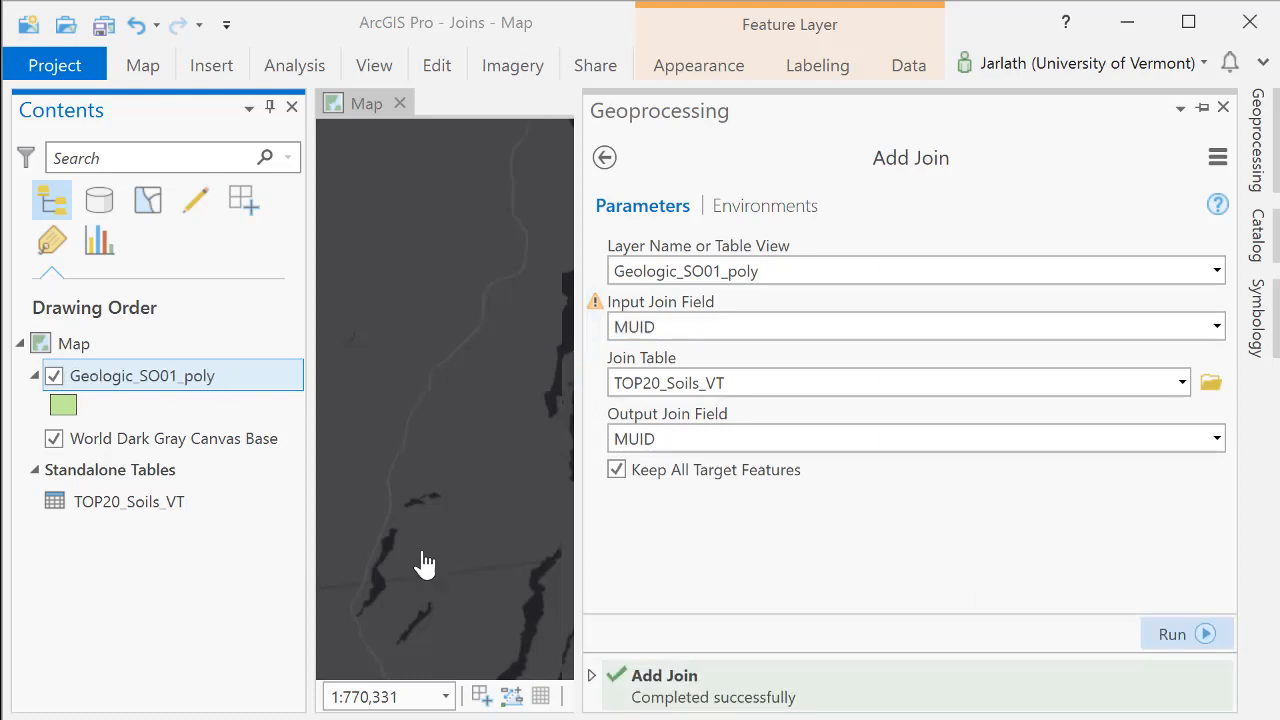
# Step: Review the joined soil fields like ROCKDEEP, HYDRIC and PRIME in the layer's attribute table, then close it
pyautogui.rightClick(142, 376)
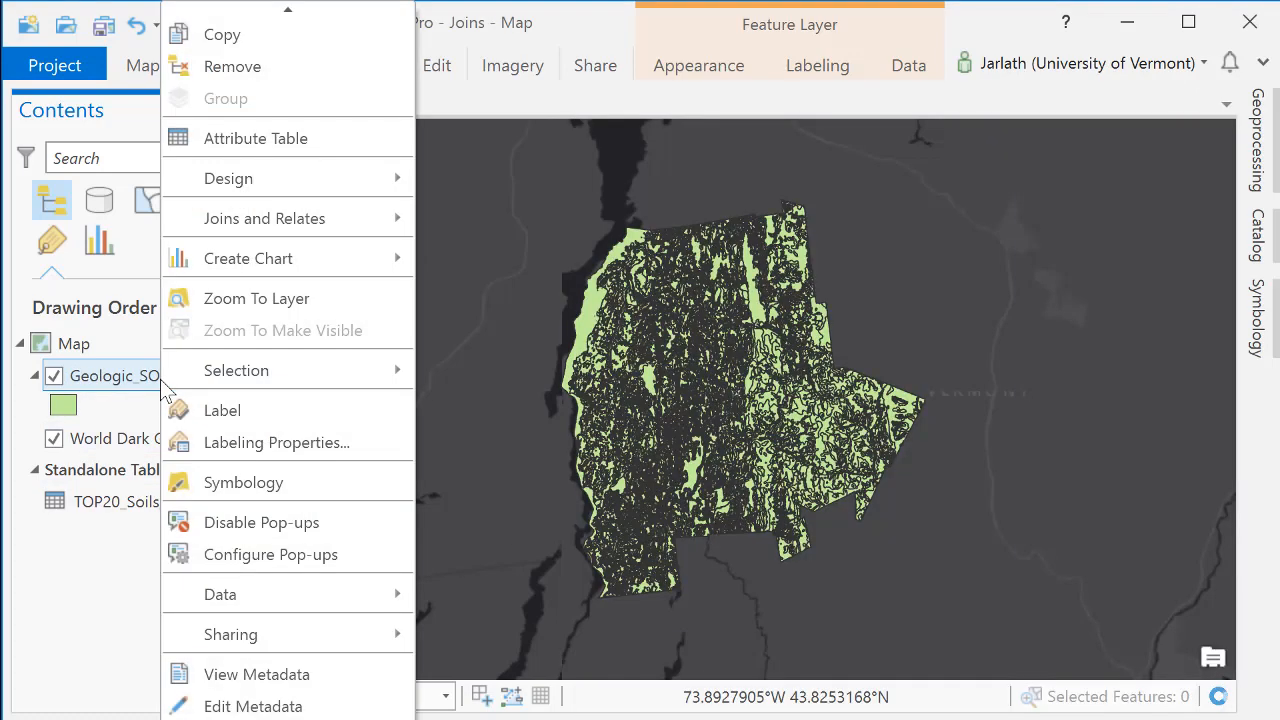
pyautogui.moveTo(256, 138)
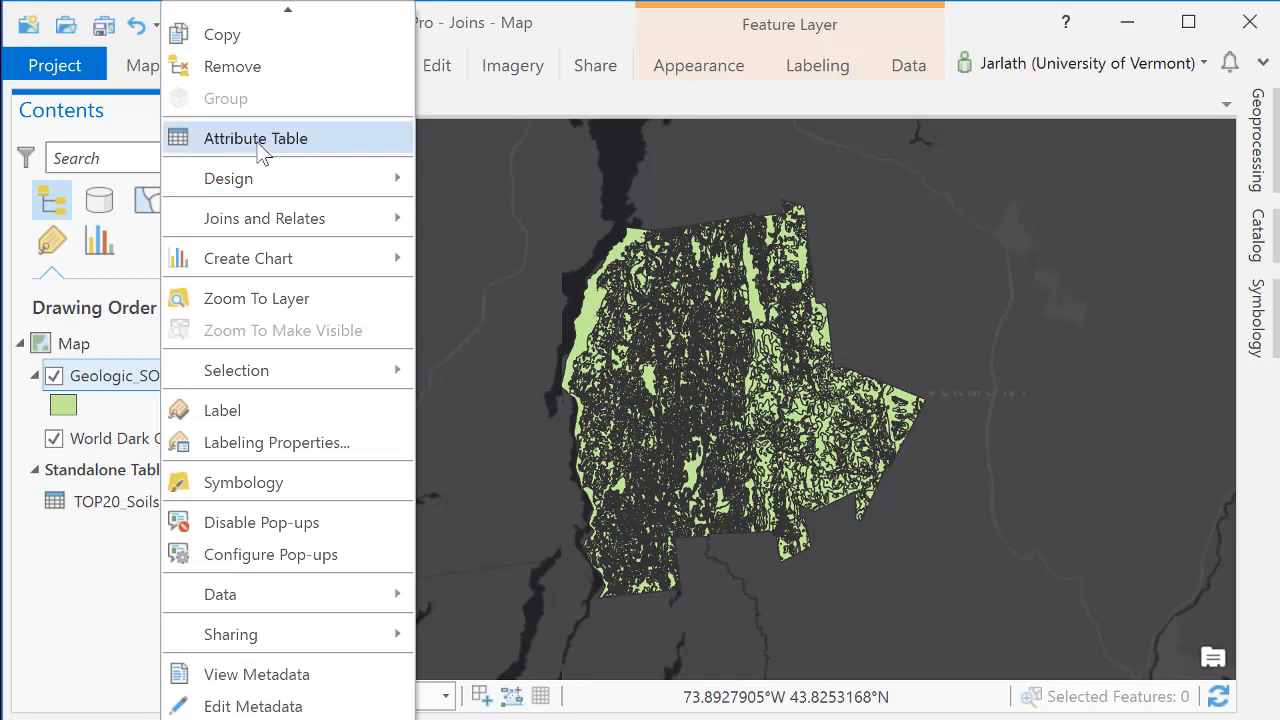
pyautogui.click(256, 138)
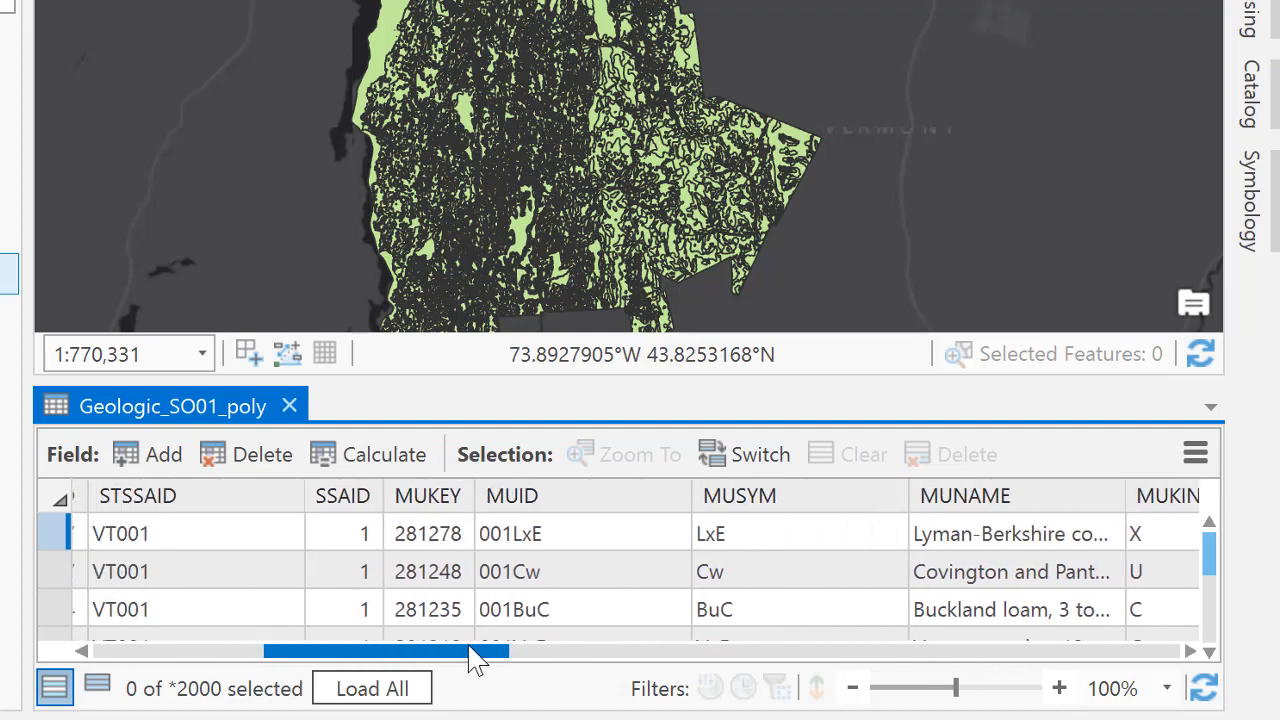
pyautogui.moveTo(476, 652); pyautogui.dragTo(376, 652)
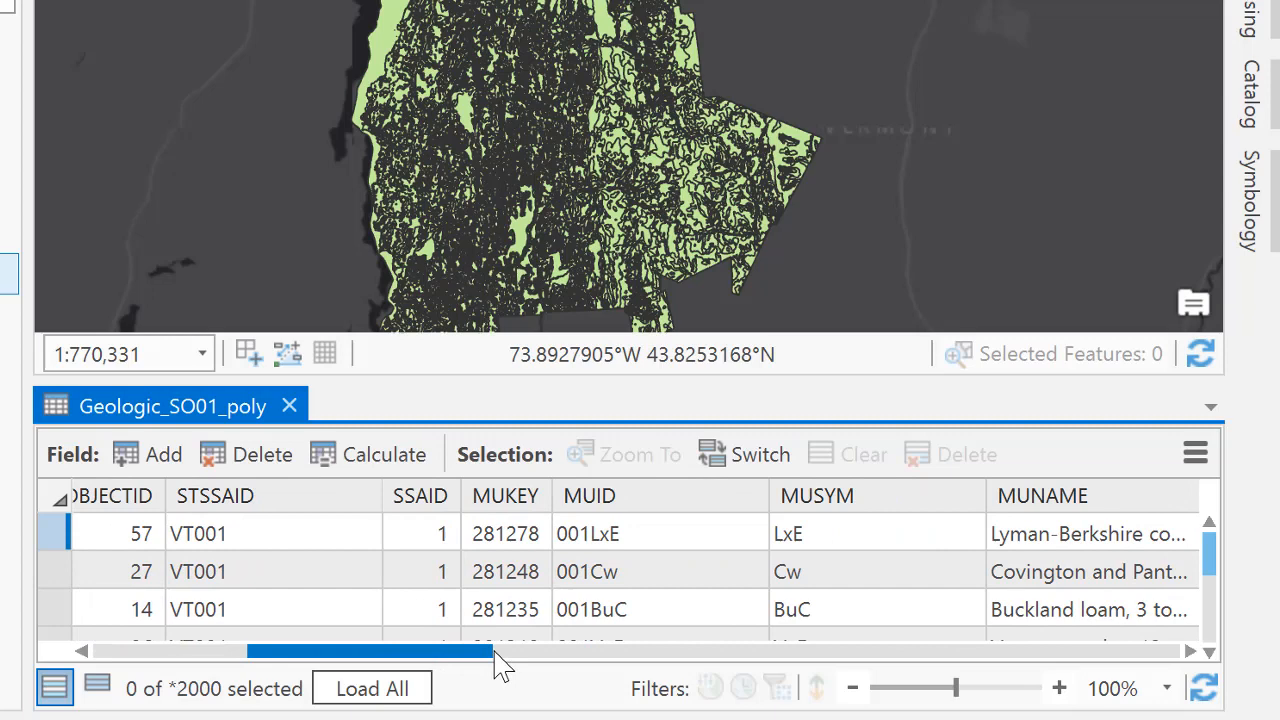
pyautogui.hscroll(3)
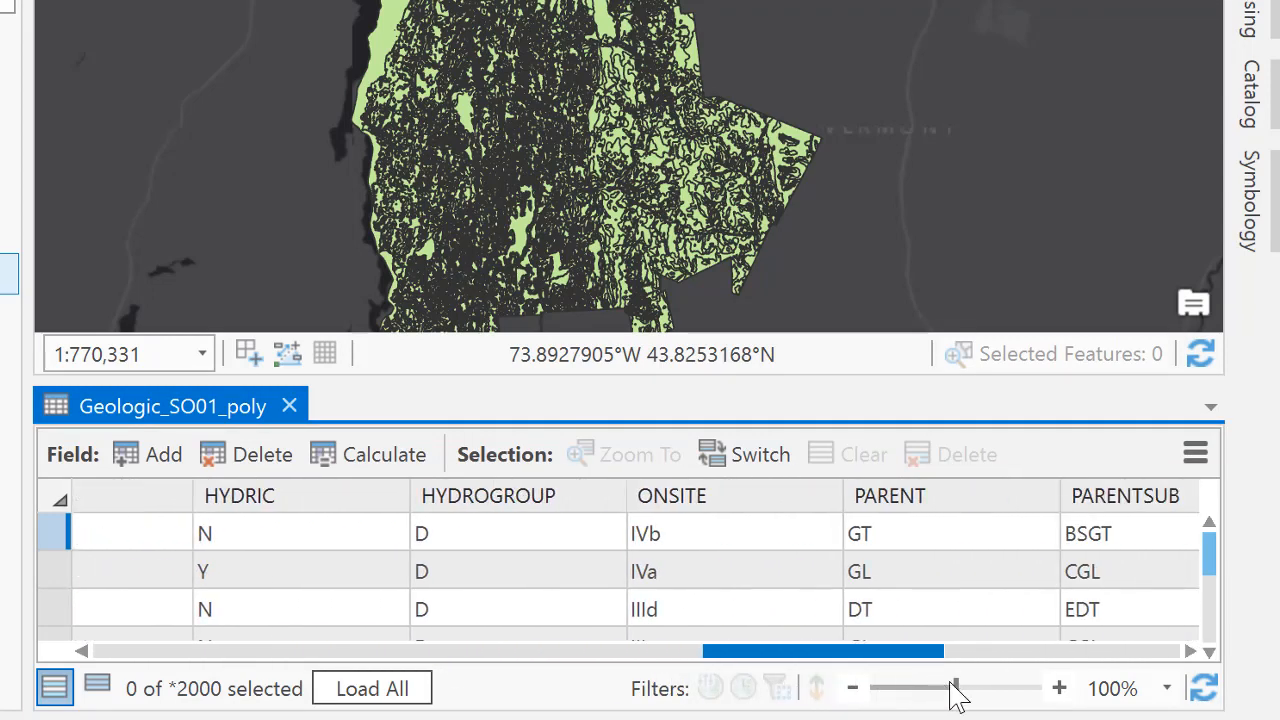
pyautogui.hscroll(3)
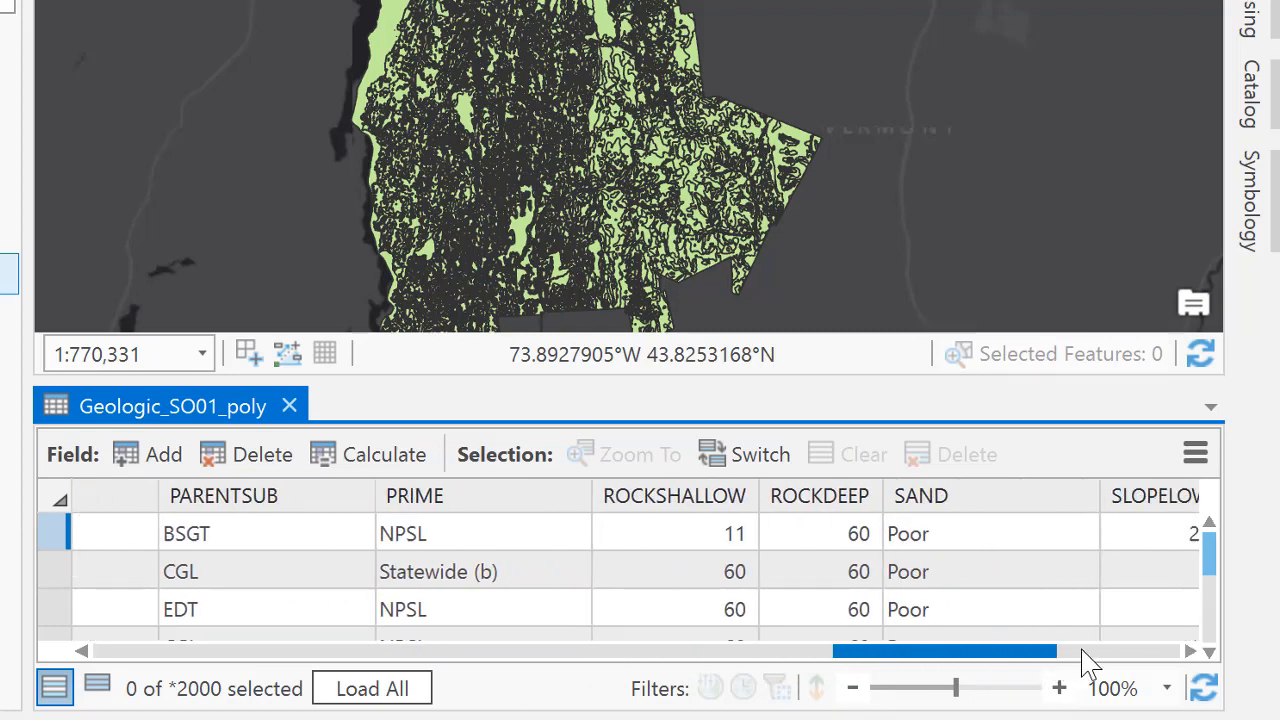
pyautogui.hscroll(3)
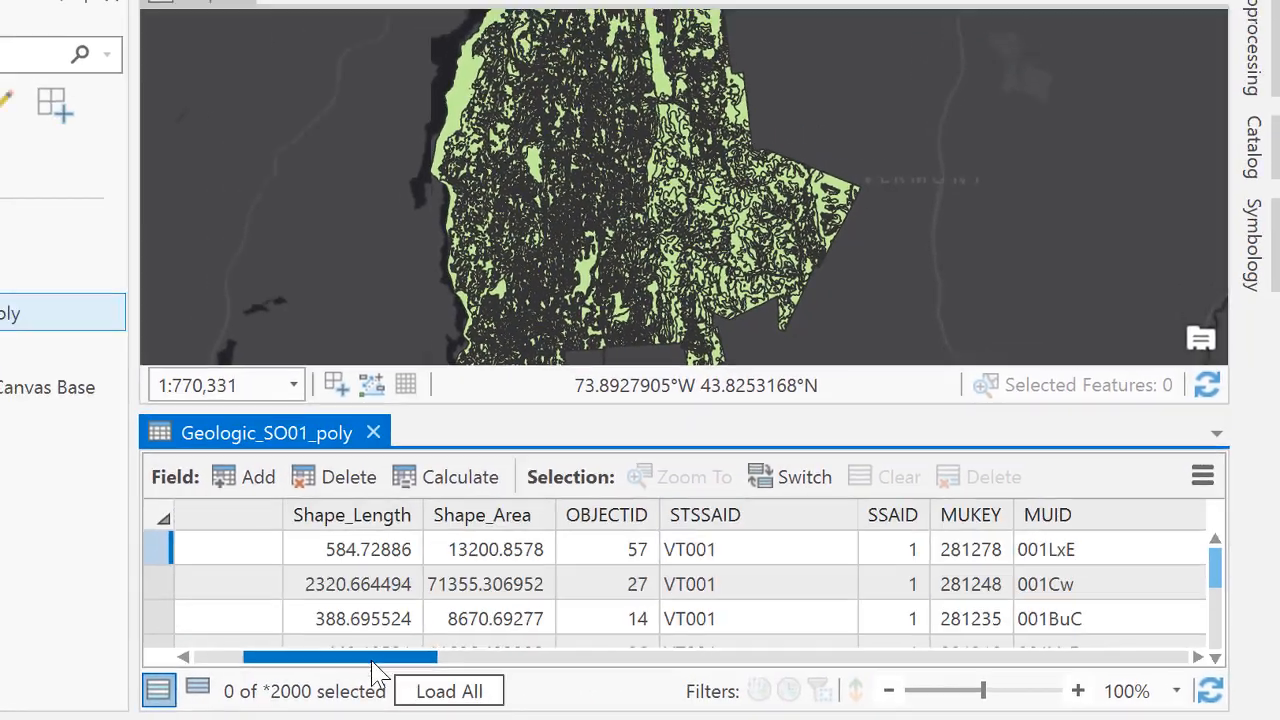
pyautogui.click(374, 432)
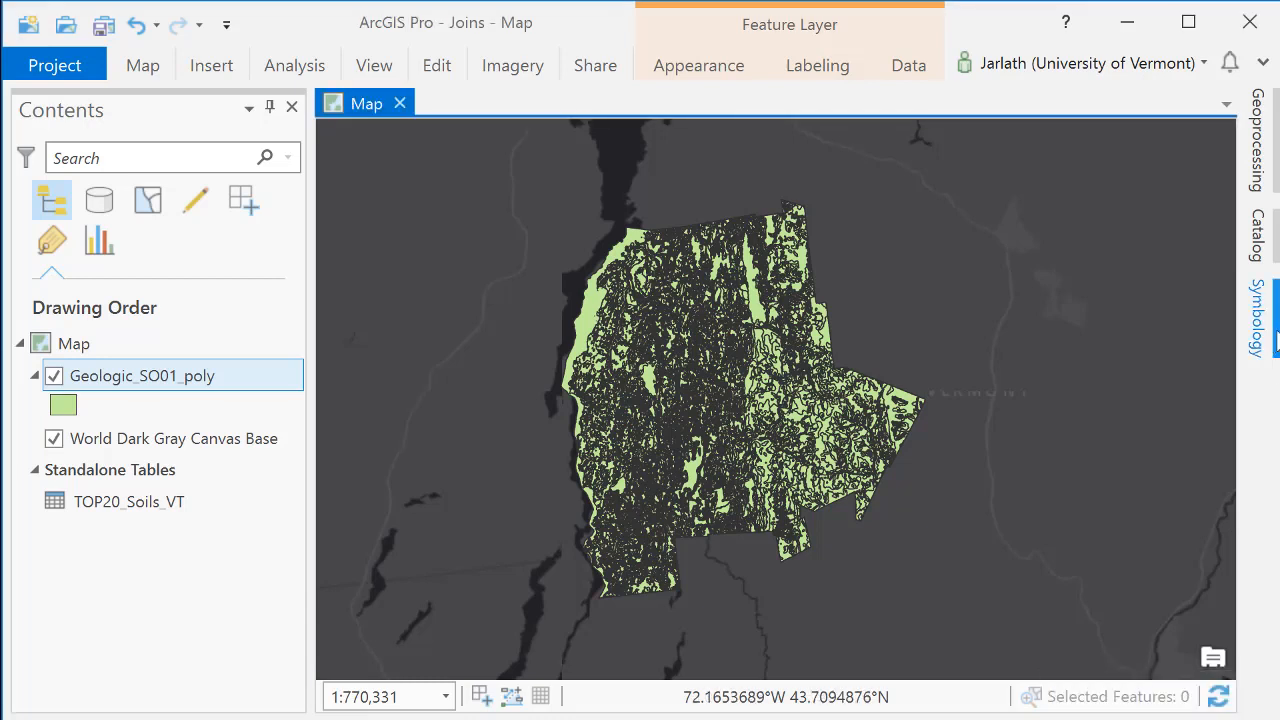
# Step: Symbolize Geologic_SO01_poly by Unique Values on the joined FLOOD field
pyautogui.click(1256, 320)
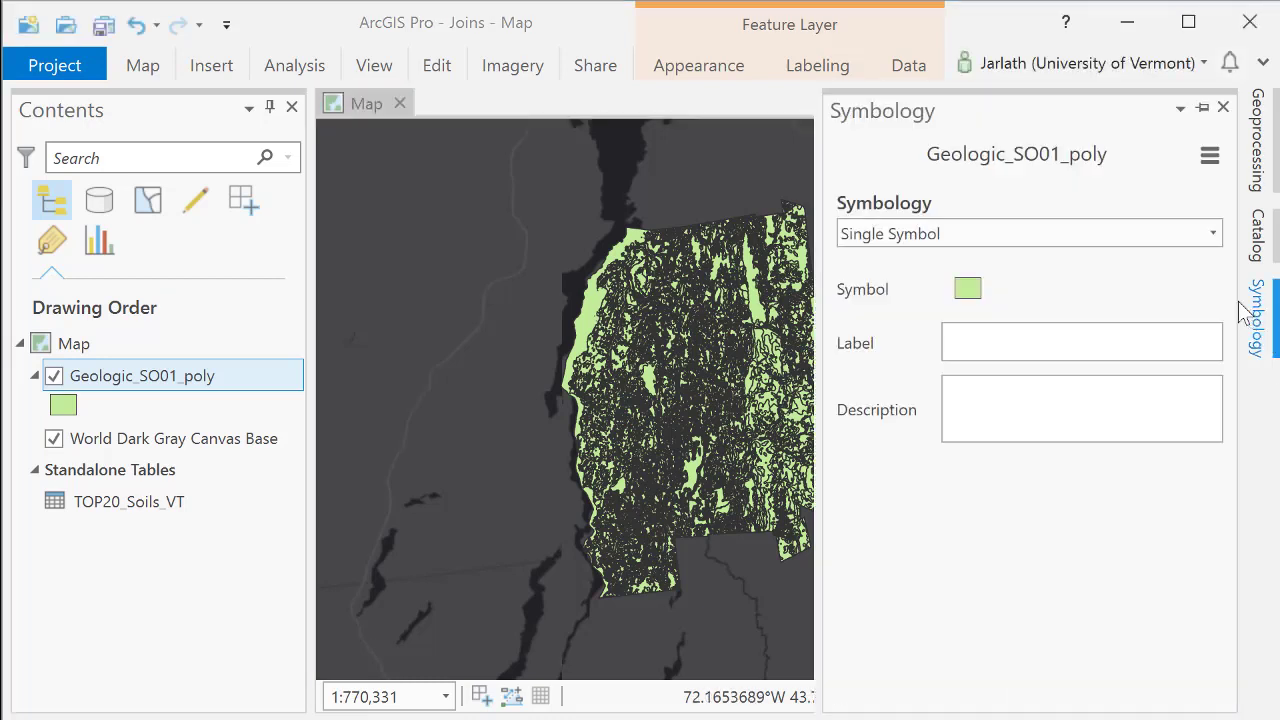
pyautogui.click(1212, 232)
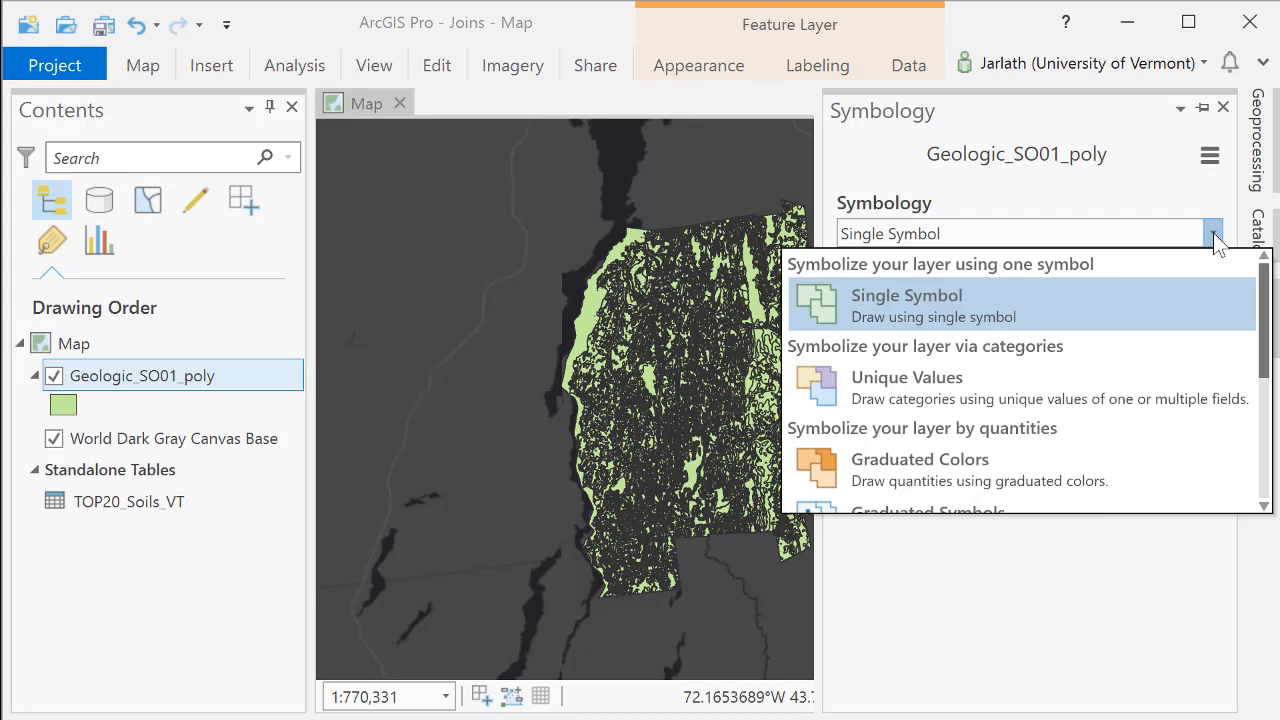
pyautogui.click(906, 376)
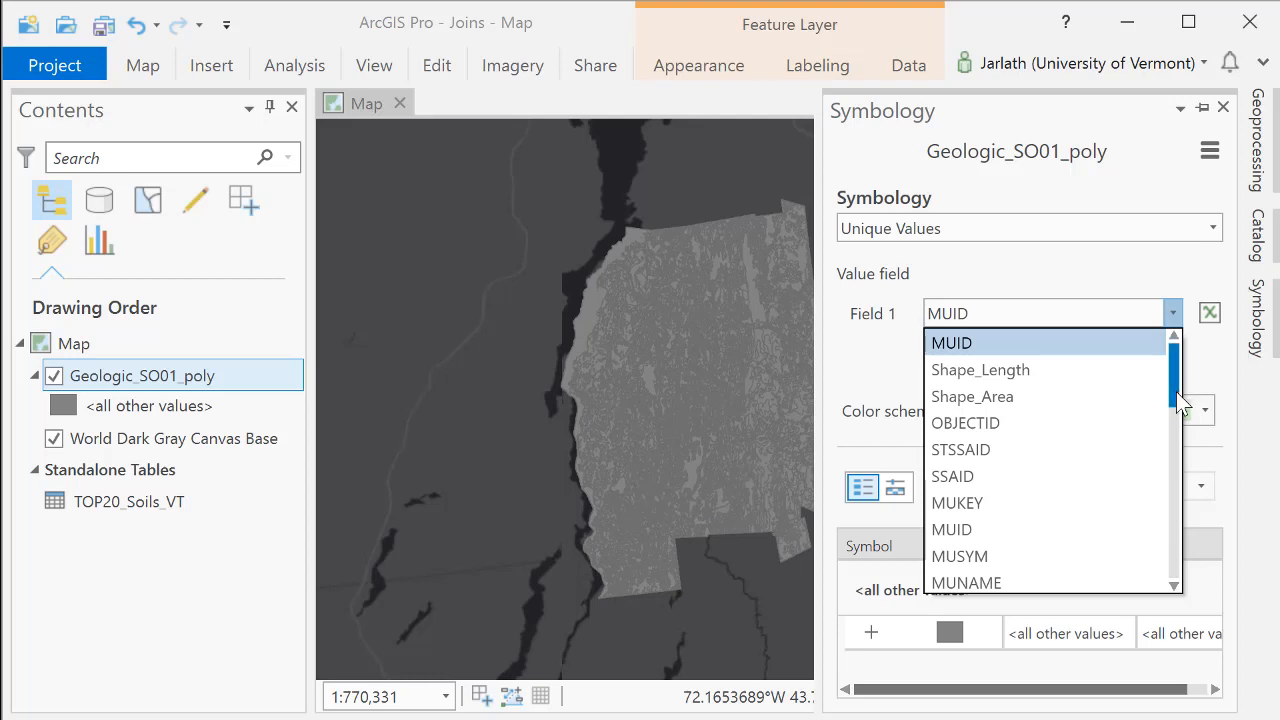
pyautogui.scroll(-3)
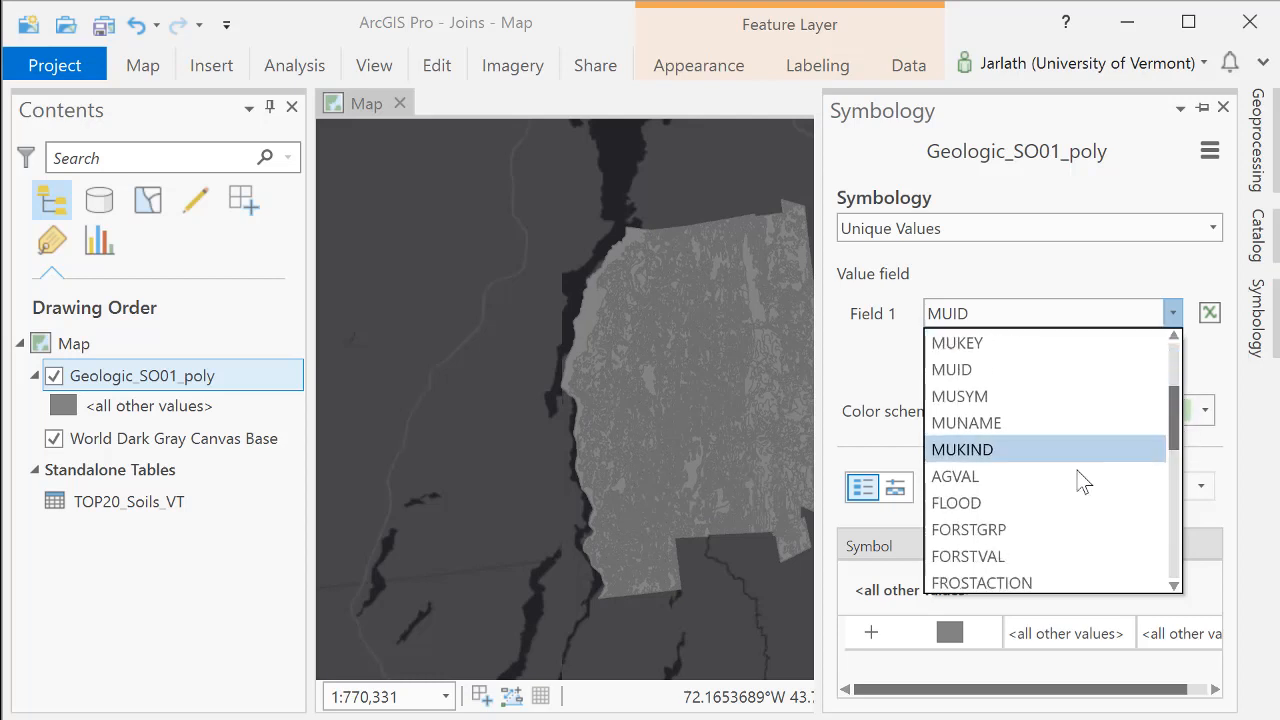
pyautogui.click(956, 502)
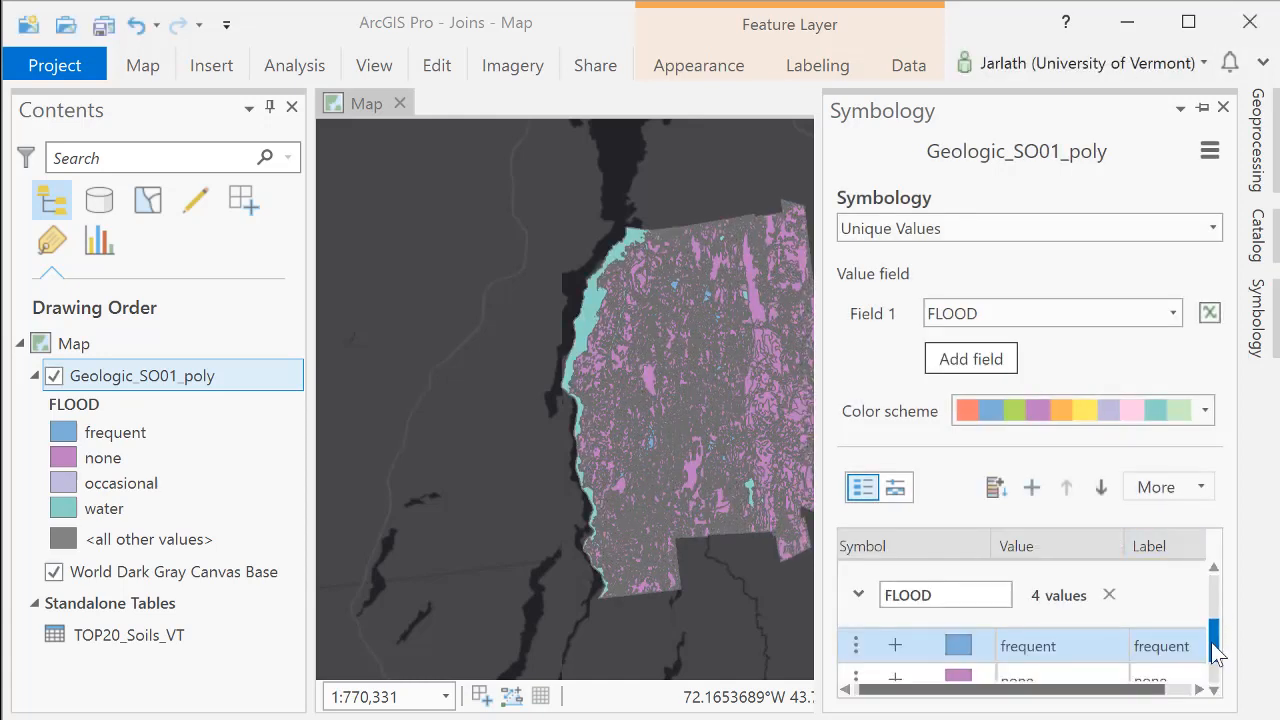
# Step: Apply a teal, orange, pink and green color scheme to the FLOOD categories
pyautogui.scroll(-3)
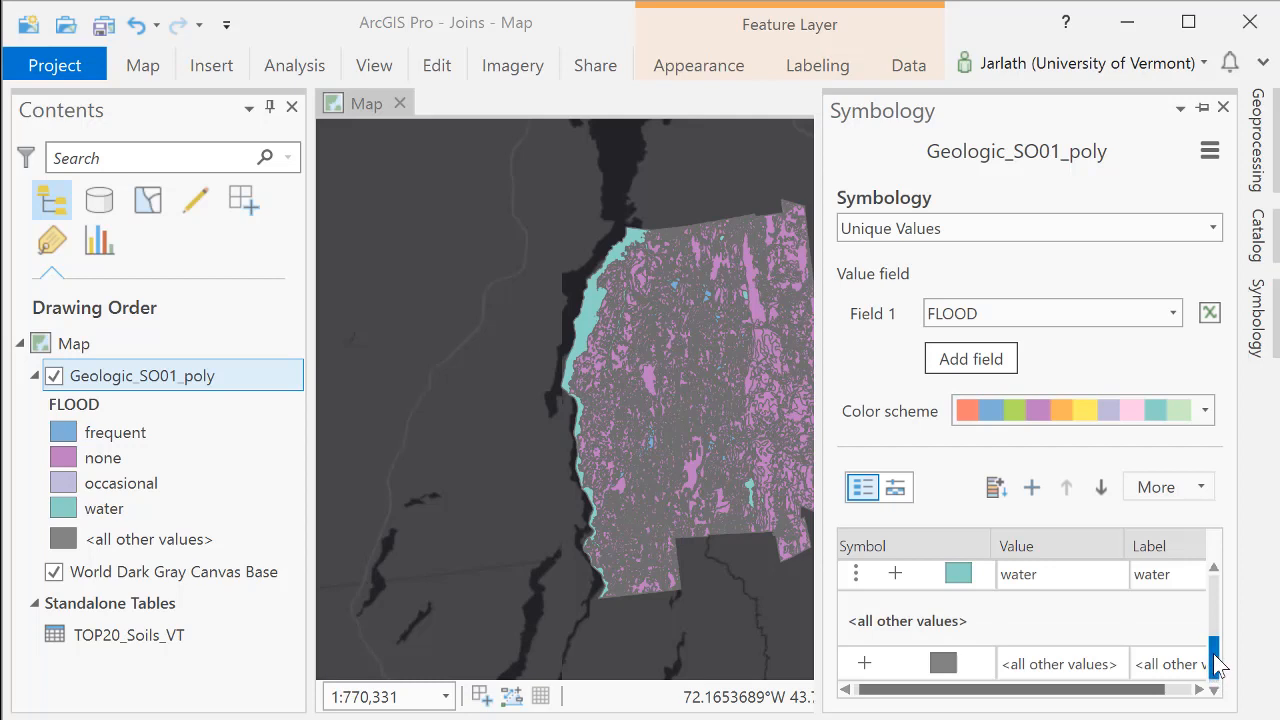
pyautogui.click(1204, 410)
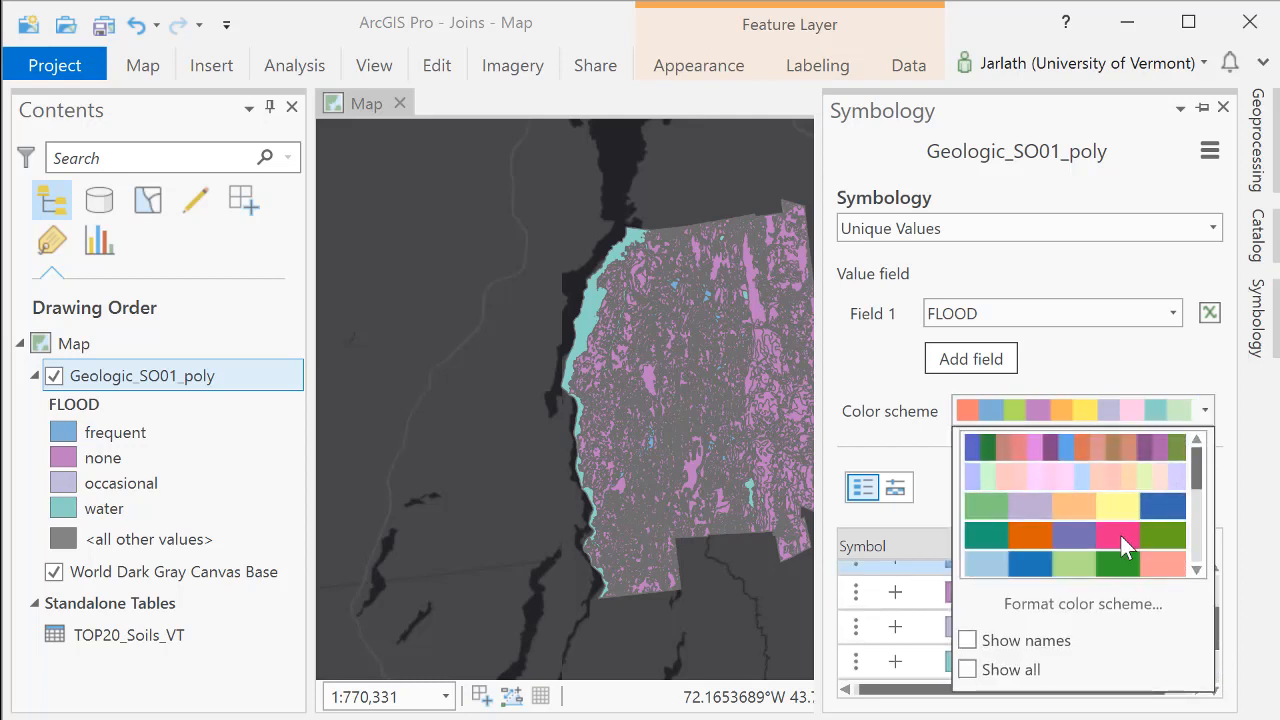
pyautogui.click(1076, 536)
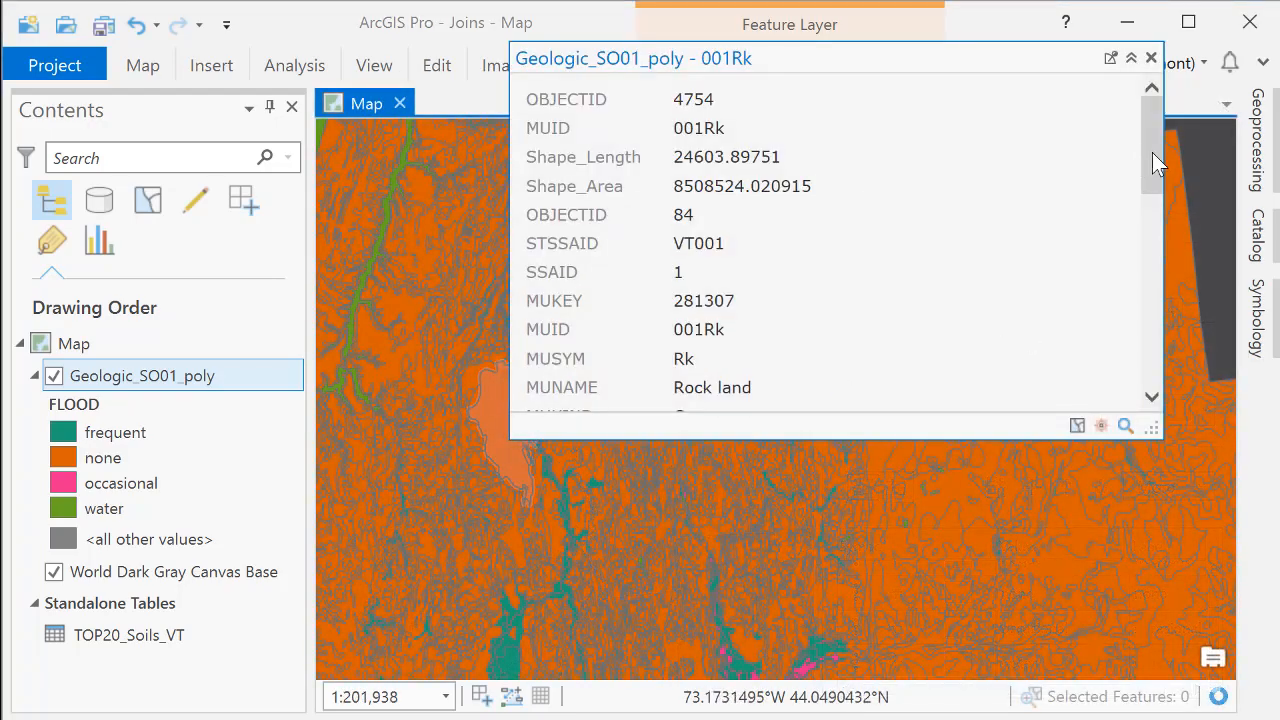
# Step: Close the feature pop-up and pan around the map to inspect the flood areas
pyautogui.scroll(-3)
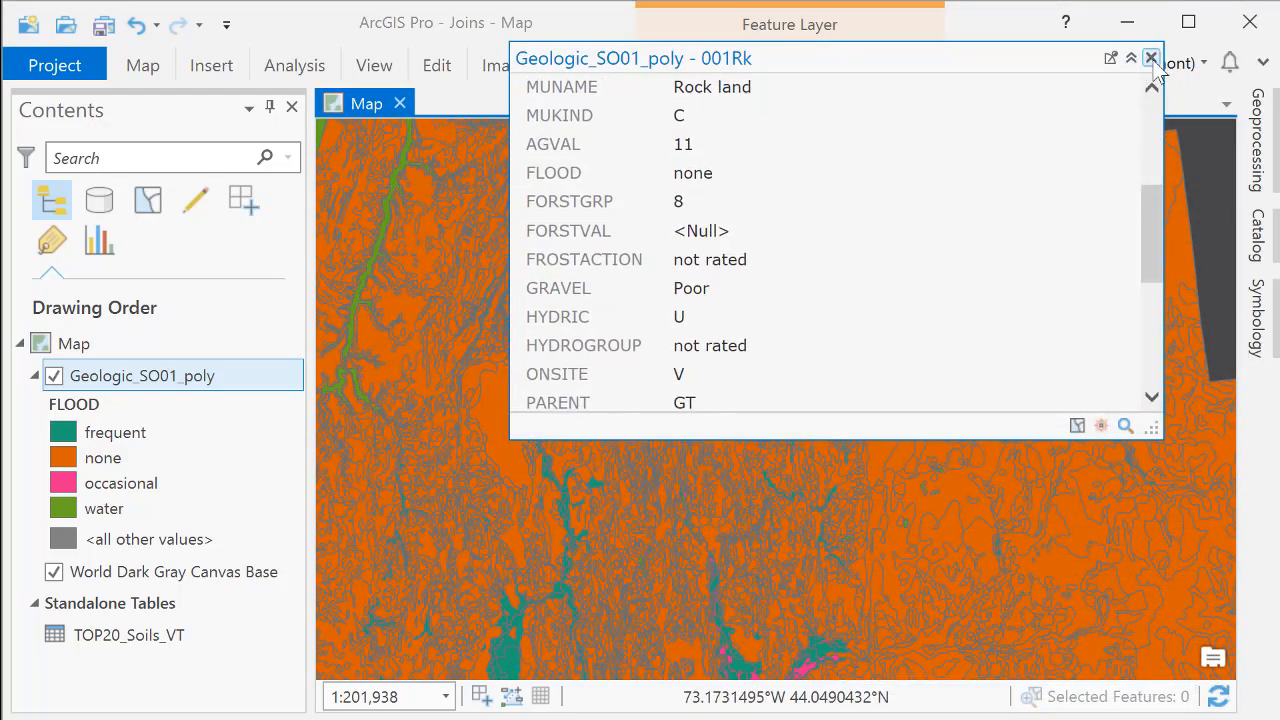
pyautogui.click(1152, 58)
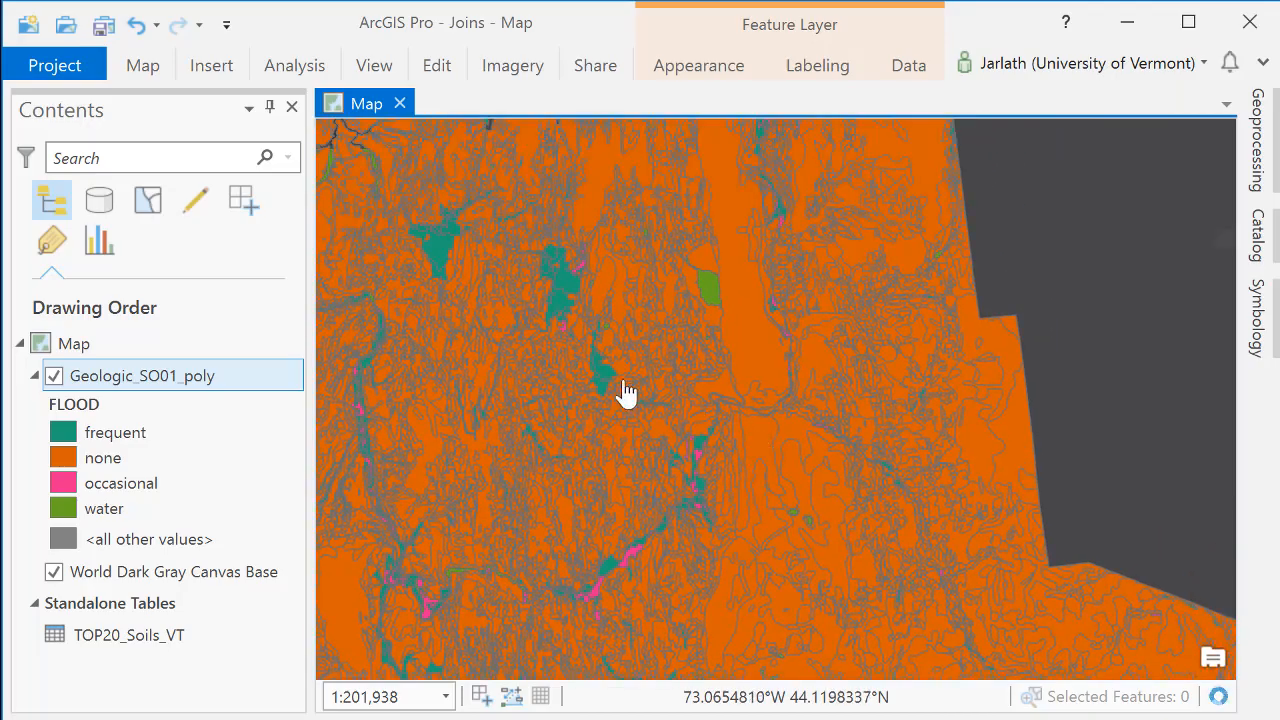
pyautogui.moveTo(624, 390); pyautogui.dragTo(738, 452)
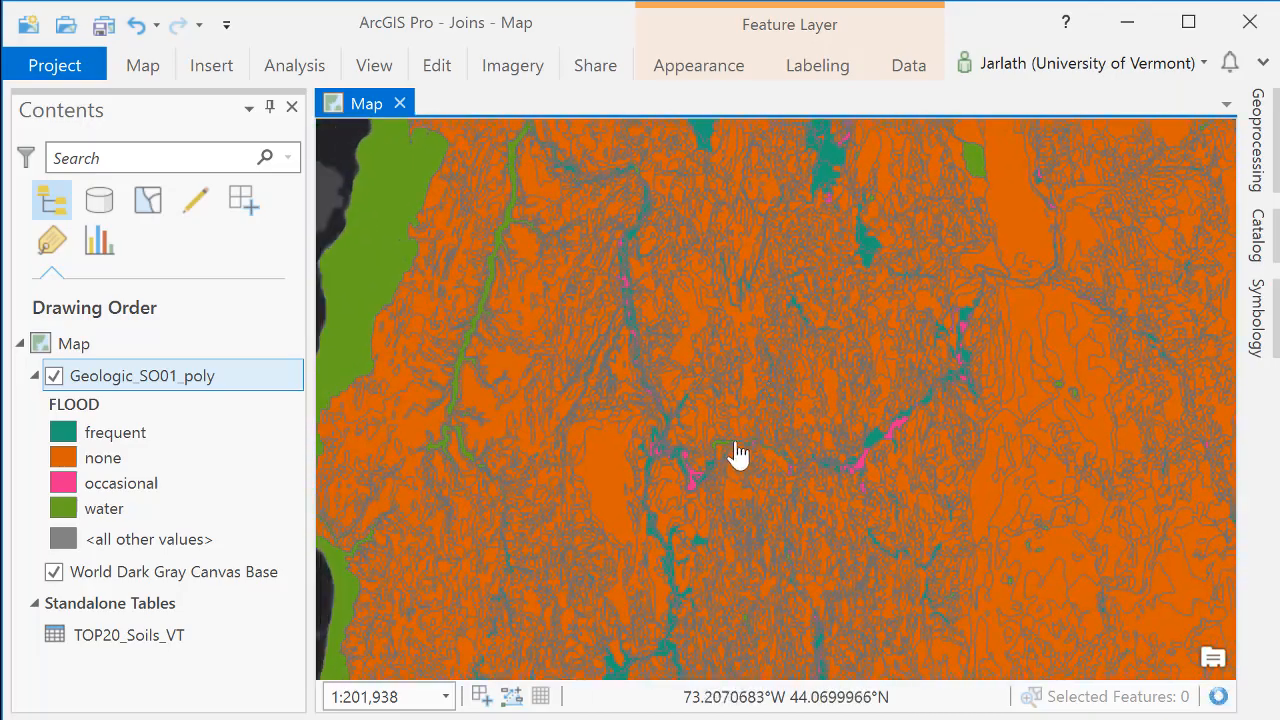
pyautogui.moveTo(736, 452); pyautogui.dragTo(694, 356)
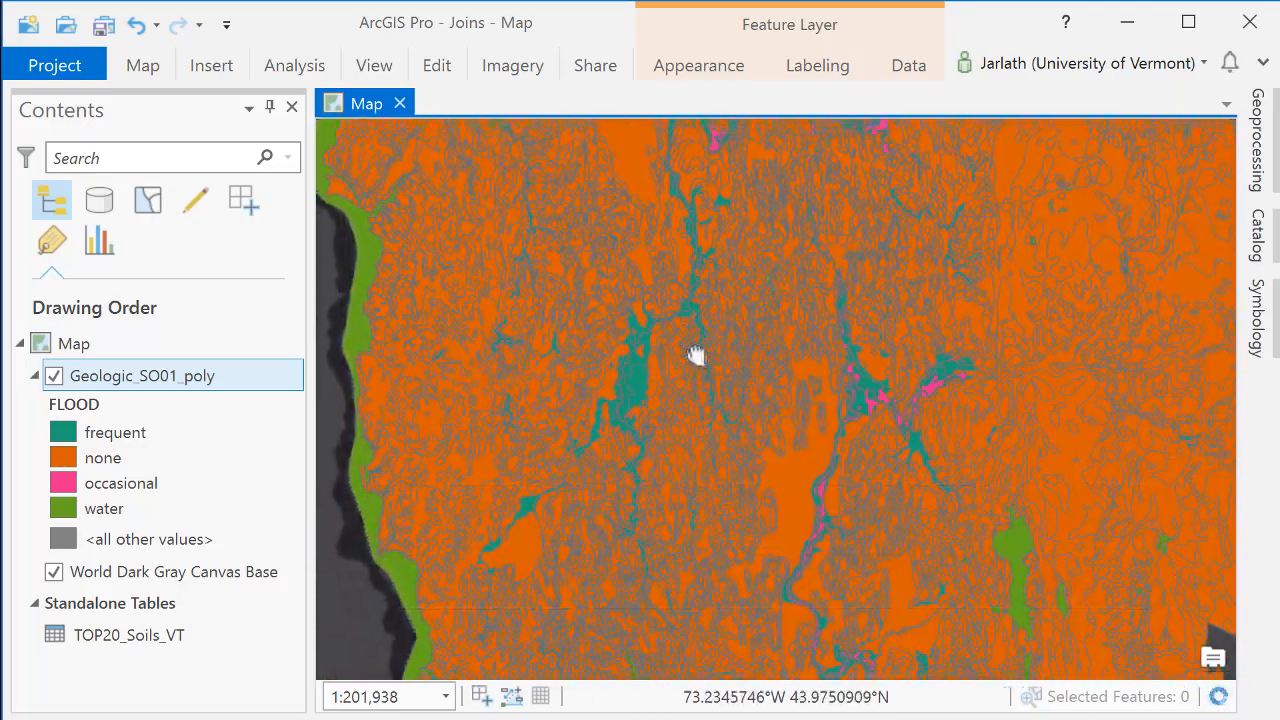
pyautogui.moveTo(696, 356); pyautogui.dragTo(790, 556)
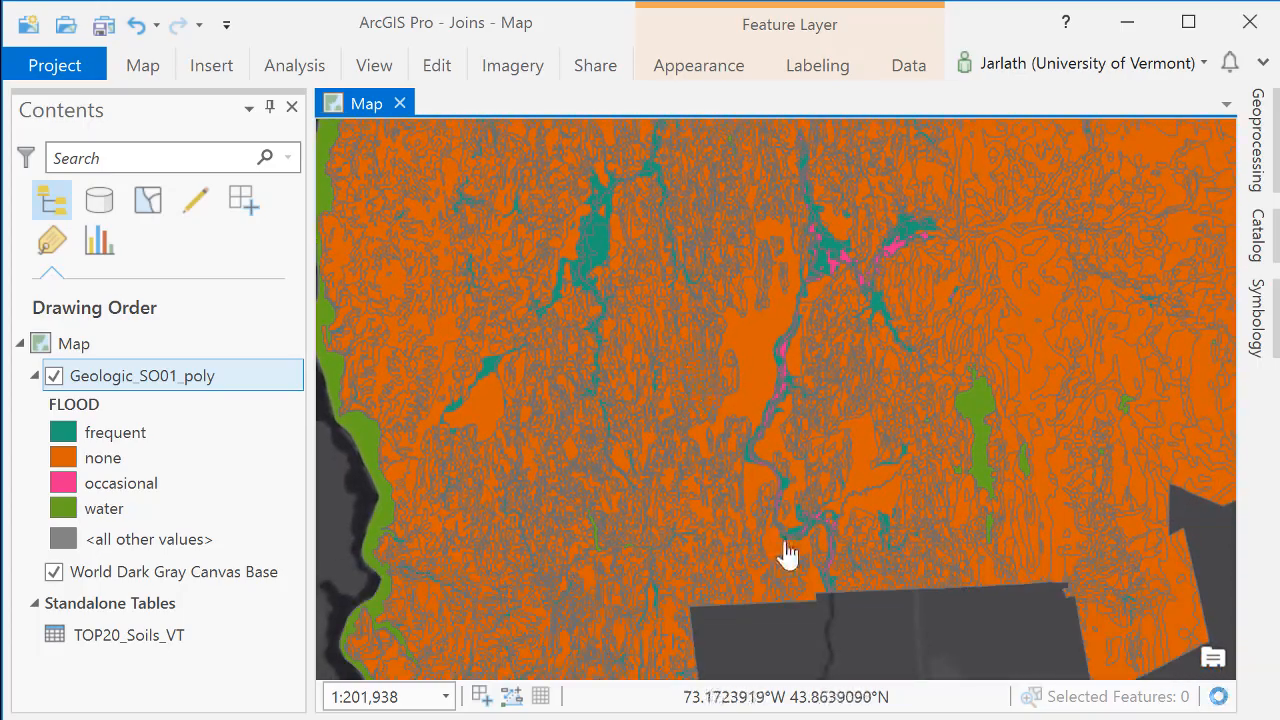
pyautogui.moveTo(790, 556); pyautogui.dragTo(804, 650)
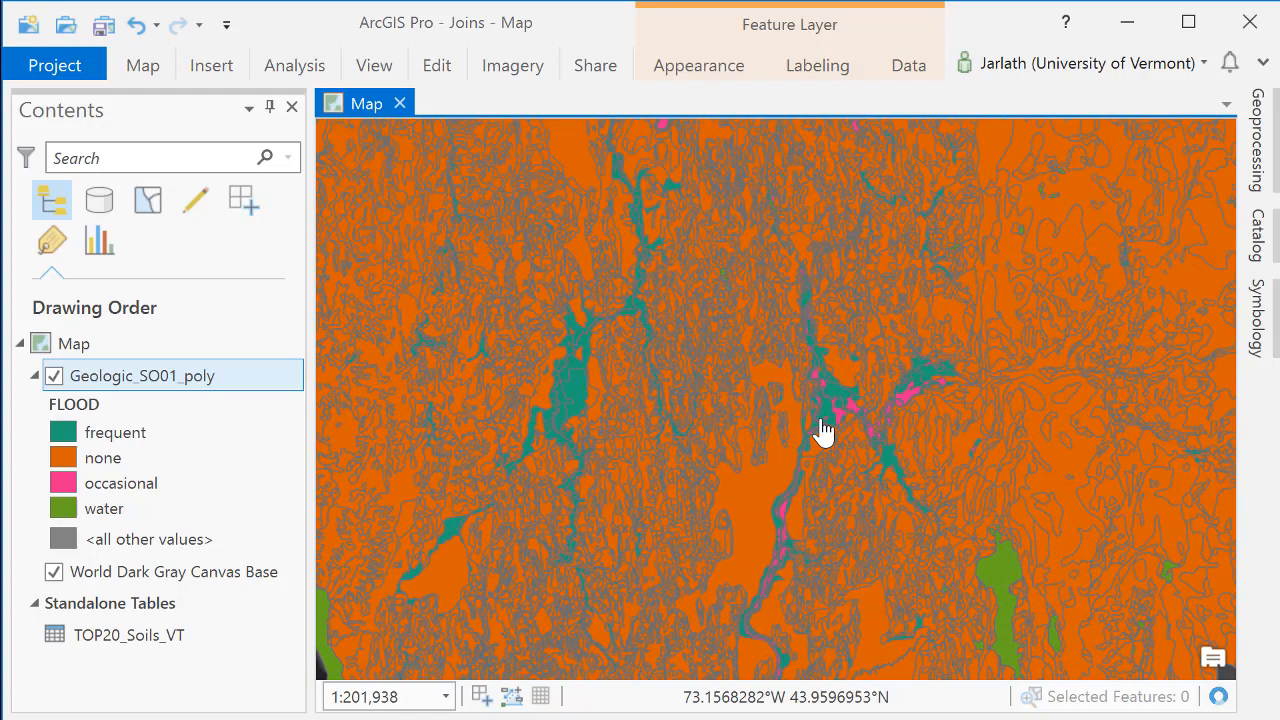
pyautogui.scroll(3)
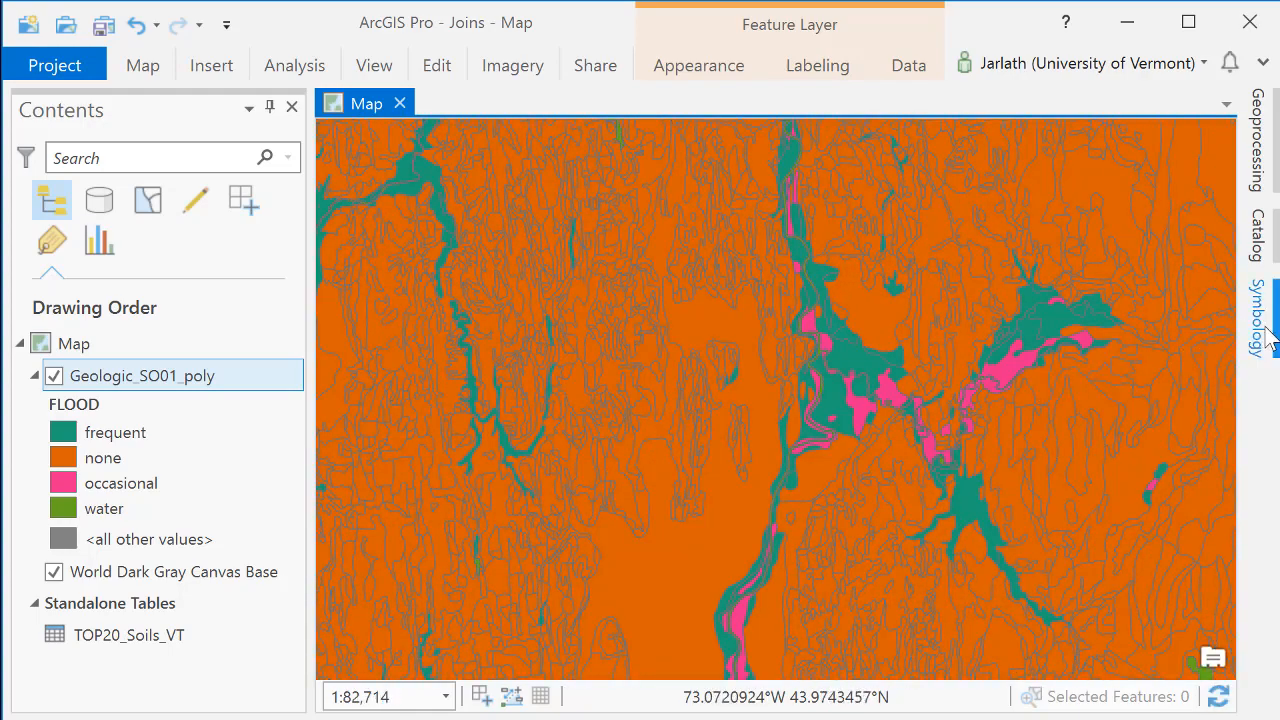
# Step: Change the Unique Values field from FLOOD to WATERDEEP, giving six classes from 0 to 100
pyautogui.click(1256, 318)
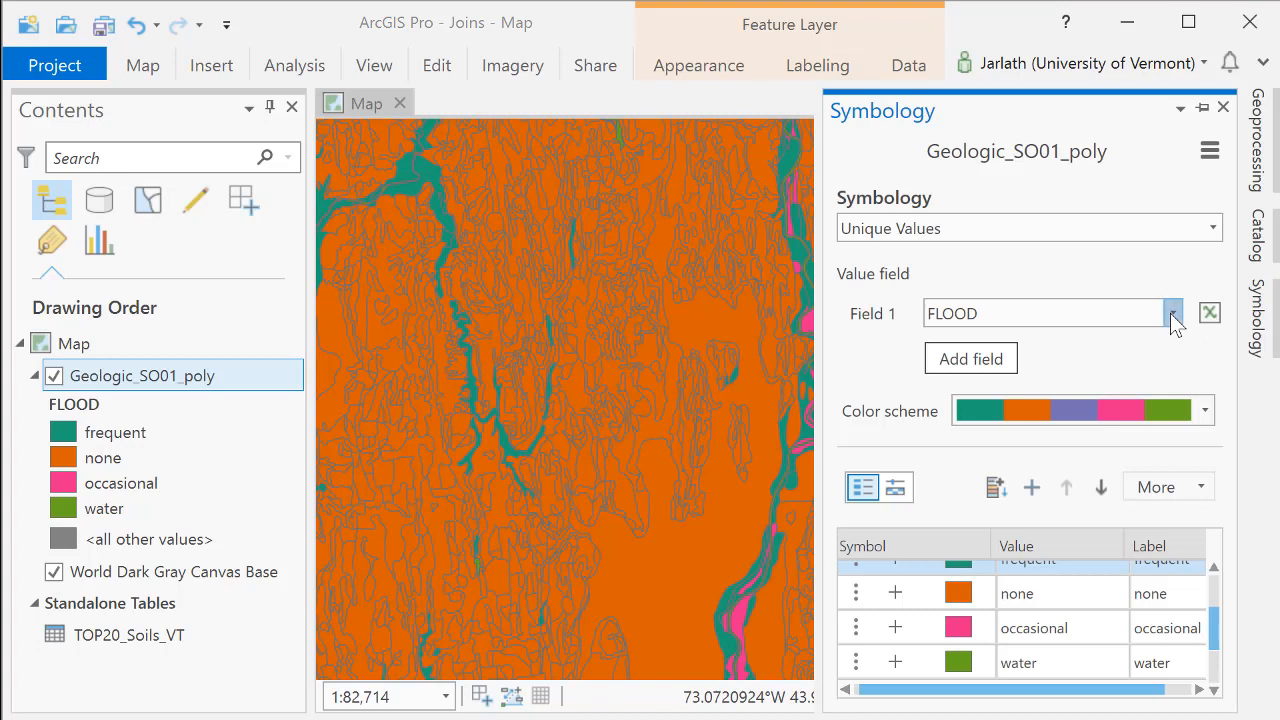
pyautogui.click(1172, 312)
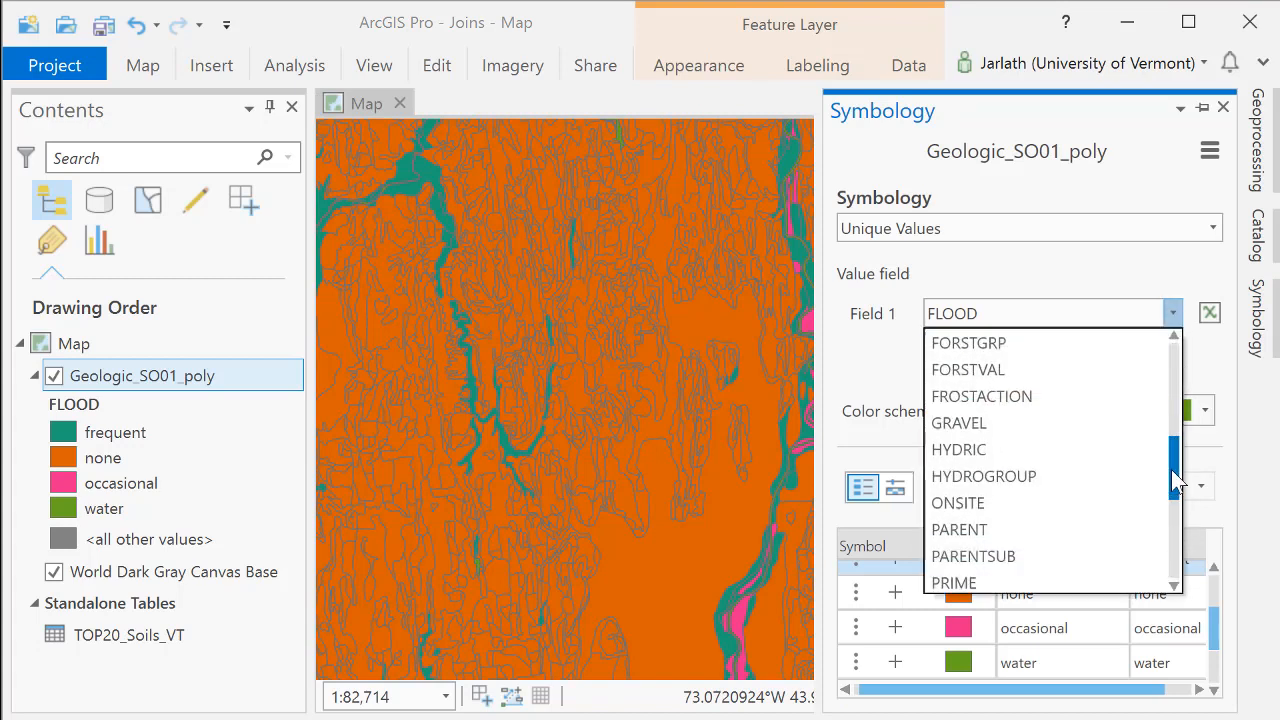
pyautogui.scroll(-3)
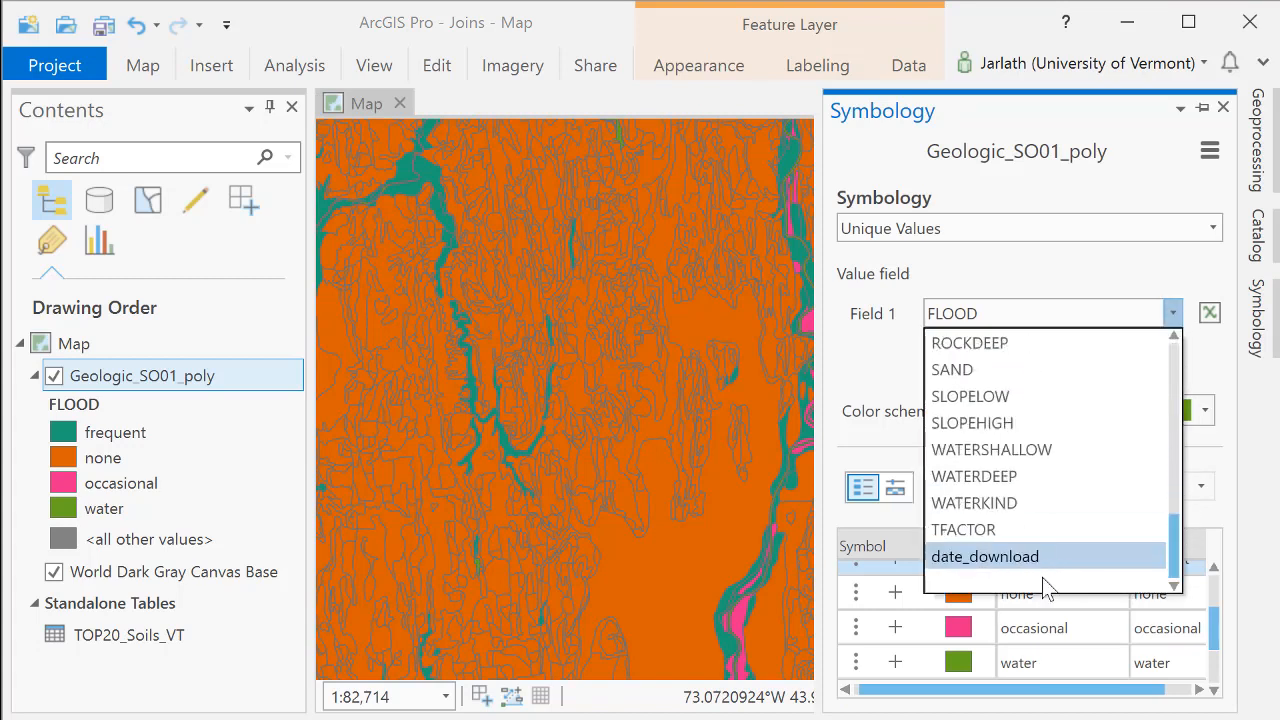
pyautogui.click(972, 476)
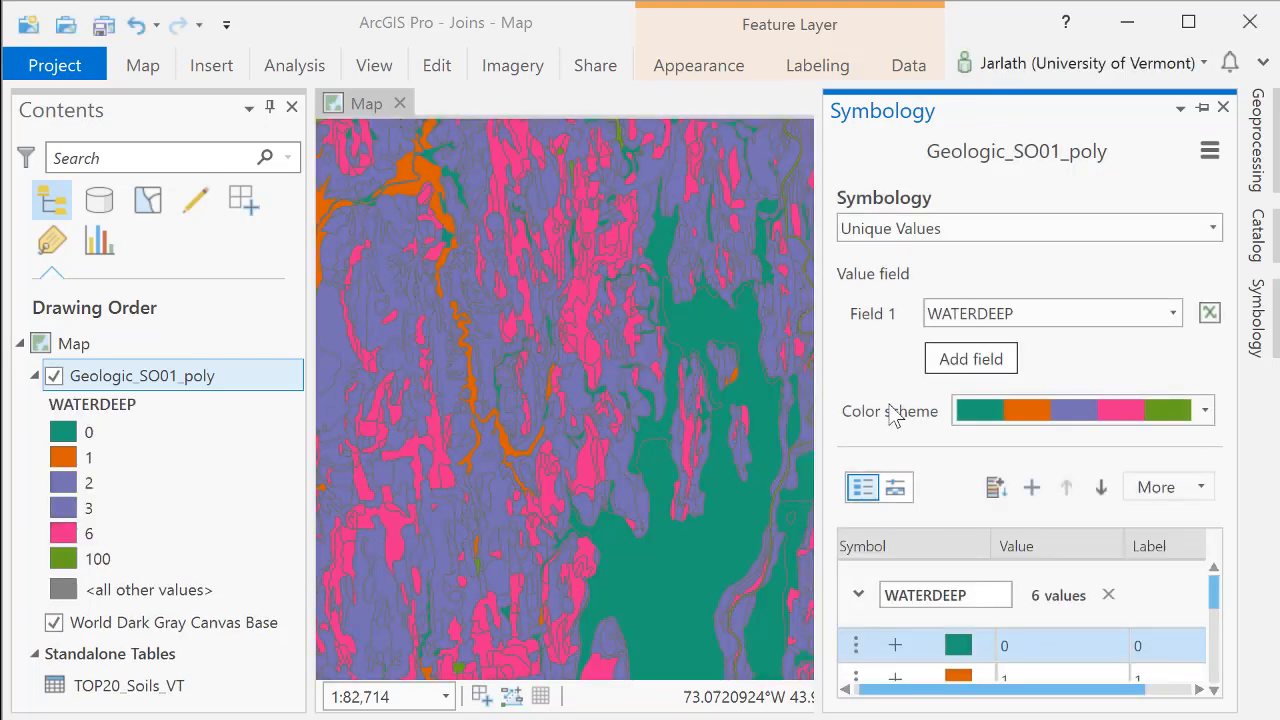
pyautogui.moveTo(984, 236)
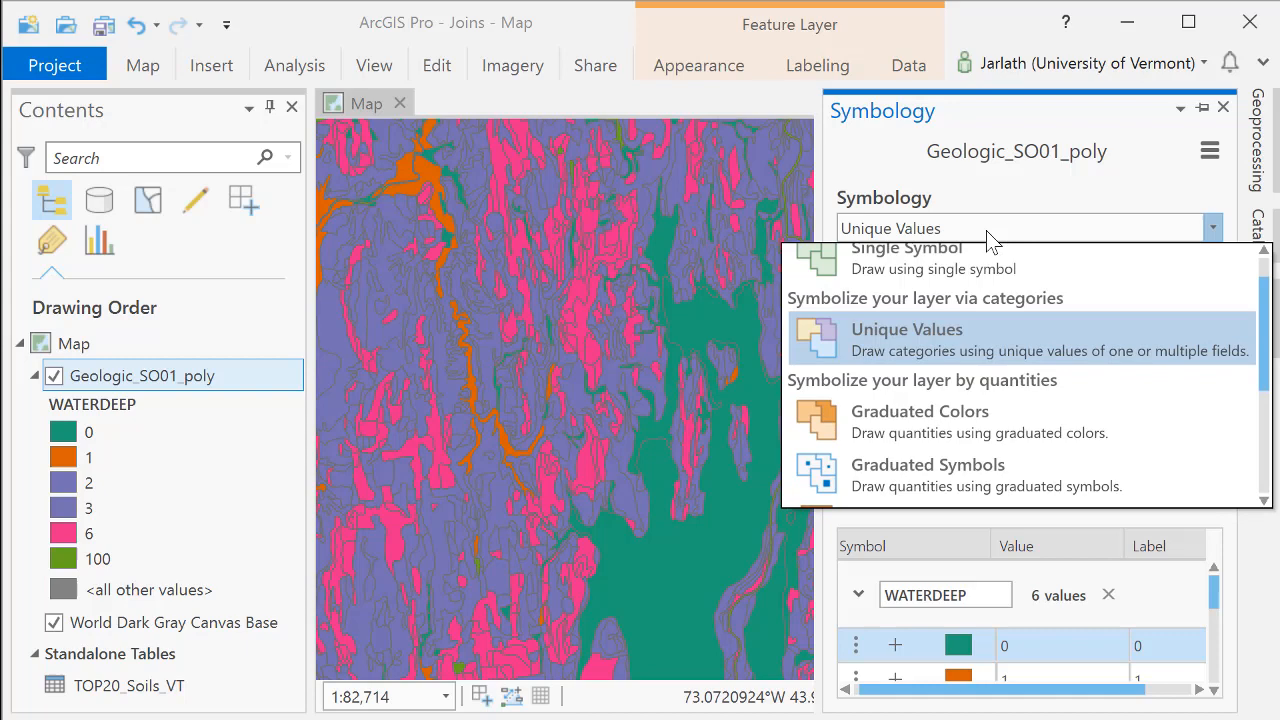
pyautogui.moveTo(960, 436)
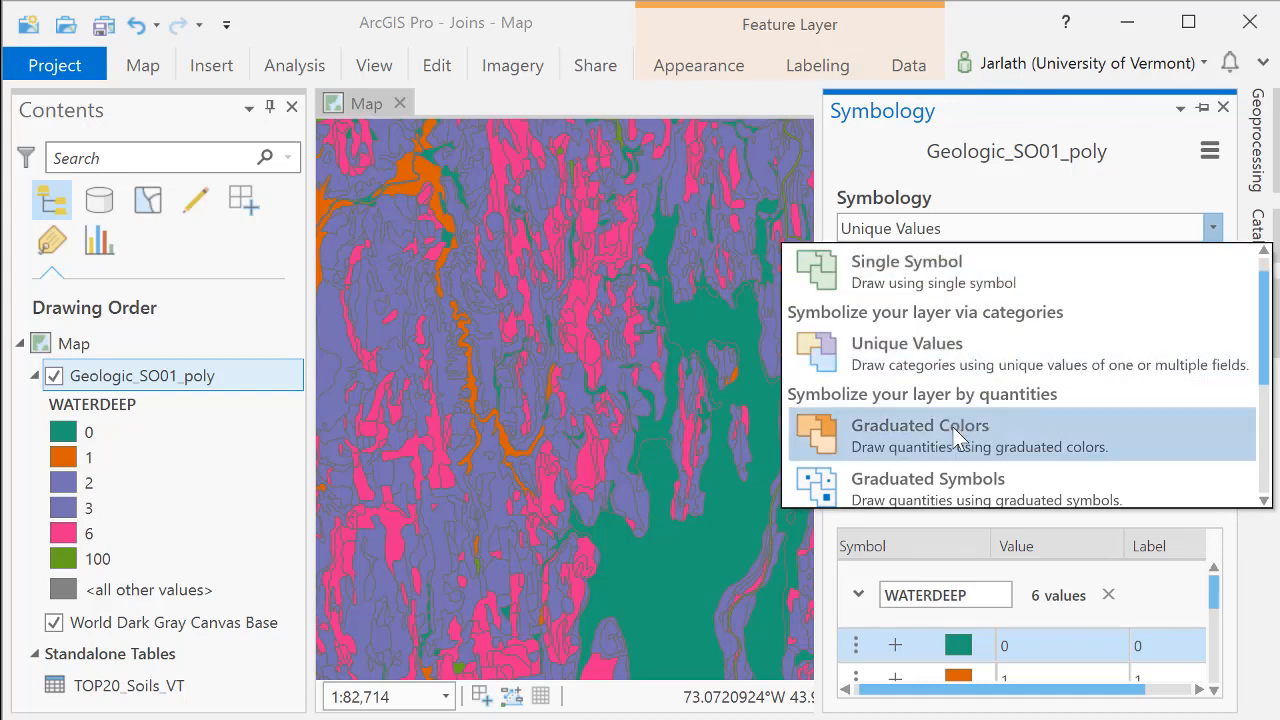
# Step: Draw WATERDEEP as Graduated Colors in five blue classes from ≤1 to ≤100 and inspect the map
pyautogui.click(918, 424)
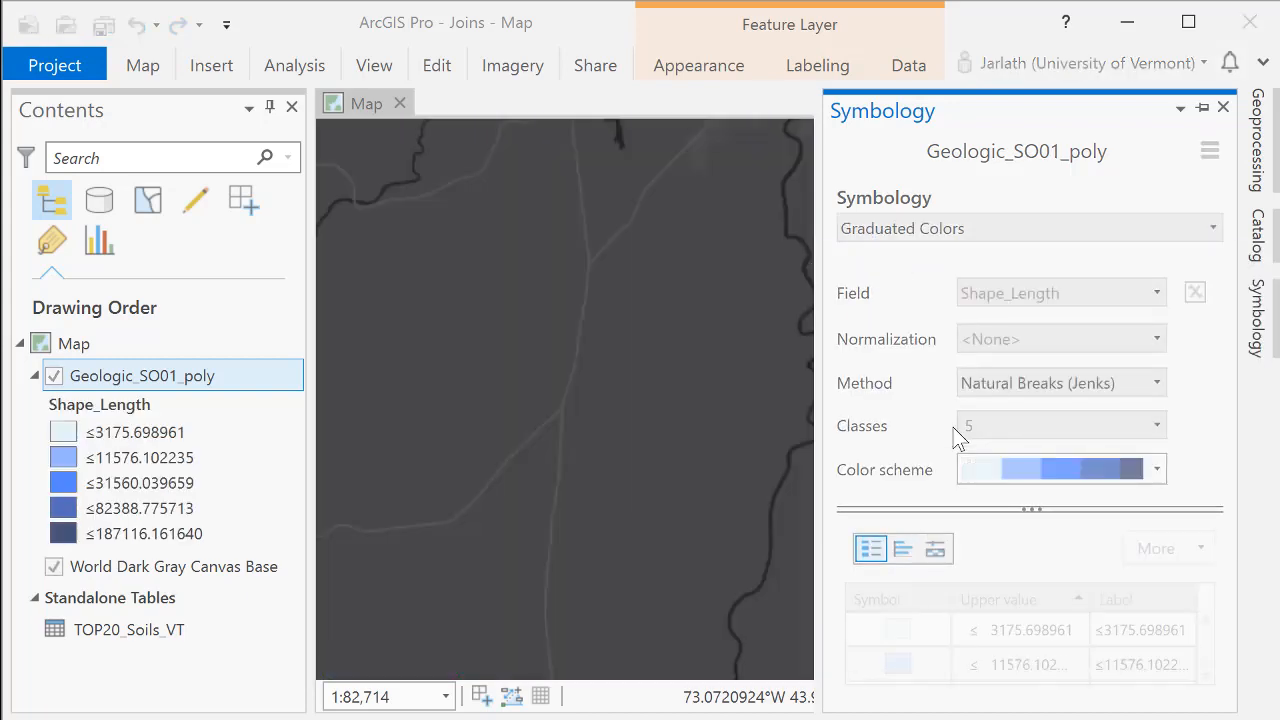
pyautogui.click(1156, 292)
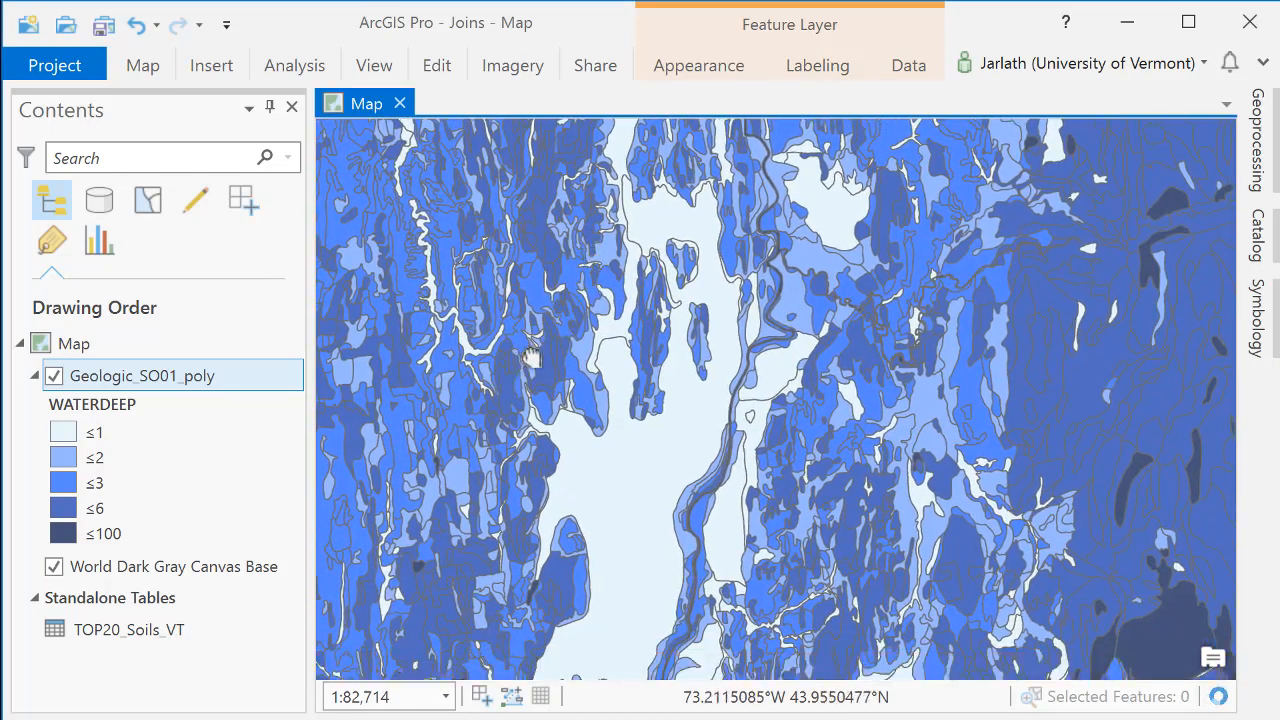
pyautogui.moveTo(536, 356); pyautogui.dragTo(680, 456)
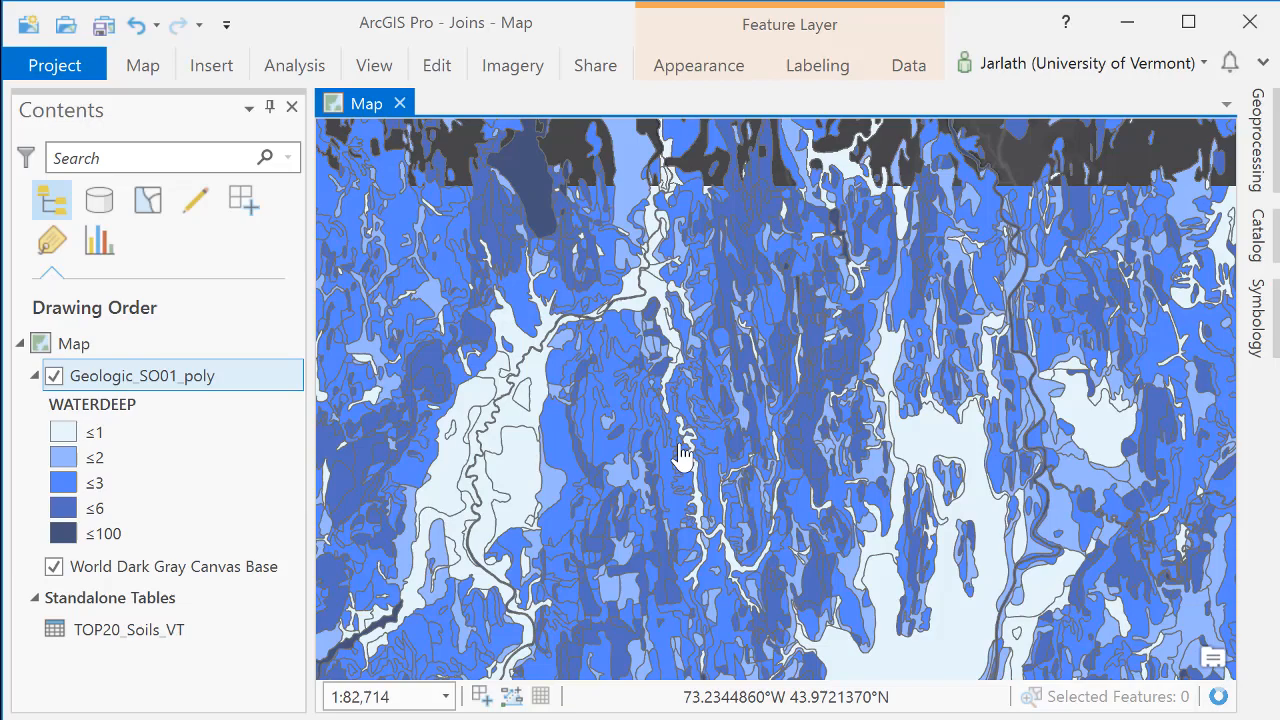
pyautogui.moveTo(680, 456); pyautogui.dragTo(490, 236)
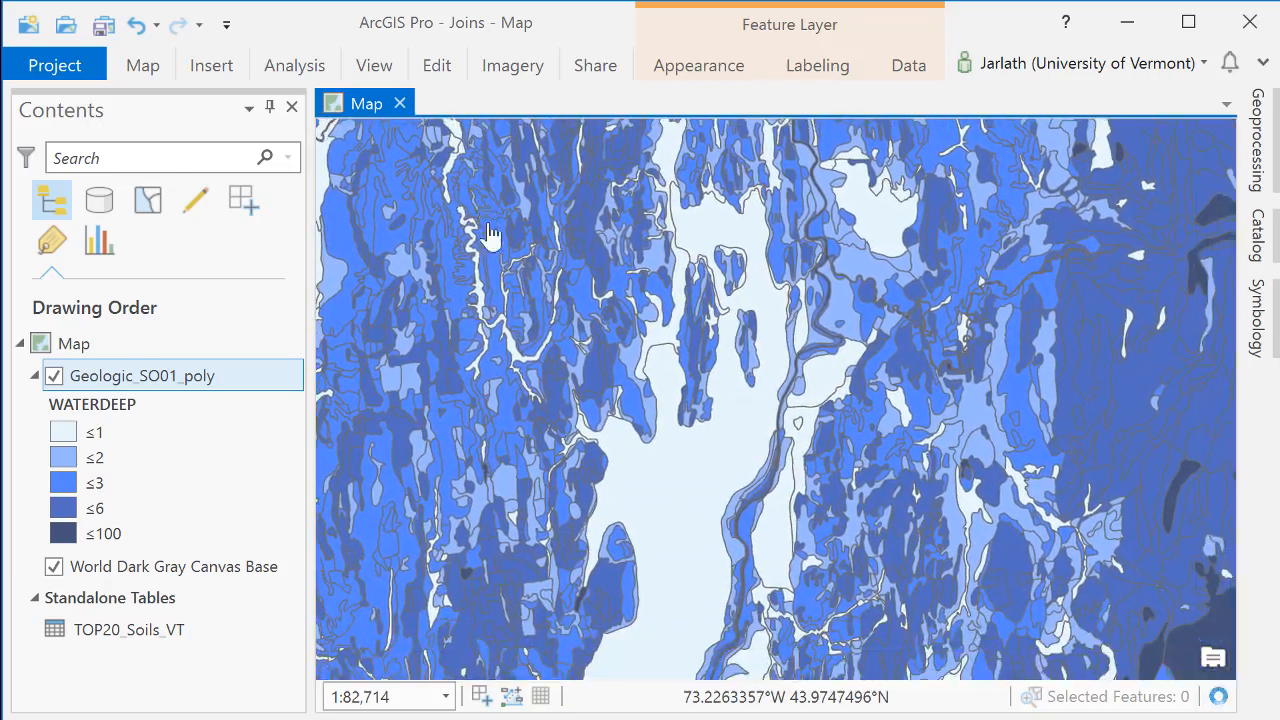
pyautogui.moveTo(490, 236); pyautogui.dragTo(580, 368)
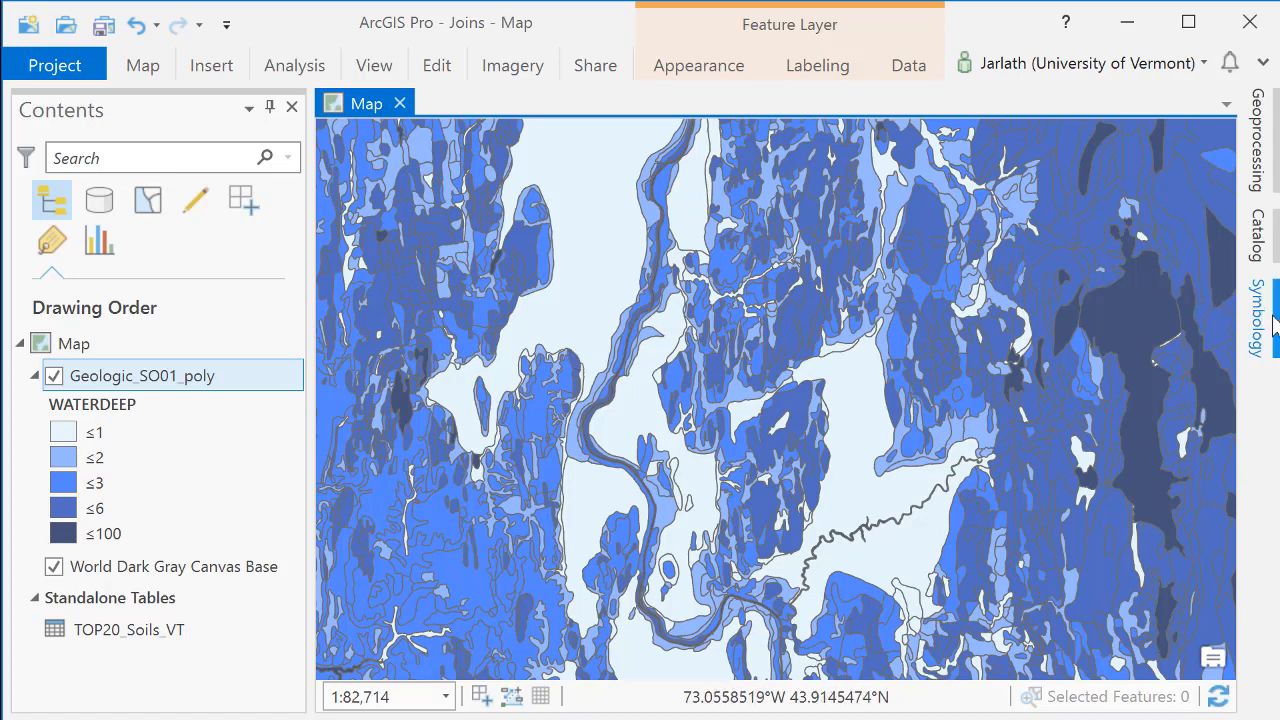
# Step: Keep the depth field and switch the graduated color scheme from the blue ramp to a green ramp
pyautogui.click(1256, 320)
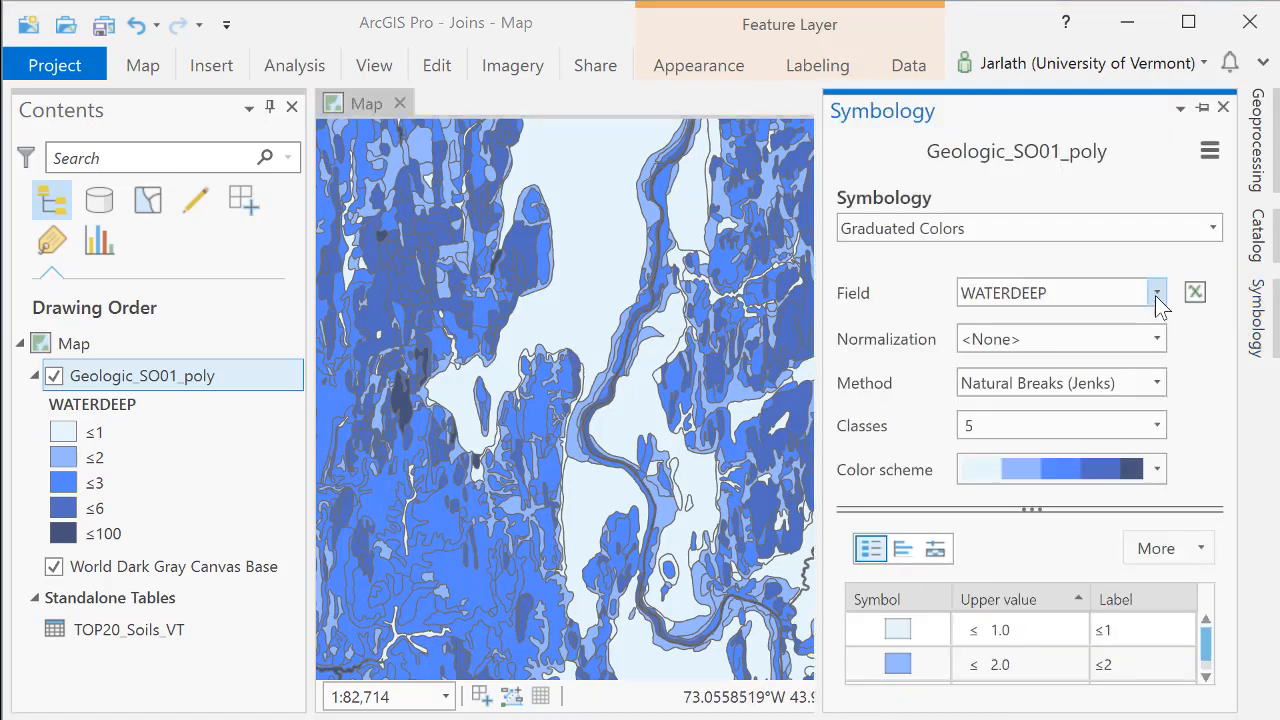
pyautogui.click(1156, 292)
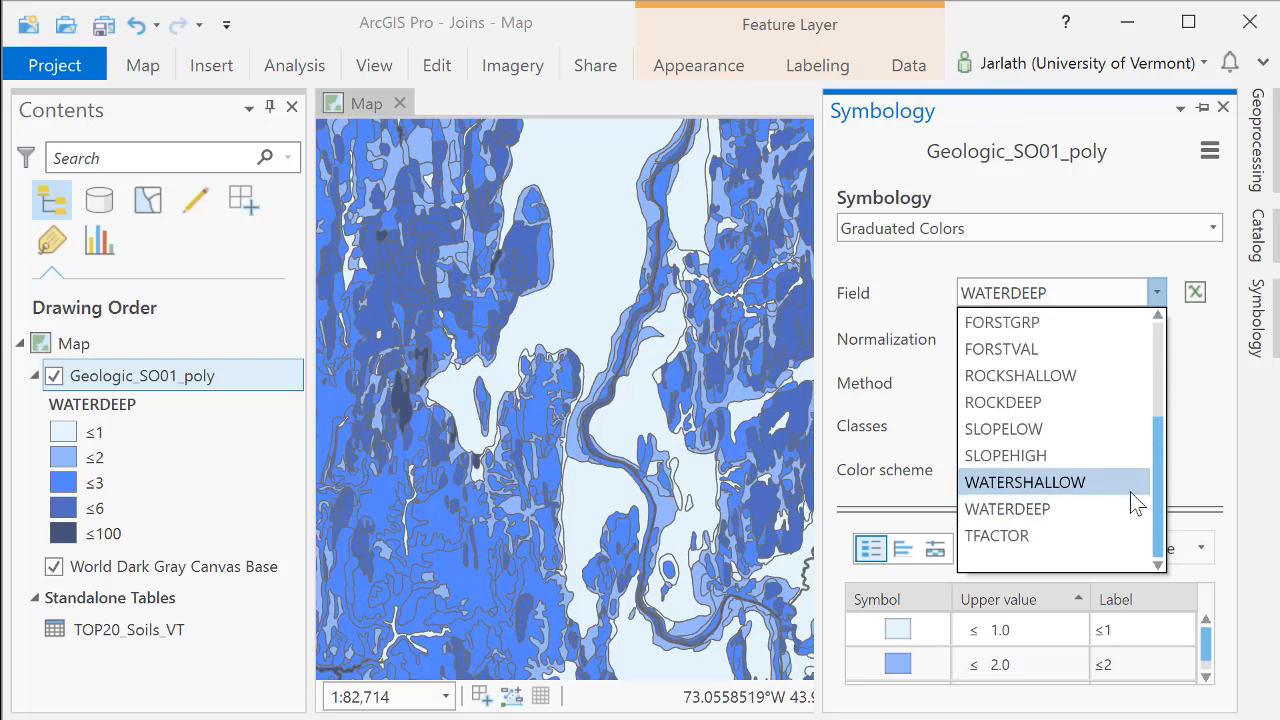
pyautogui.click(1008, 510)
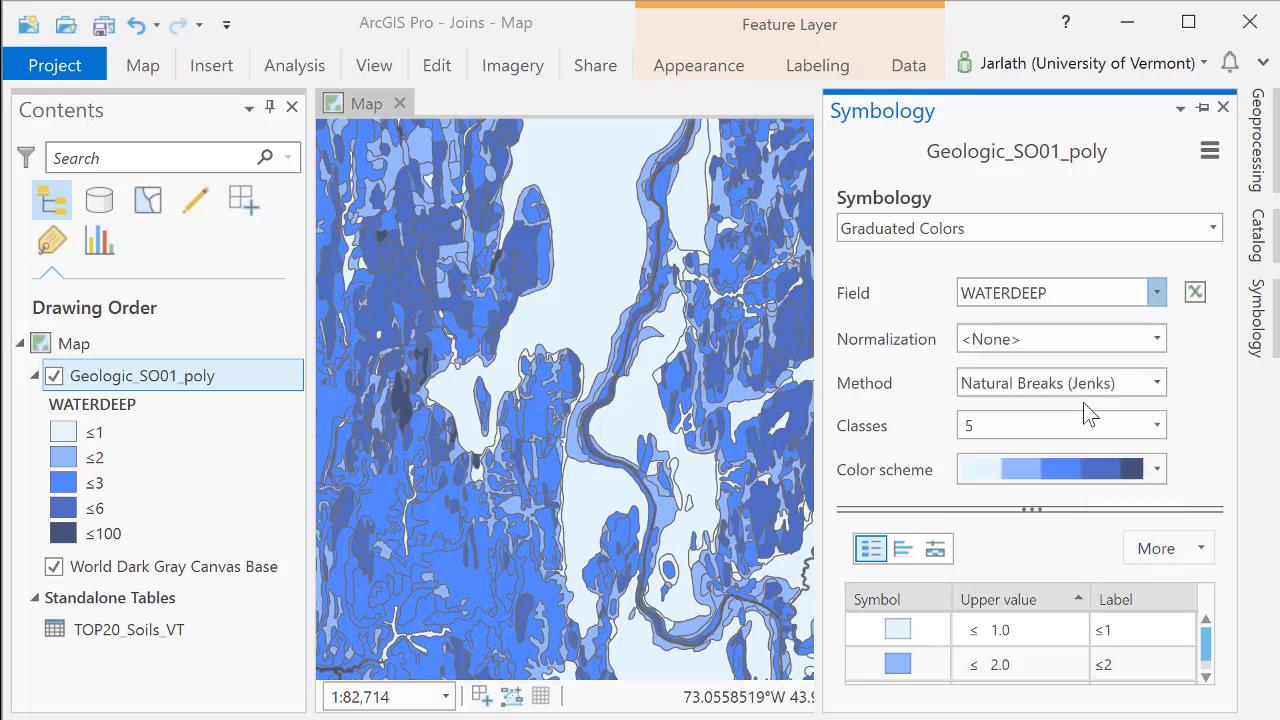
pyautogui.click(1056, 292)
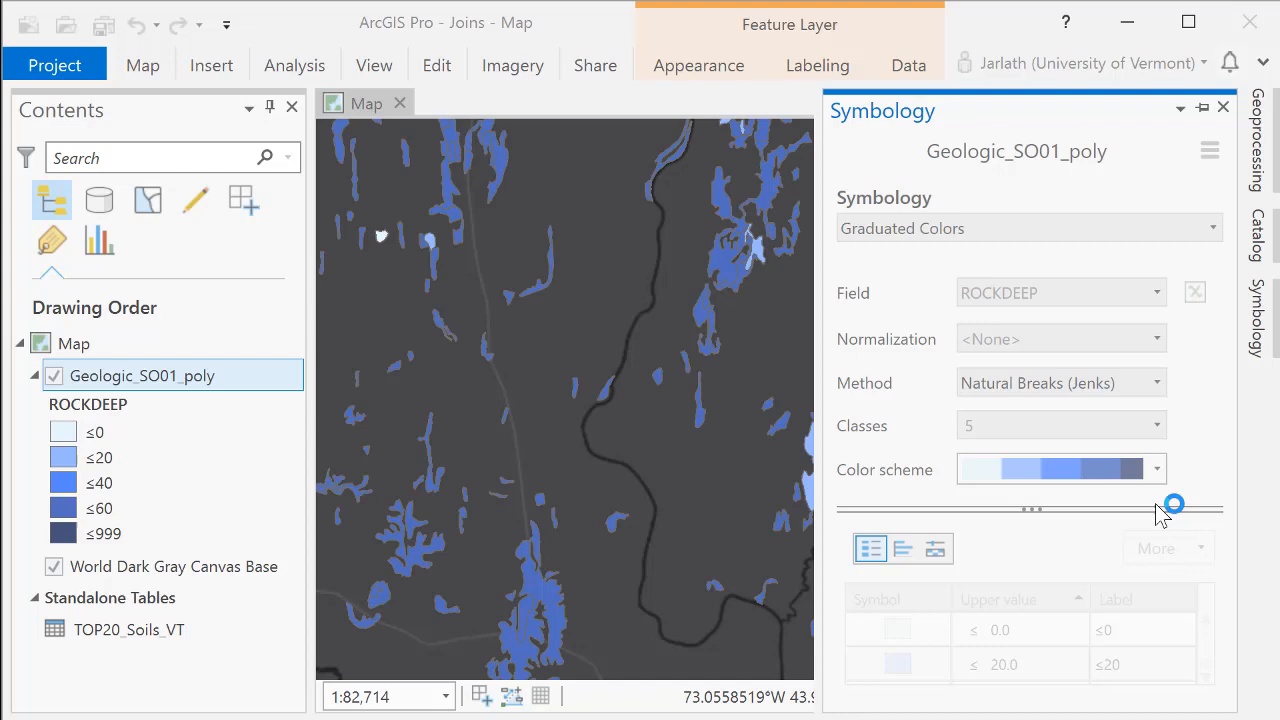
pyautogui.click(1156, 468)
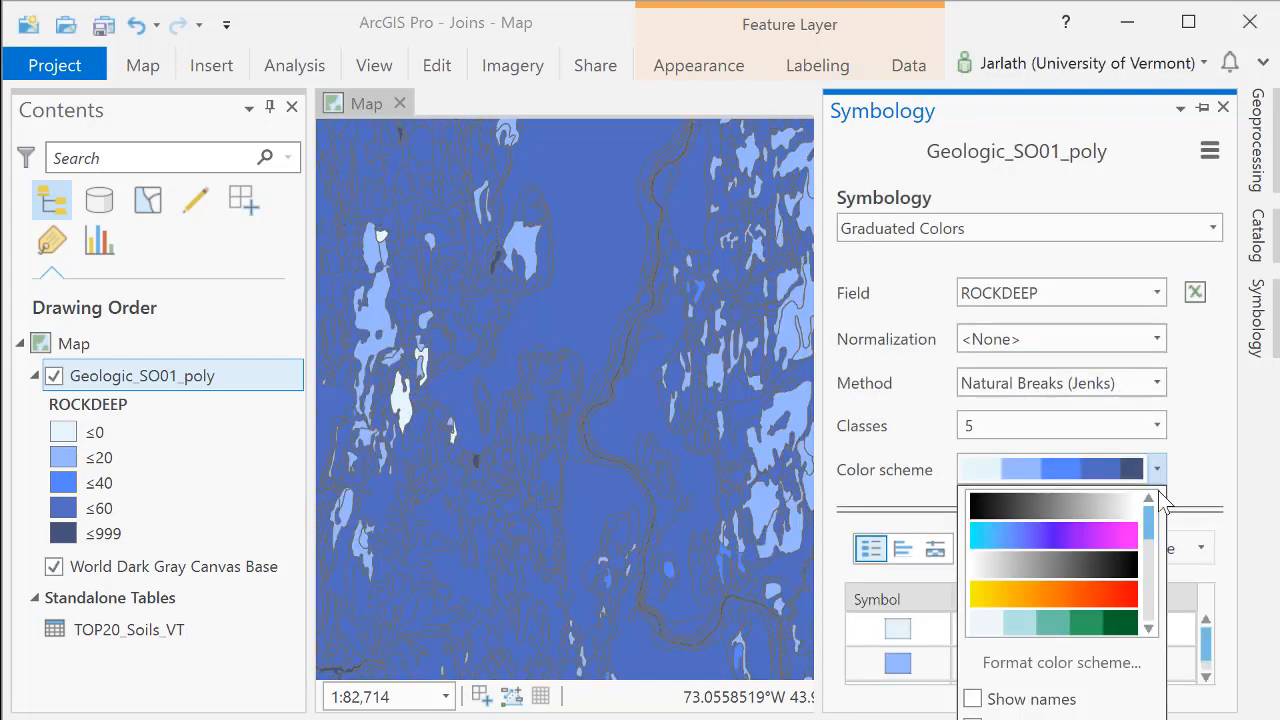
pyautogui.scroll(-3)
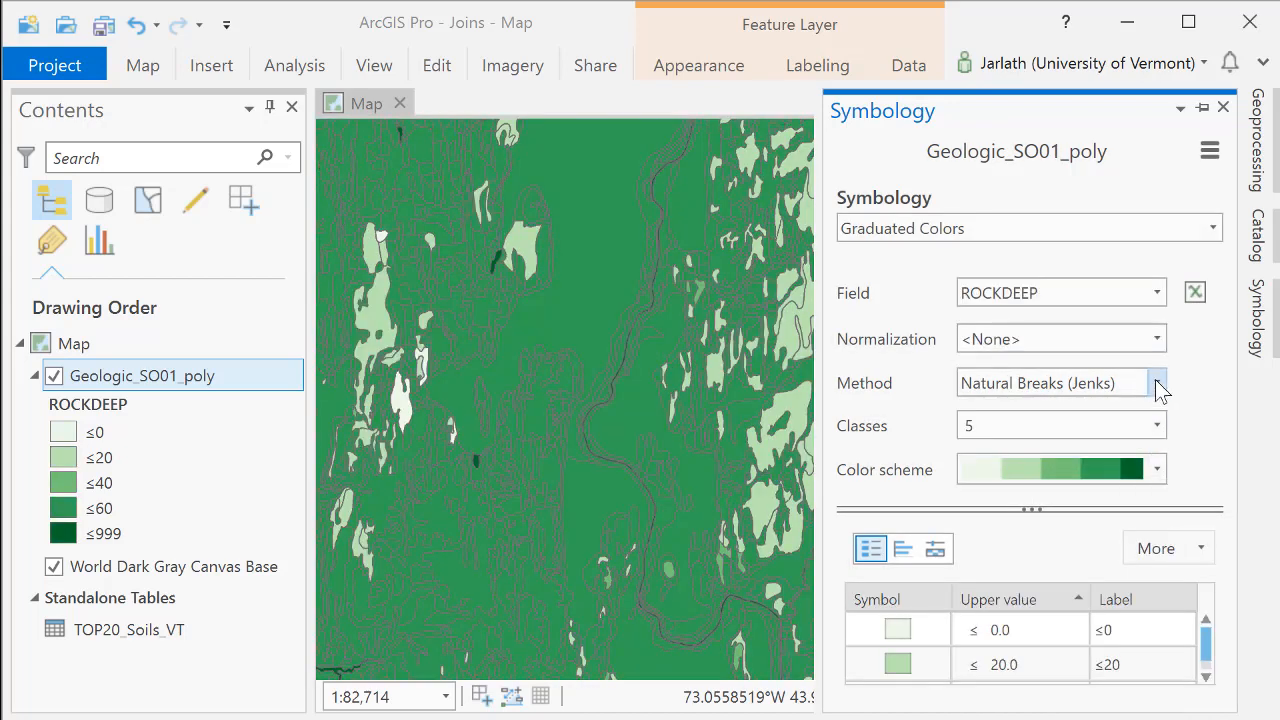
# Step: Classify rock depth by Quantile, then Defined Interval, then return to Unique Values on FLOOD
pyautogui.click(1156, 384)
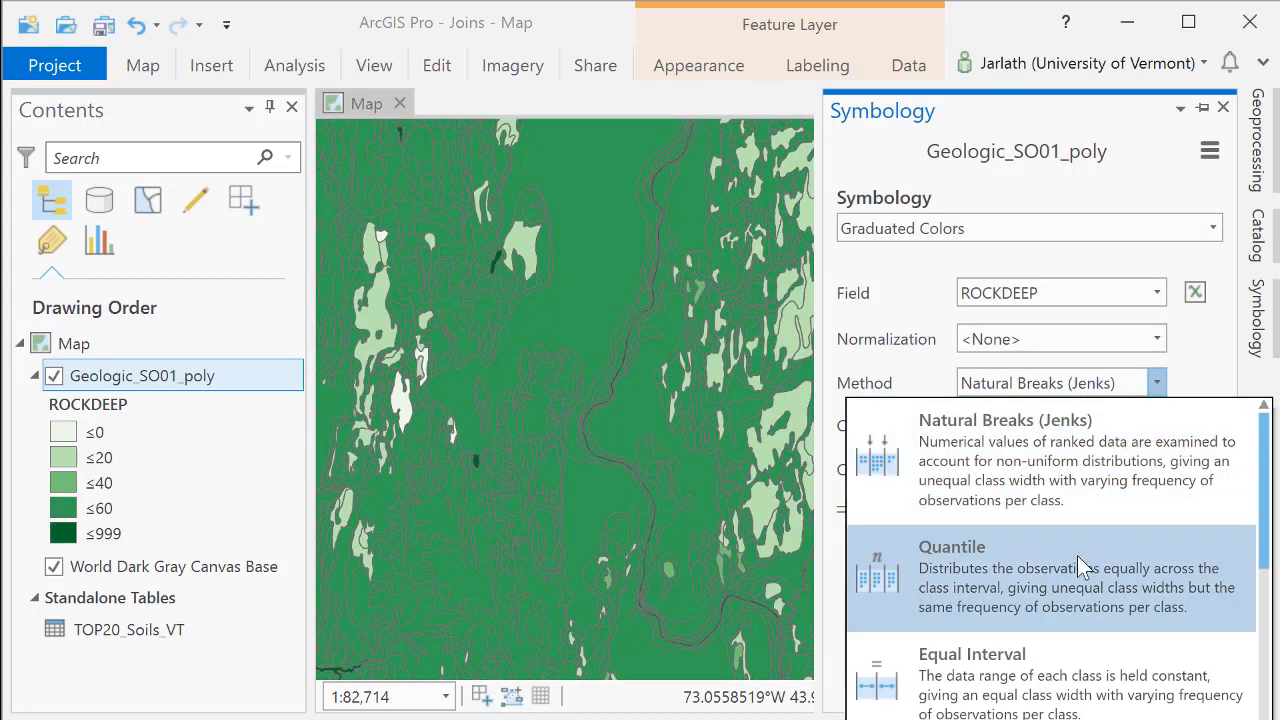
pyautogui.click(952, 546)
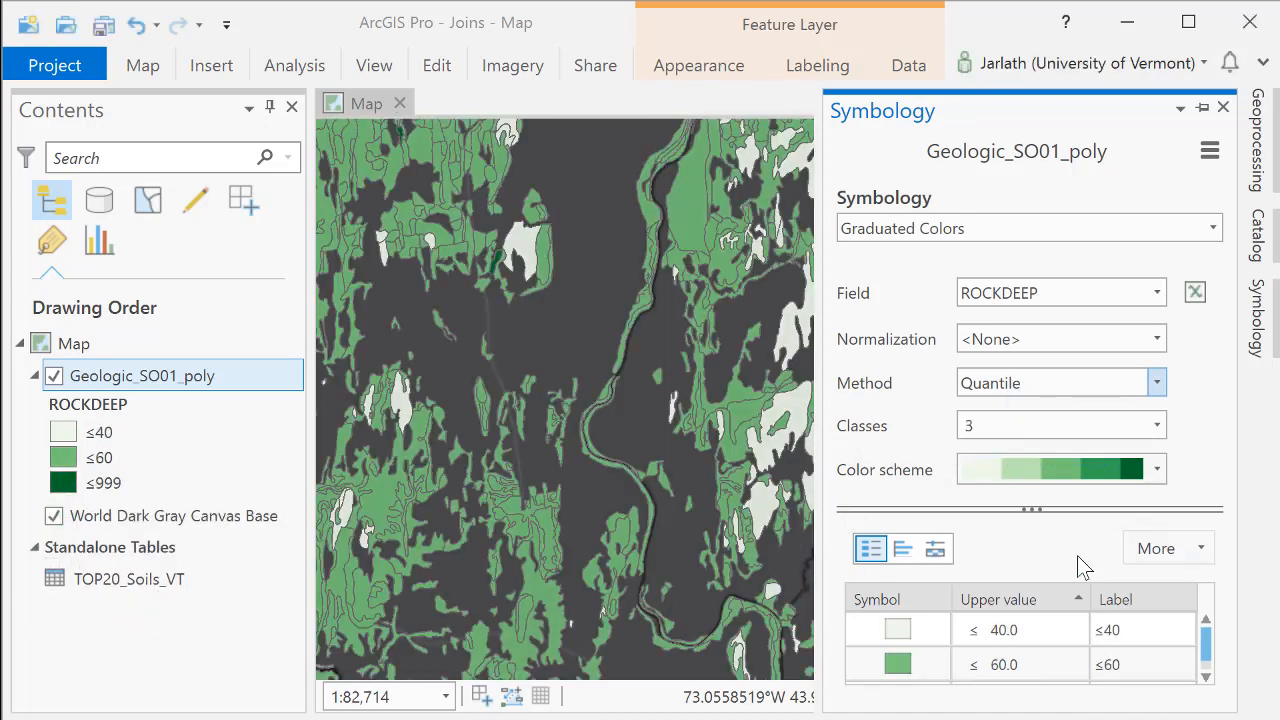
pyautogui.click(1156, 382)
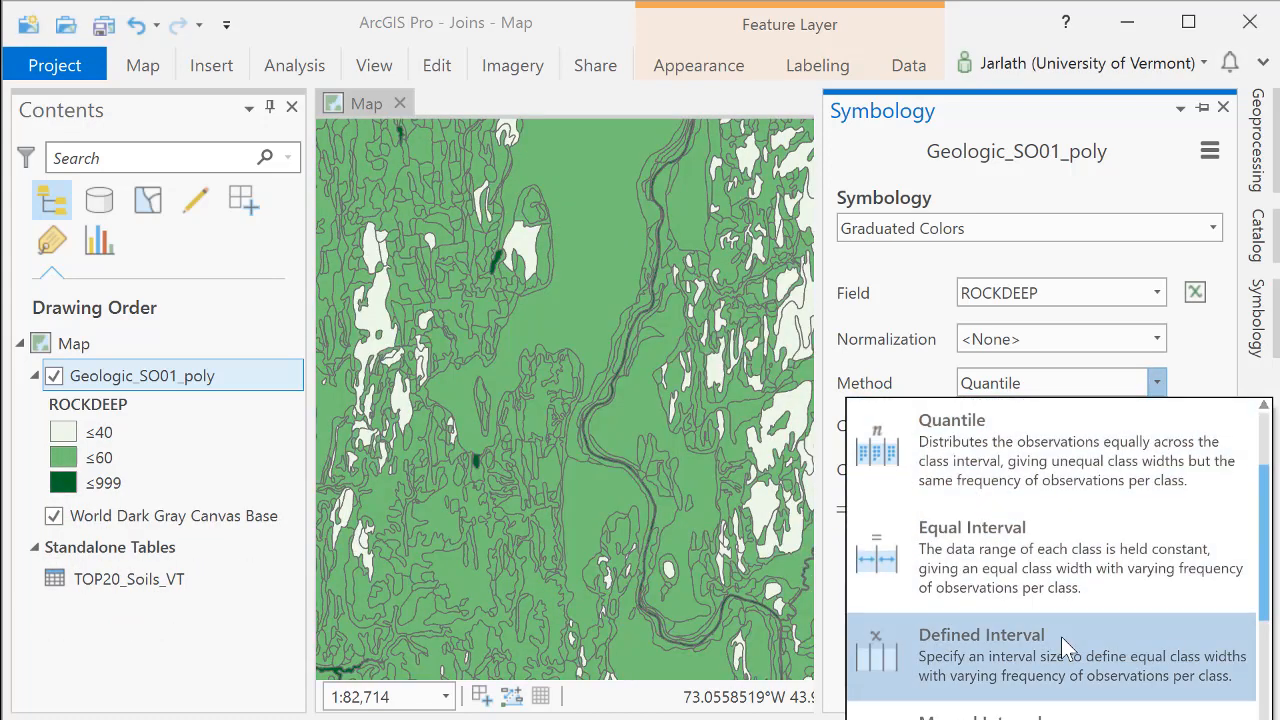
pyautogui.click(980, 634)
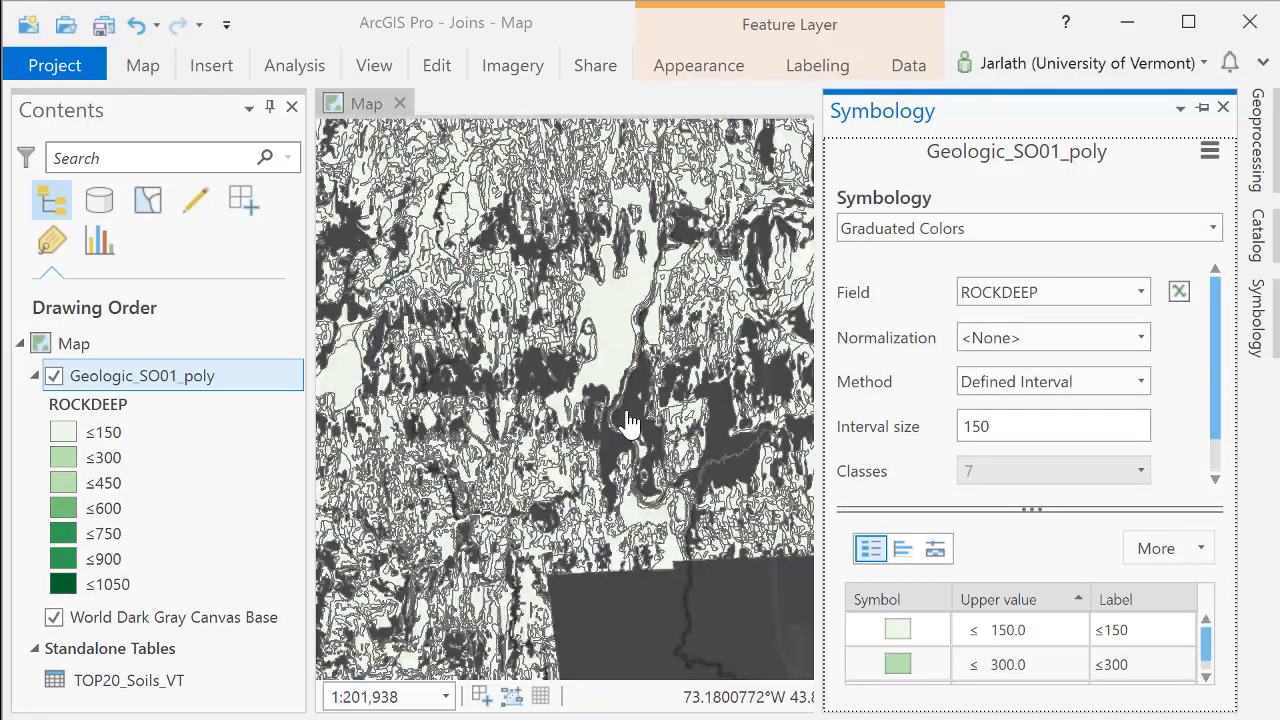
pyautogui.click(1028, 228)
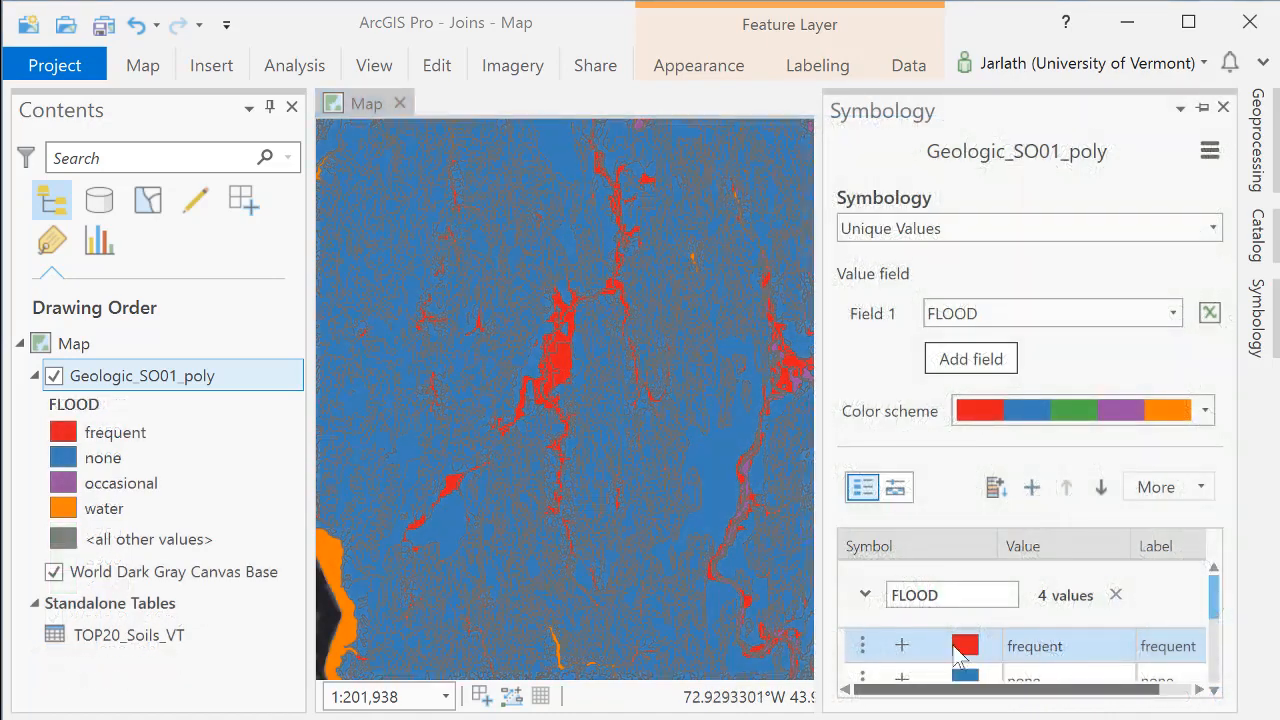
# Step: Color the 'none' flood category green, then restore ROCKDEEP graduated colors with an orange ramp
pyautogui.click(964, 644)
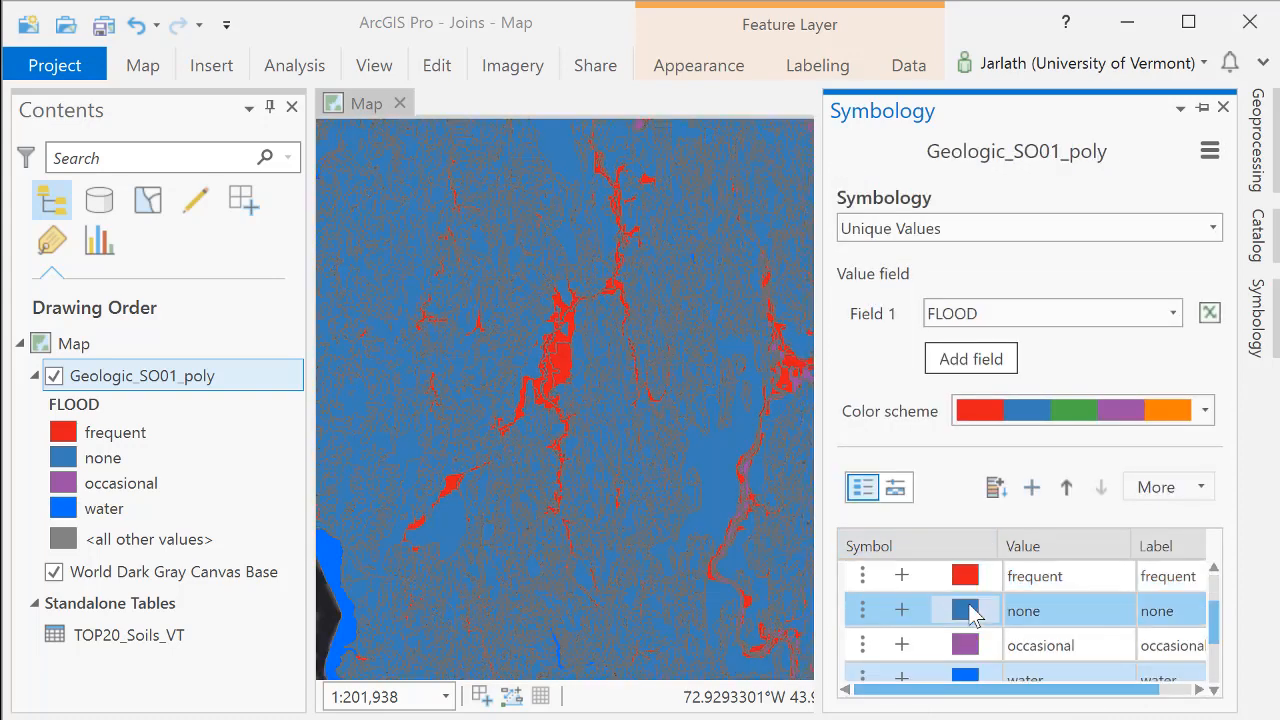
pyautogui.click(964, 610)
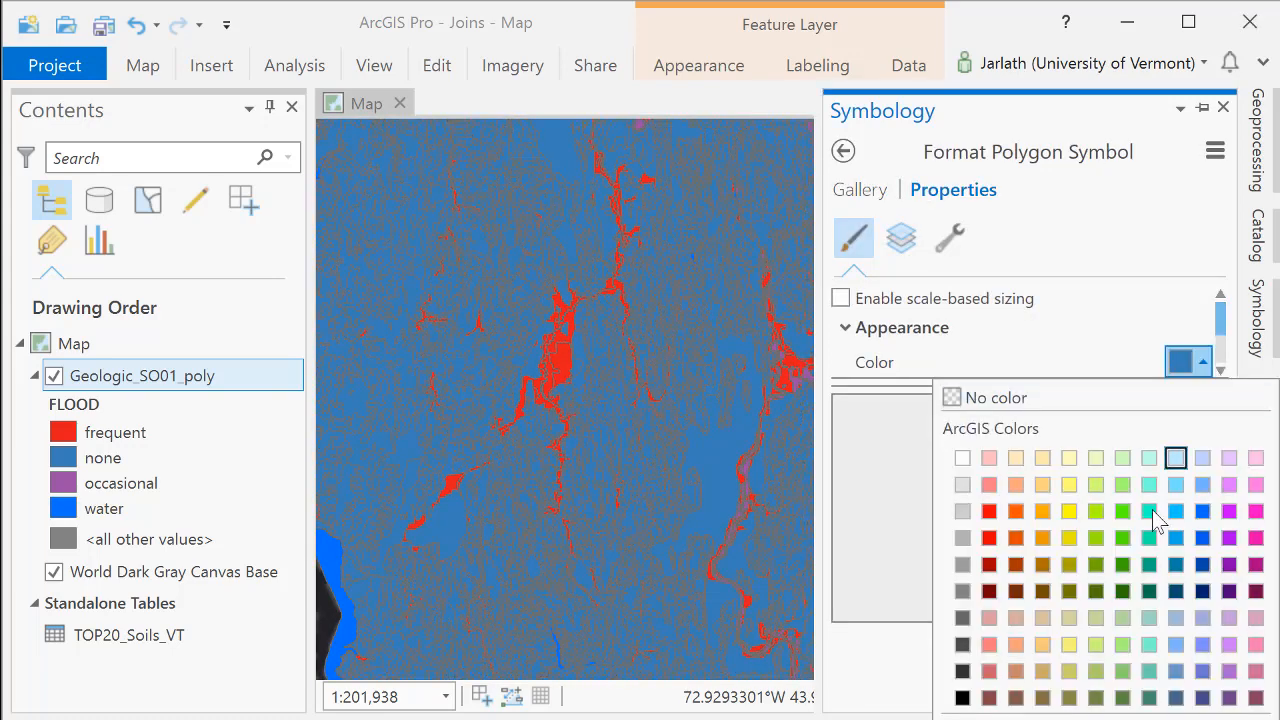
pyautogui.click(1120, 512)
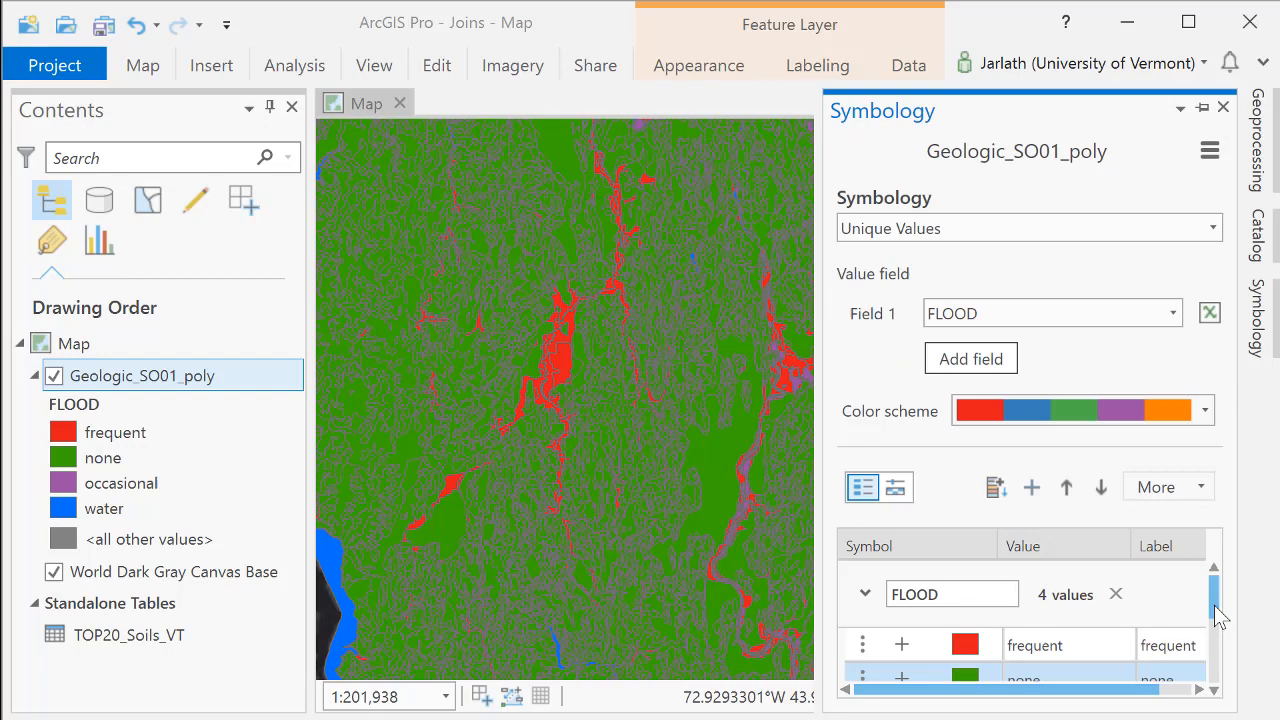
pyautogui.click(1202, 362)
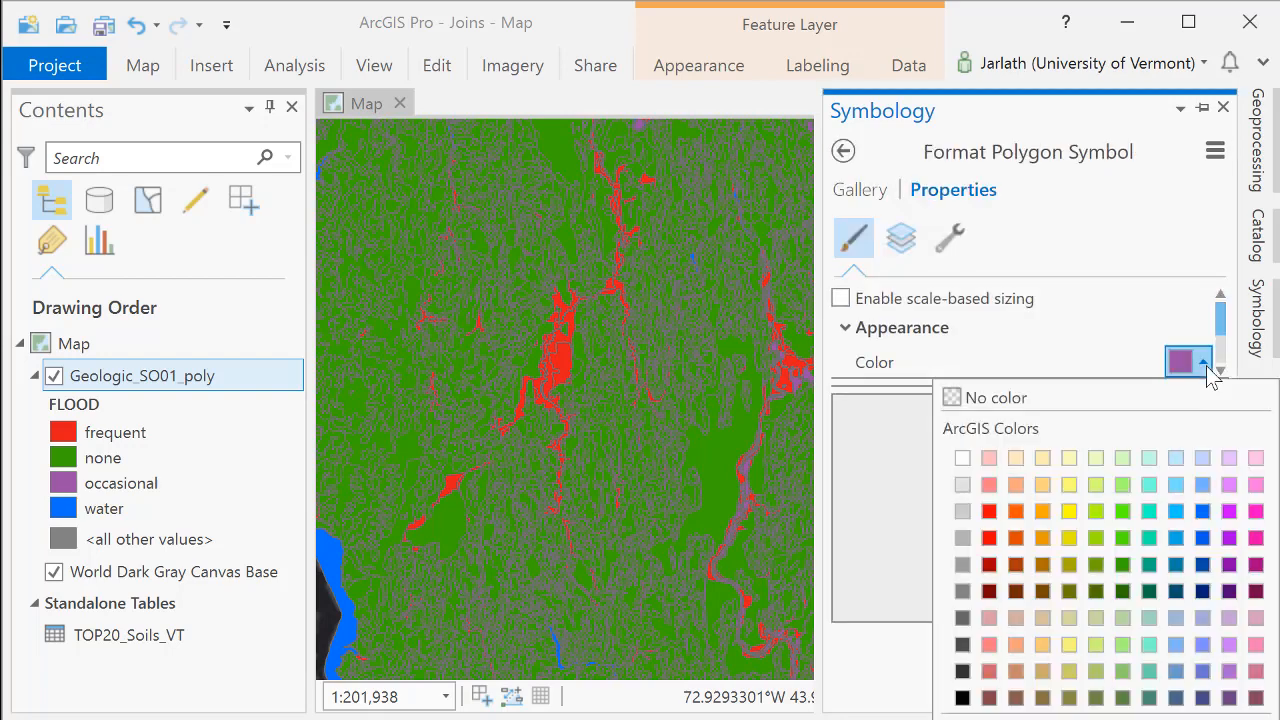
pyautogui.click(844, 152)
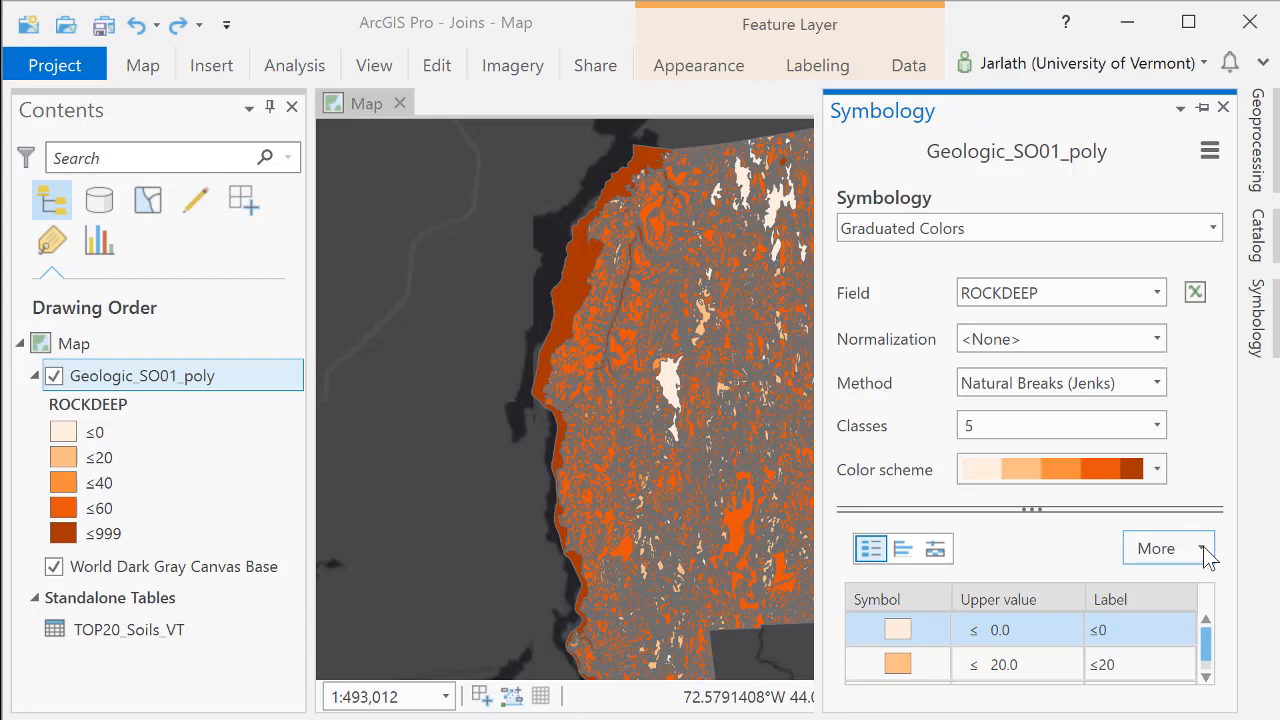
# Step: Format all five ROCKDEEP class symbols with Outline color set to No color and apply
pyautogui.click(1156, 548)
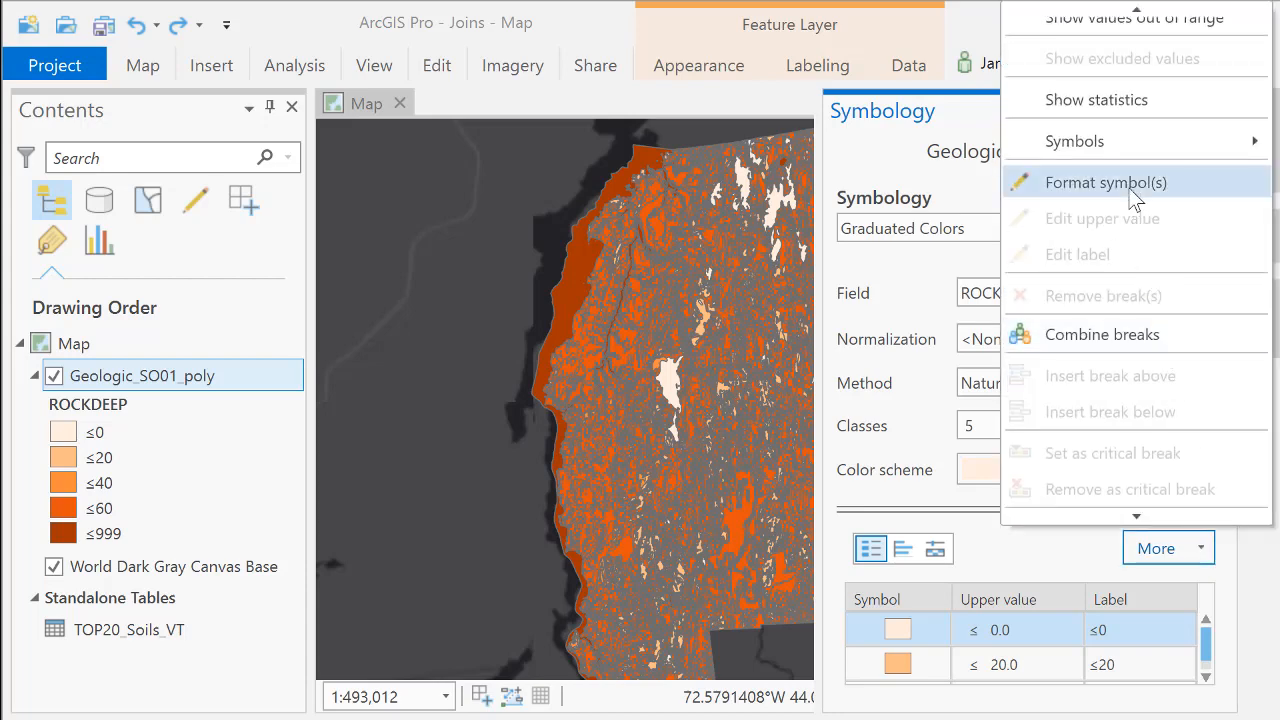
pyautogui.click(1104, 182)
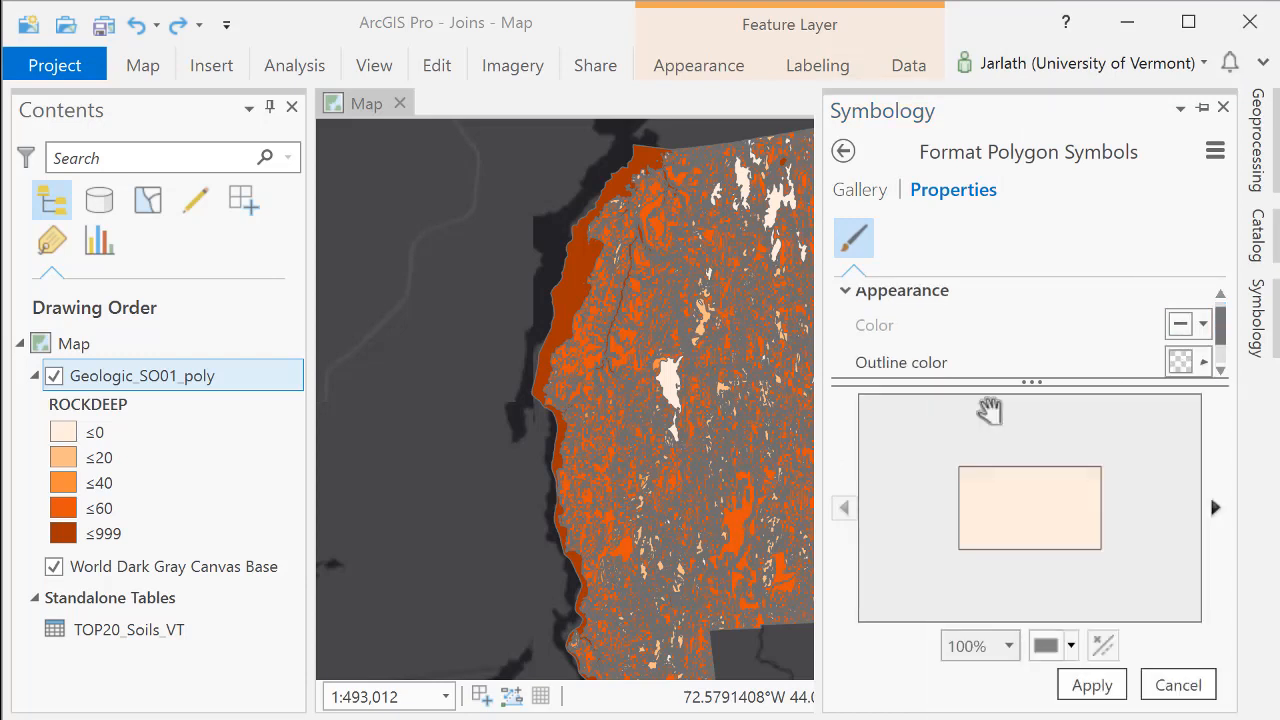
pyautogui.click(1092, 684)
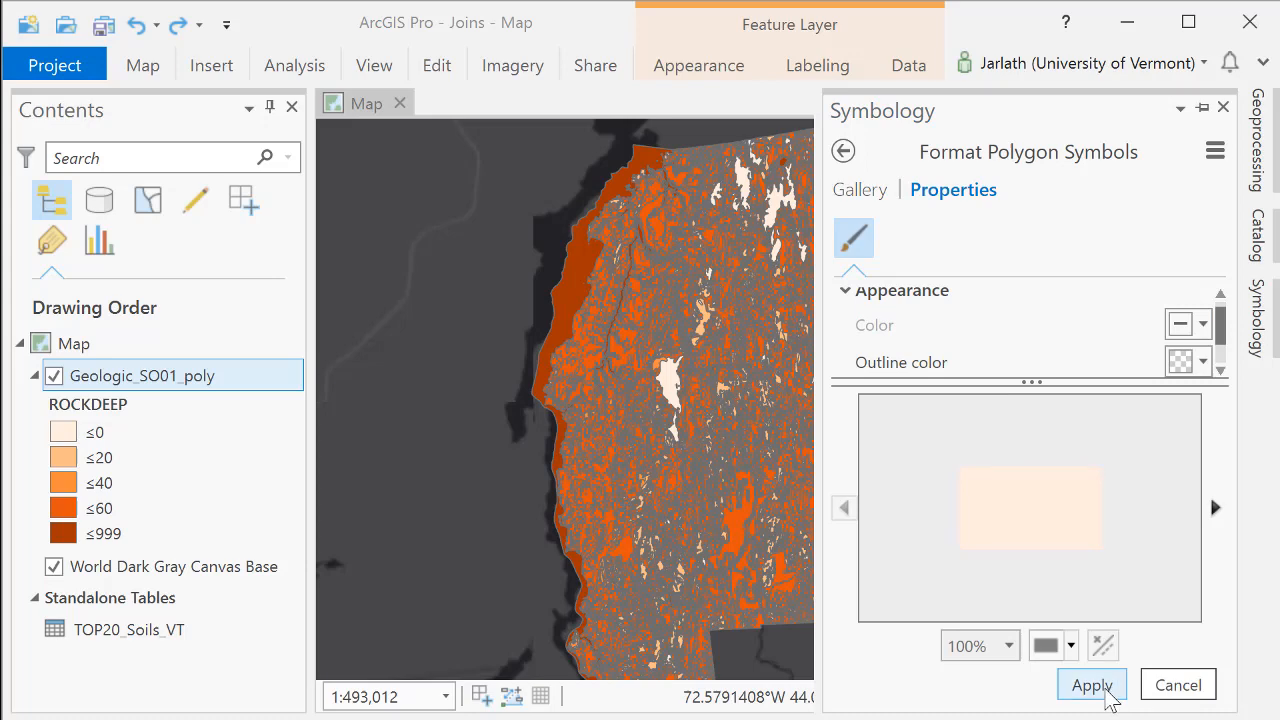
pyautogui.click(1092, 684)
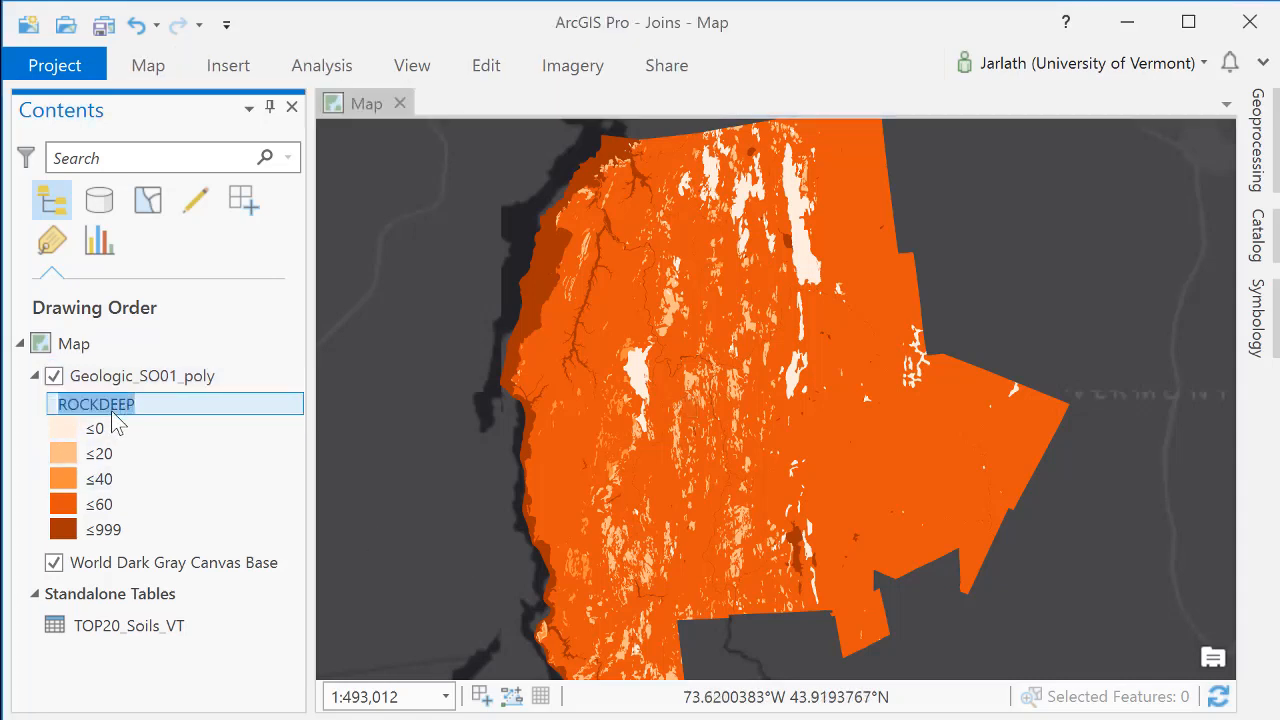
# Step: Name the layer Soil Polygons with a Rock Depth heading and paste a duplicate copy above it
pyautogui.click(144, 376)
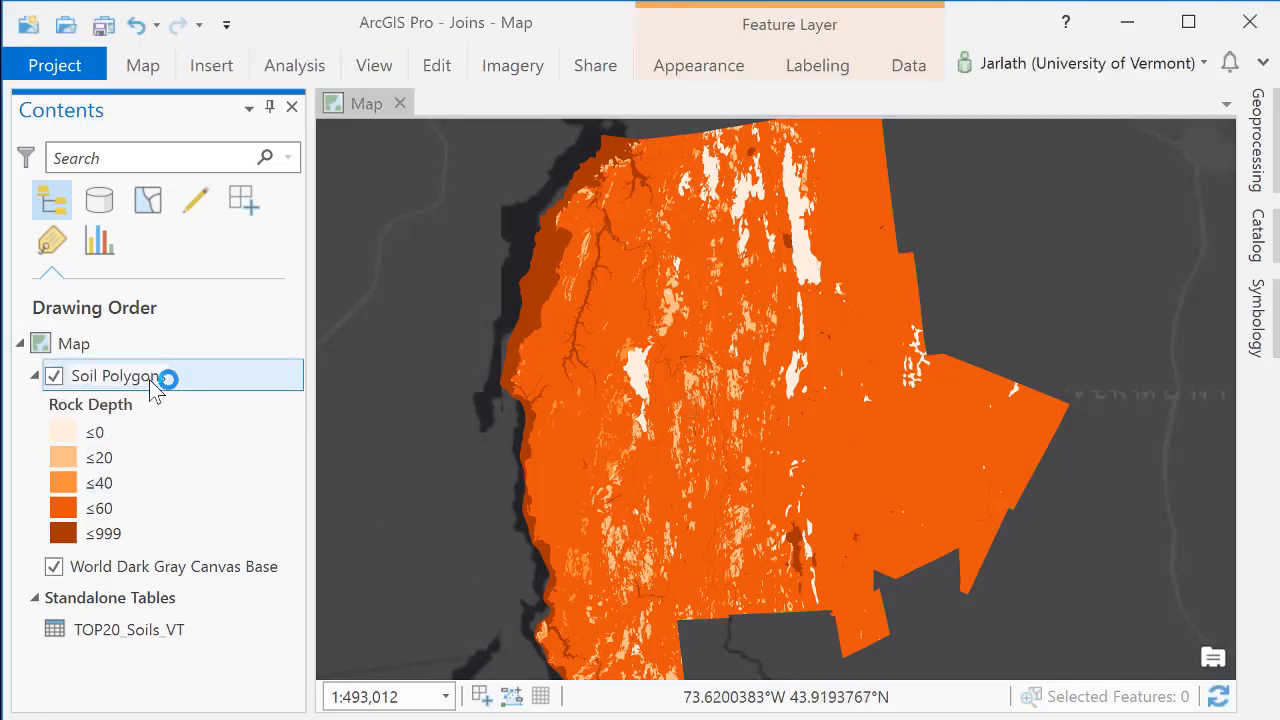
pyautogui.rightClick(112, 376)
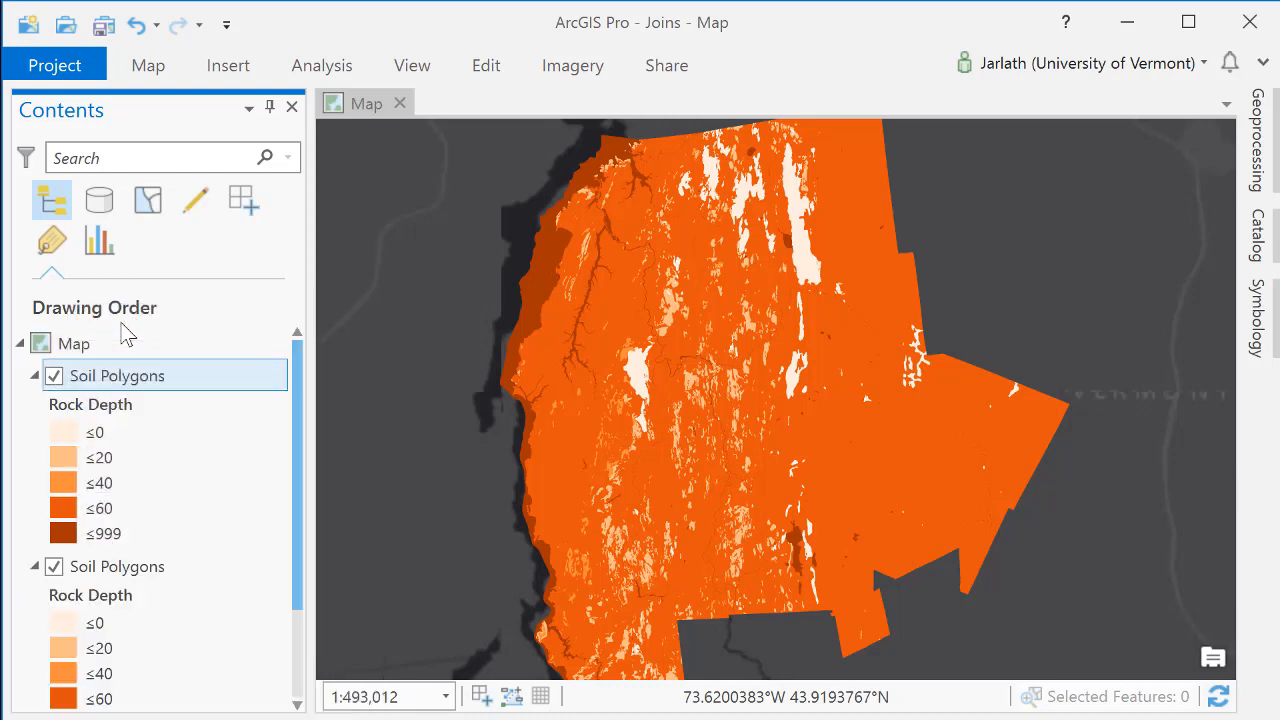
pyautogui.click(116, 376)
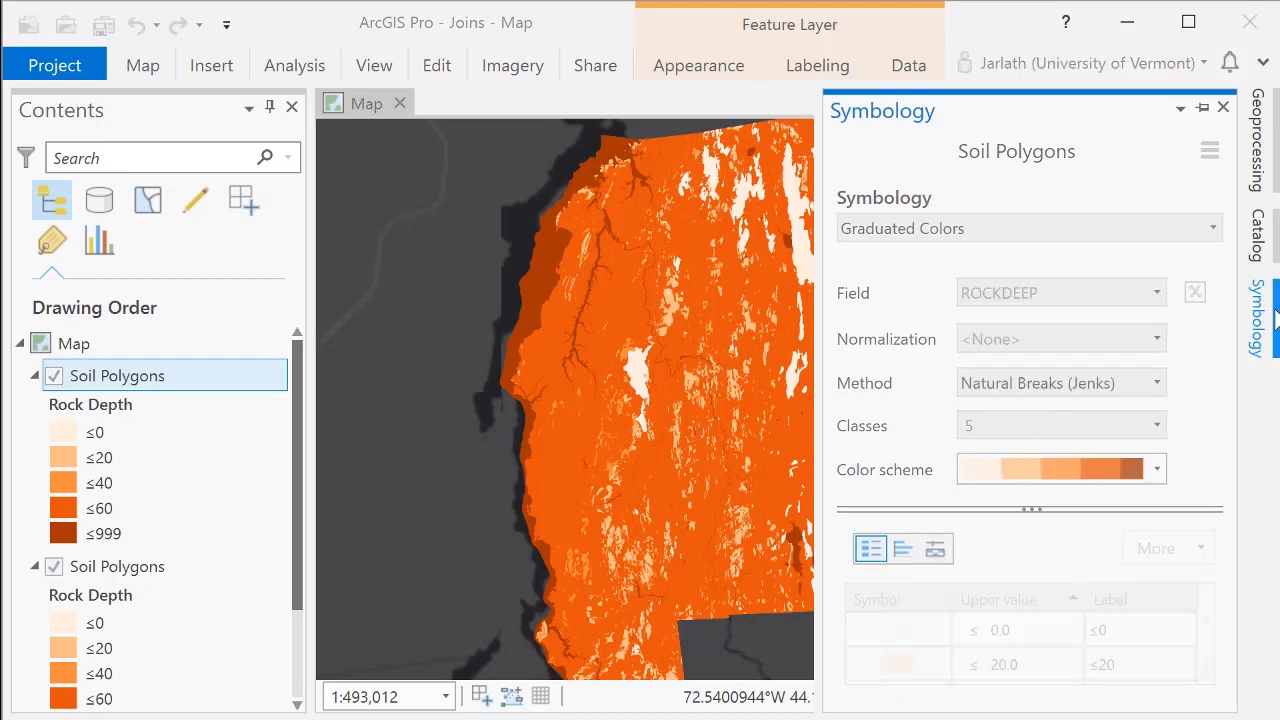
# Step: Map the top copy by WATERDEEP with a blue graduated color scheme
pyautogui.click(1156, 292)
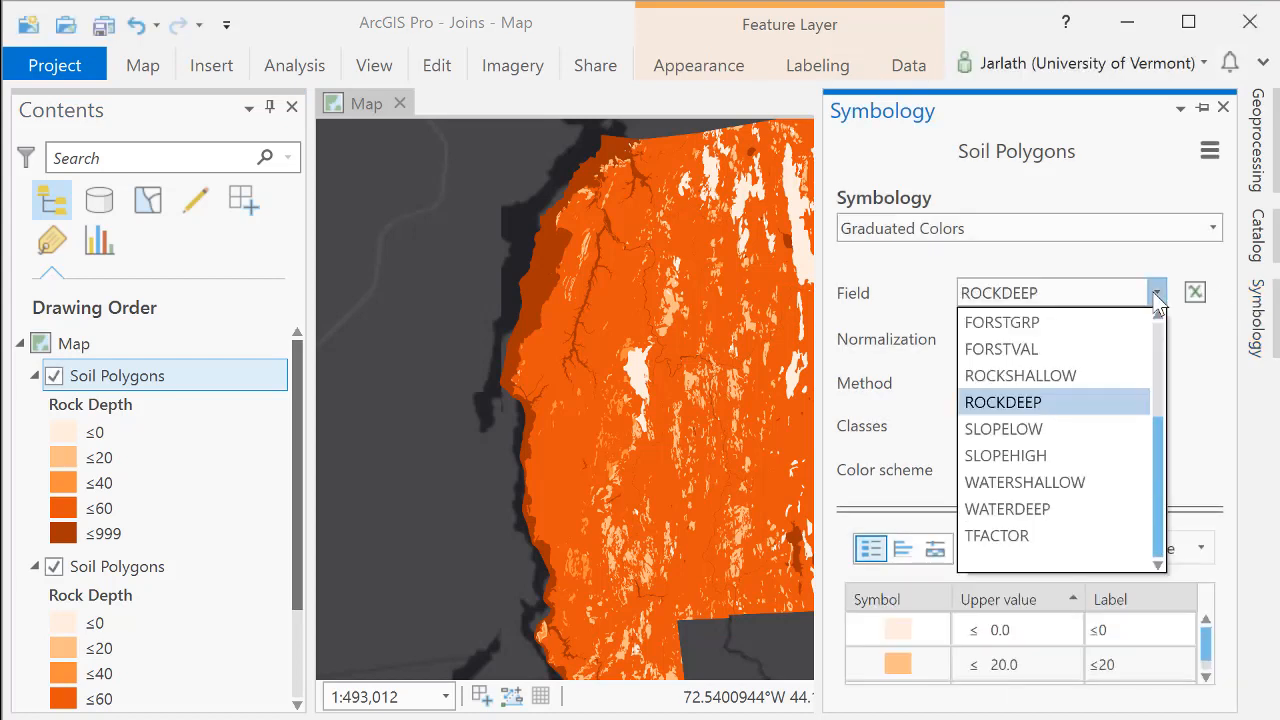
pyautogui.click(1002, 400)
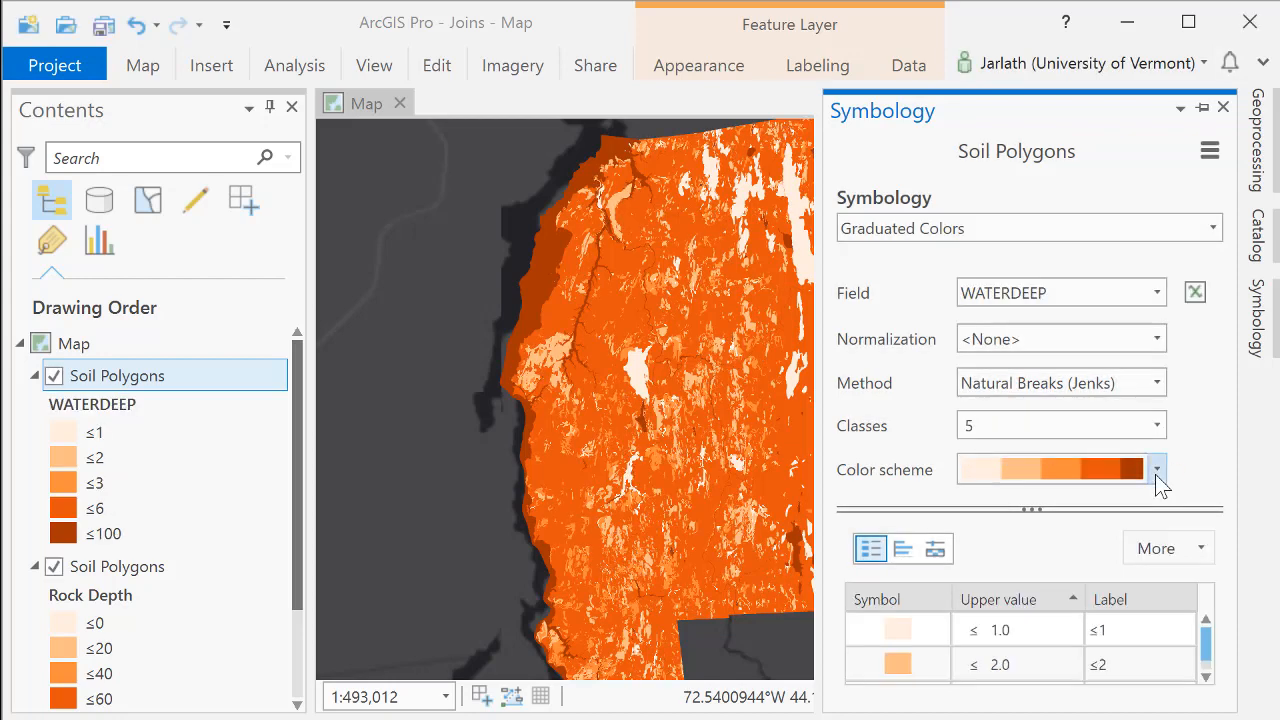
pyautogui.click(1156, 468)
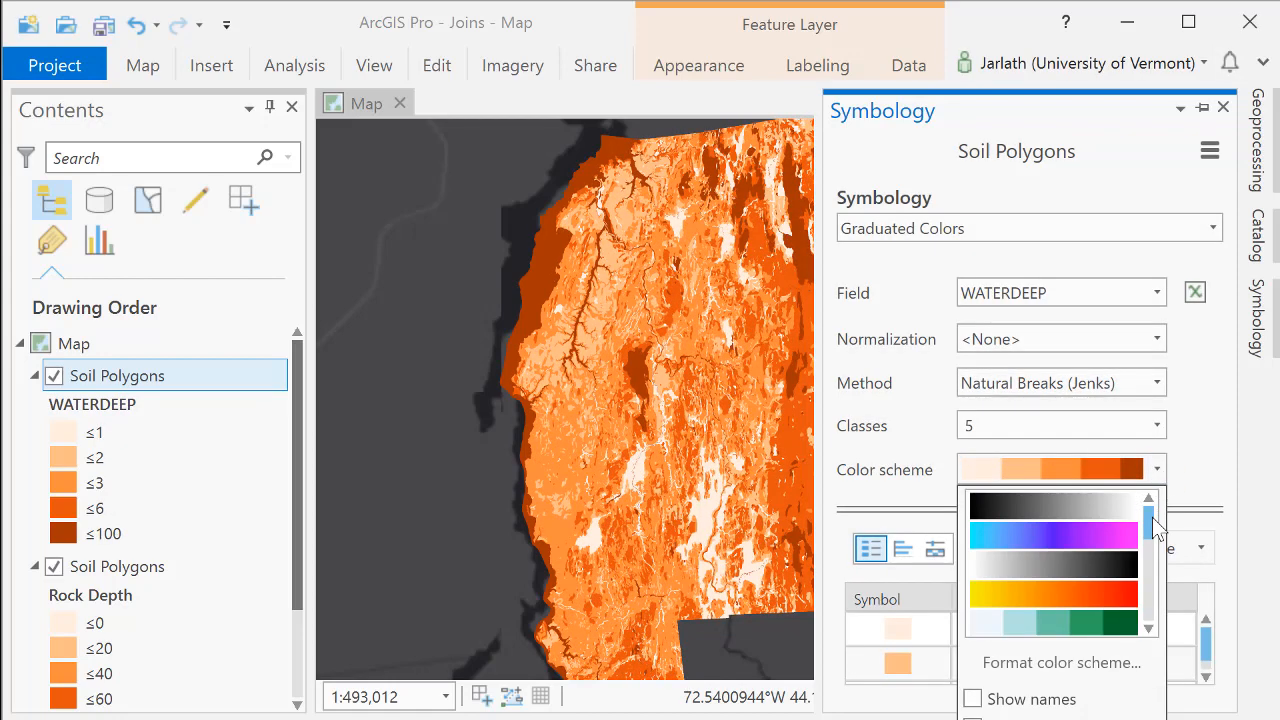
pyautogui.scroll(-3)
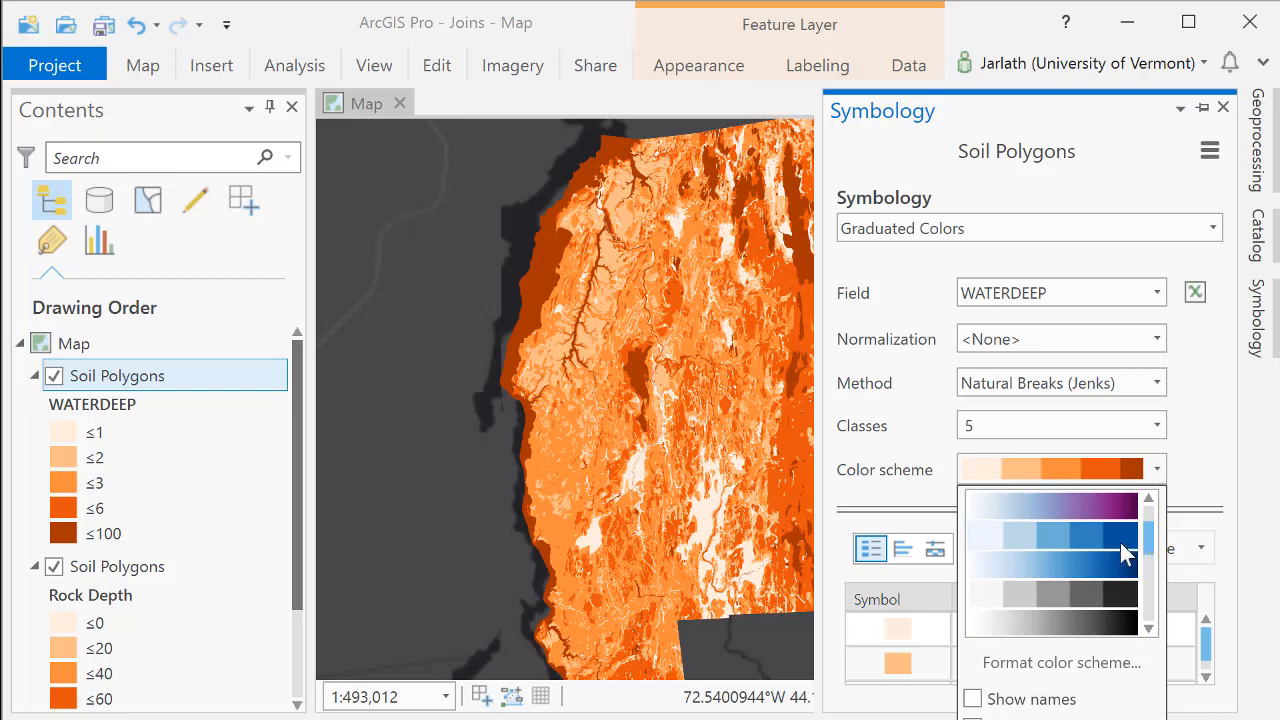
pyautogui.click(1050, 544)
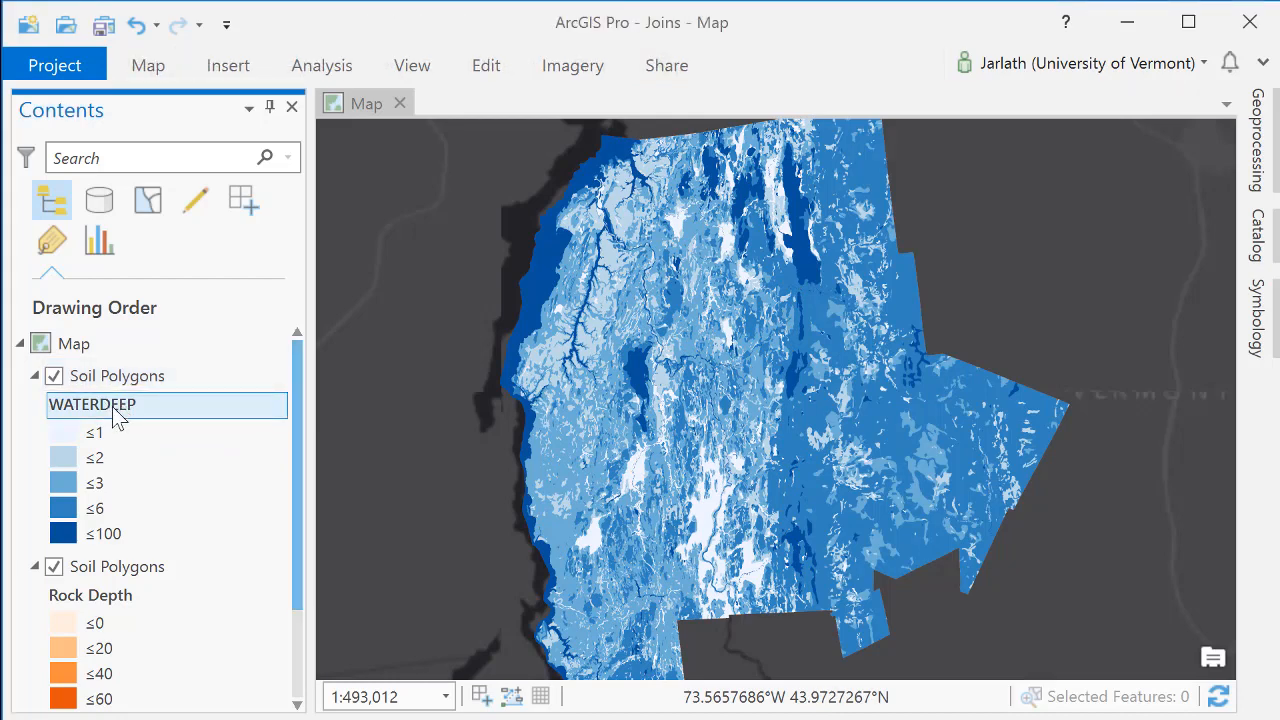
# Step: Title its legend heading 'Water Depth' and turn the copy's visibility off
pyautogui.write('Water Depth')
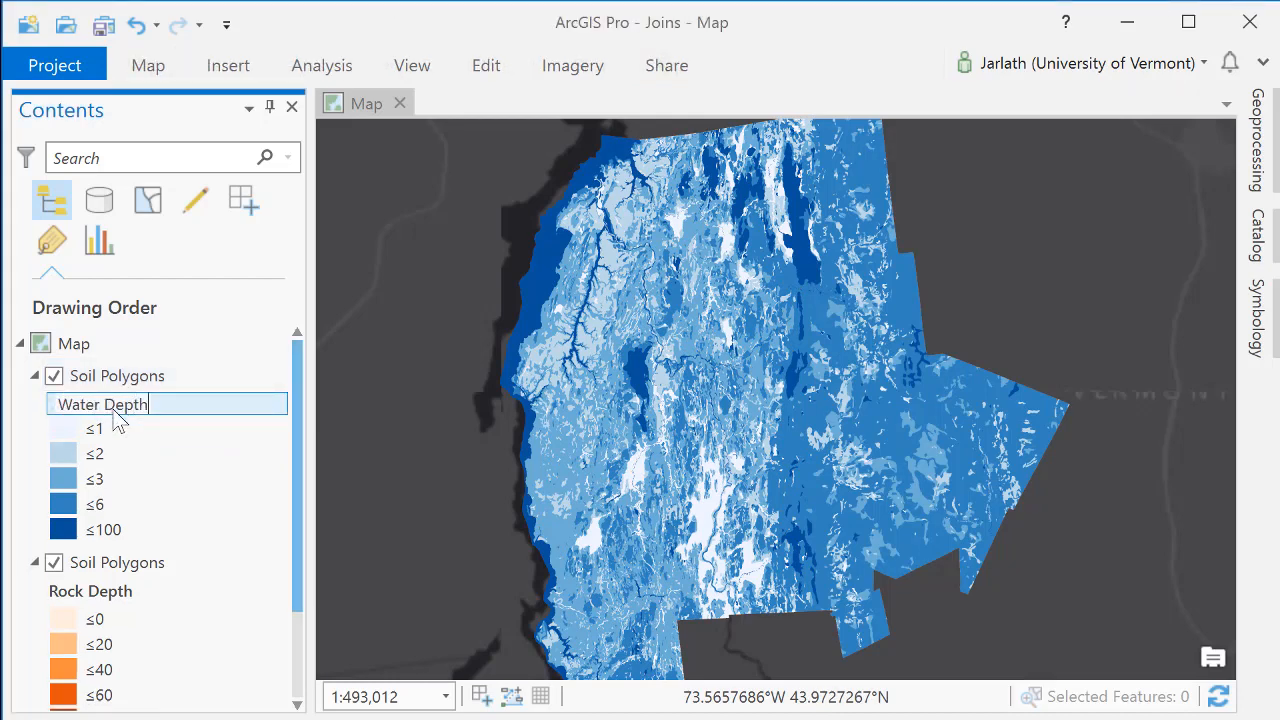
pyautogui.click(116, 376)
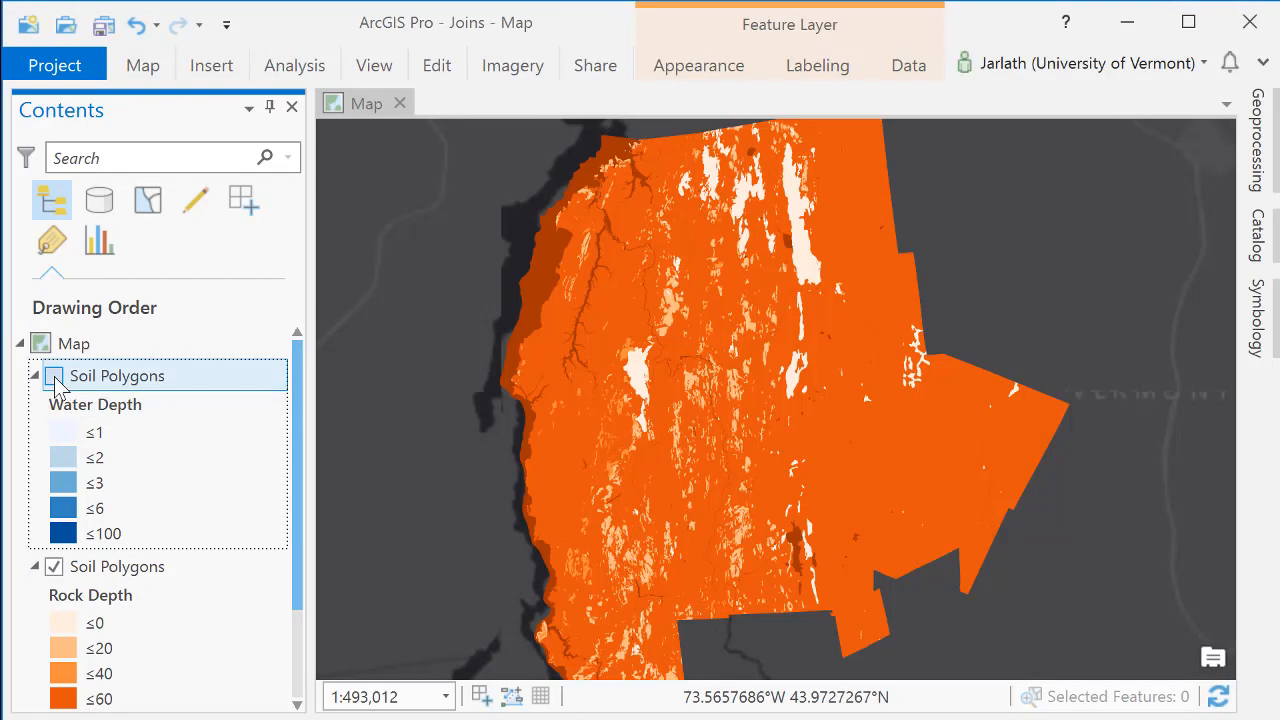